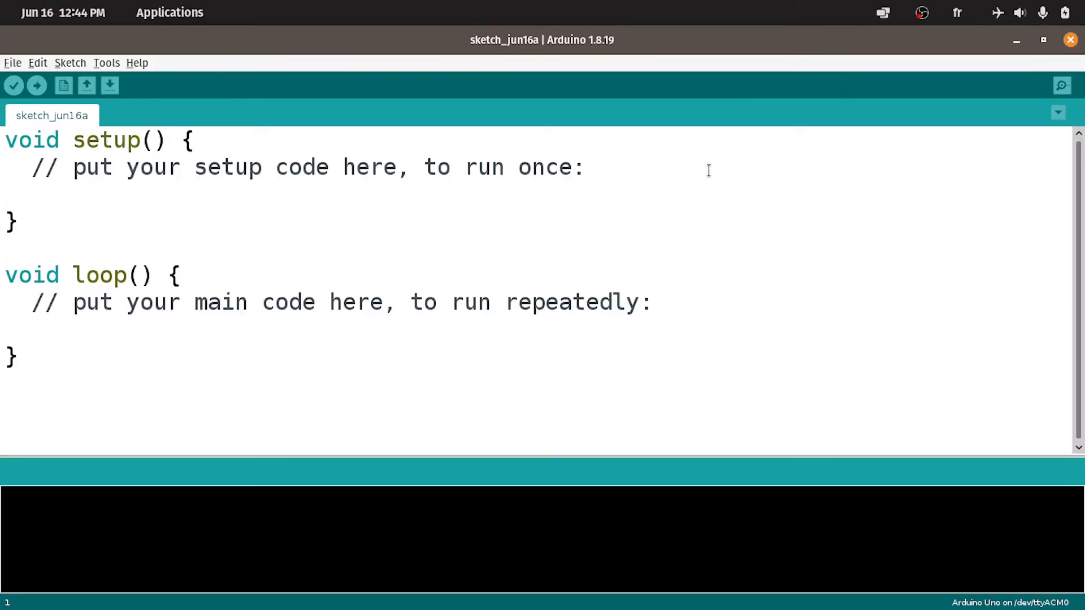
{"action": "mouse_move", "coordinate": [290, 82]}
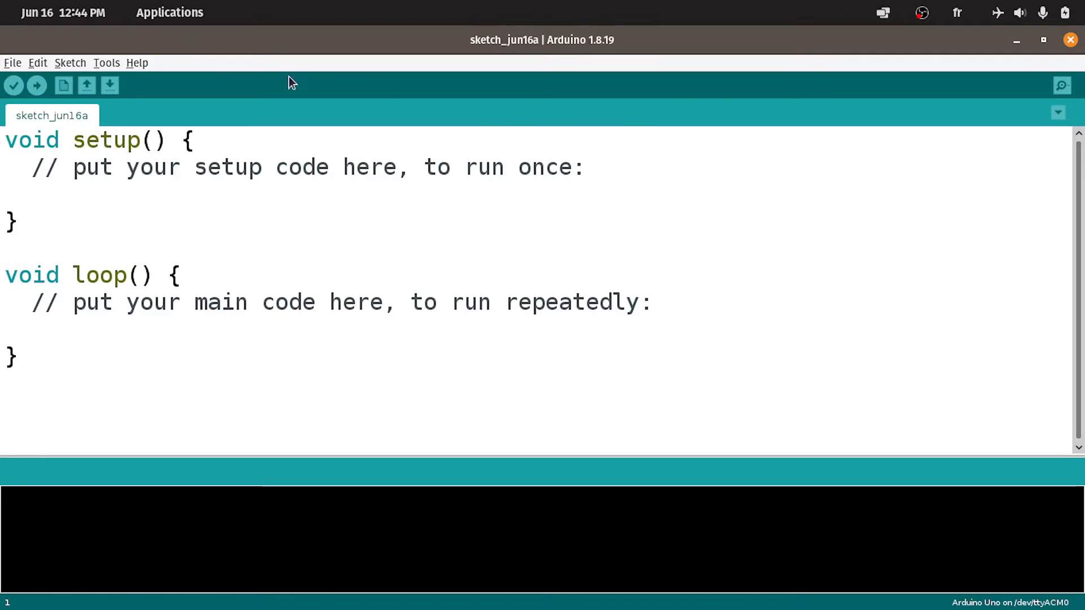
- Search the Library Manager for 'mfrc522' and install the MFRC522 library version 1.4.10
{"action": "left_click", "coordinate": [106, 62]}
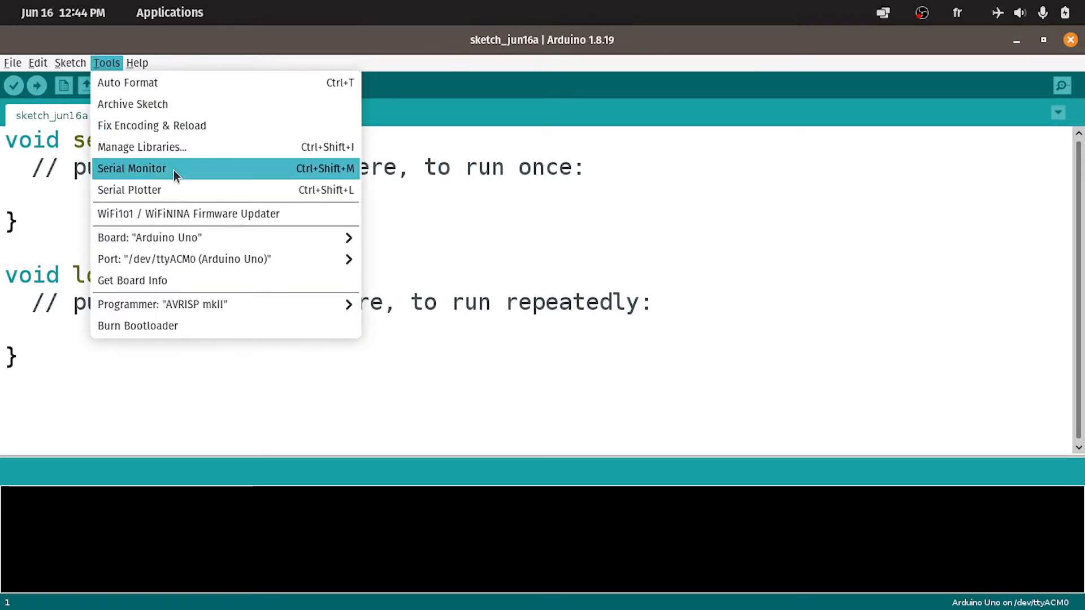
{"action": "left_click", "coordinate": [141, 147]}
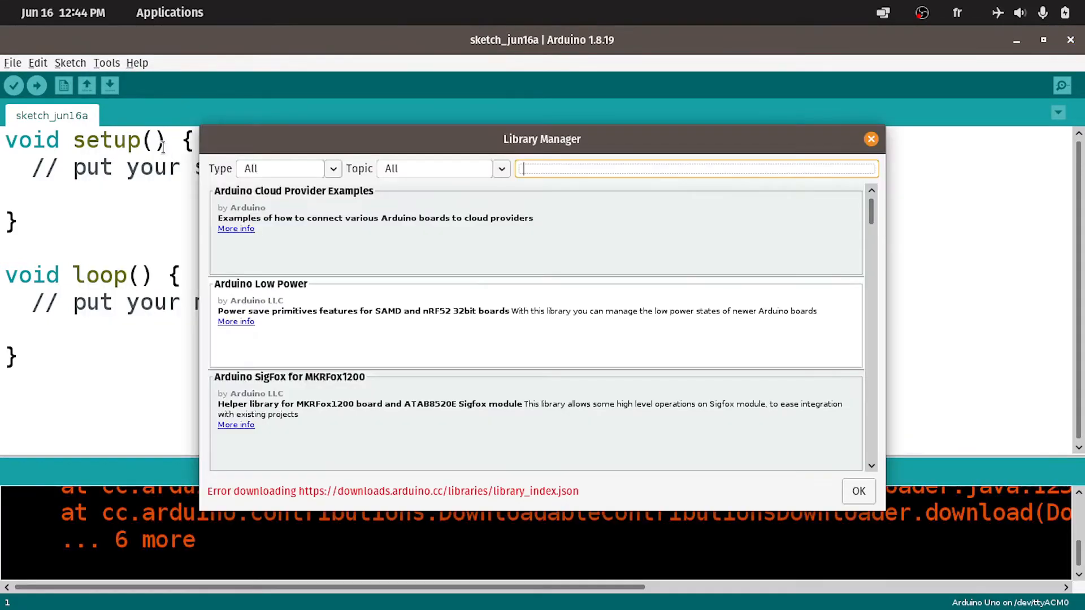
{"action": "type", "text": "mfrc52"}
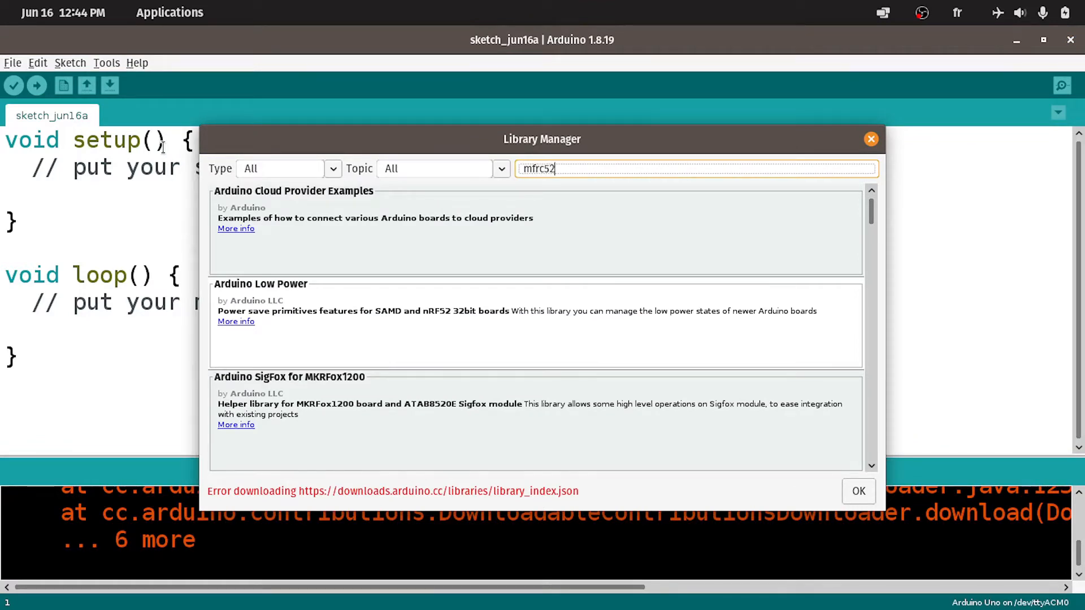
{"action": "type", "text": "2"}
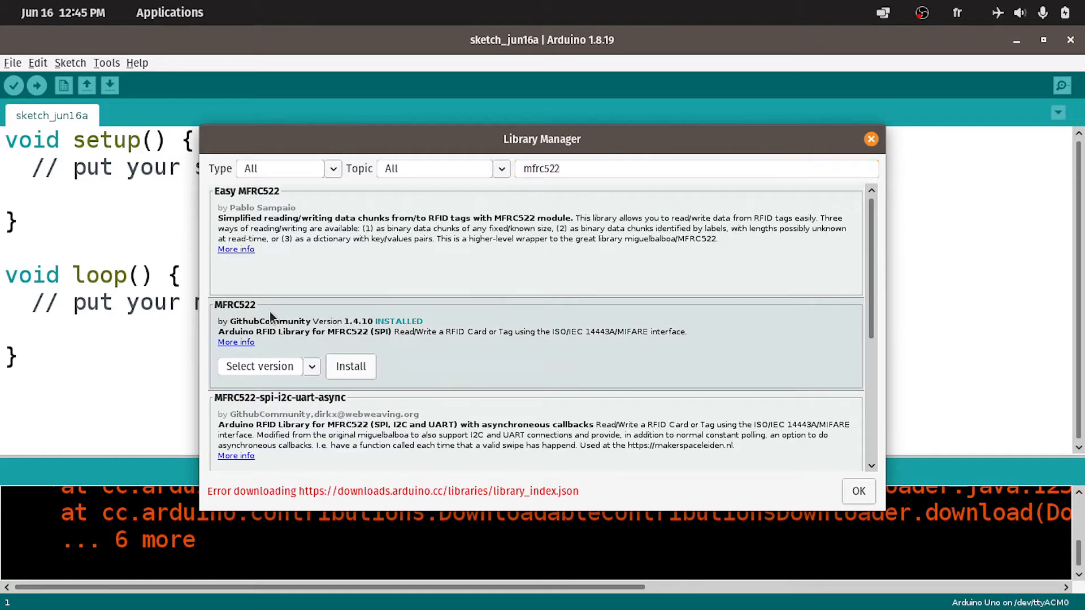
{"action": "mouse_move", "coordinate": [353, 333]}
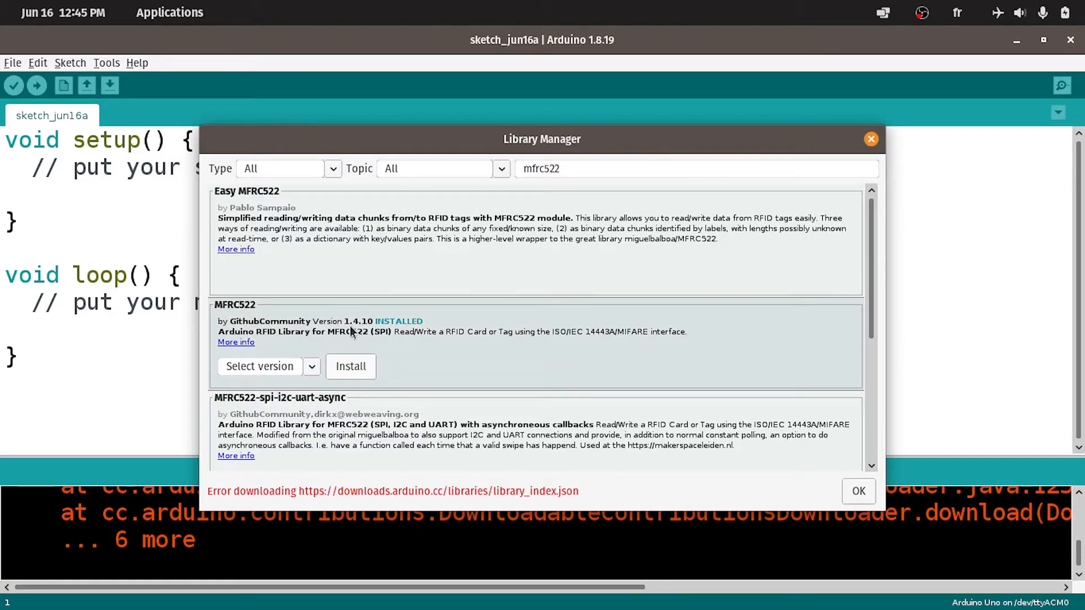
{"action": "mouse_move", "coordinate": [391, 339]}
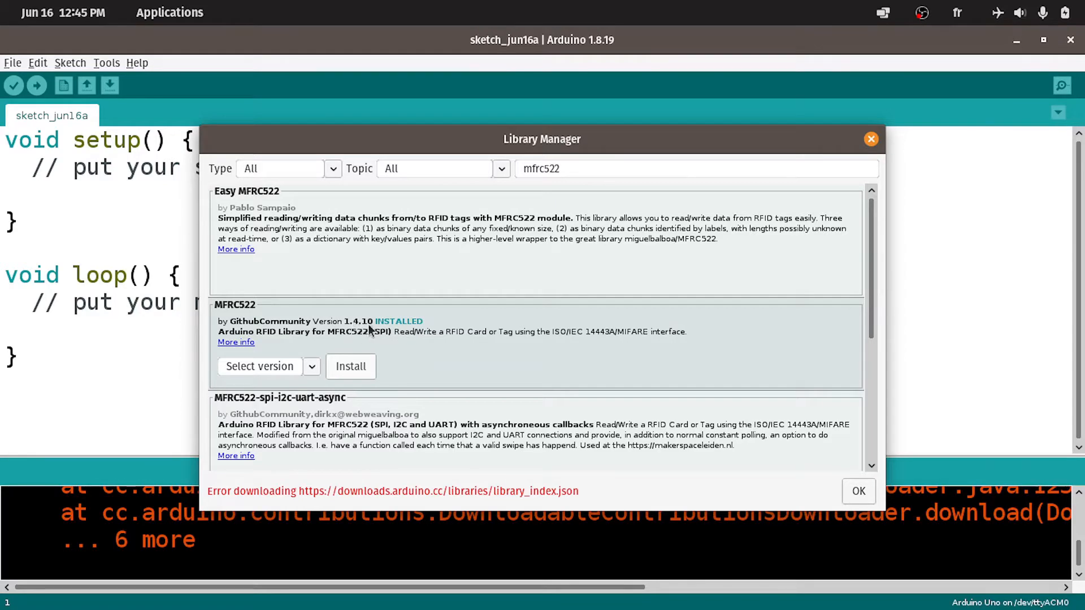
{"action": "mouse_move", "coordinate": [360, 377]}
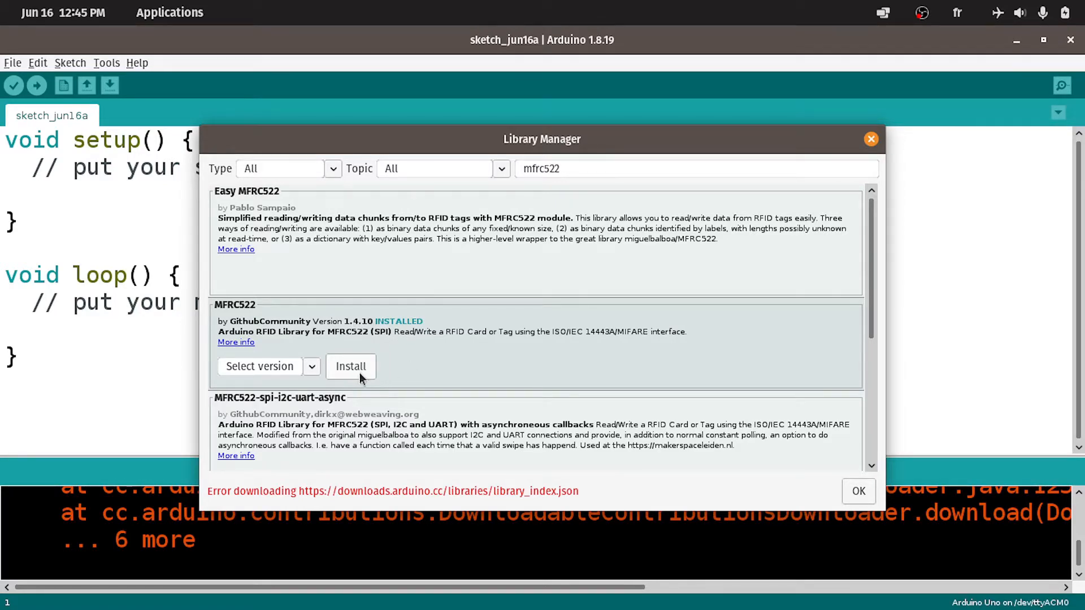
{"action": "left_click", "coordinate": [870, 139]}
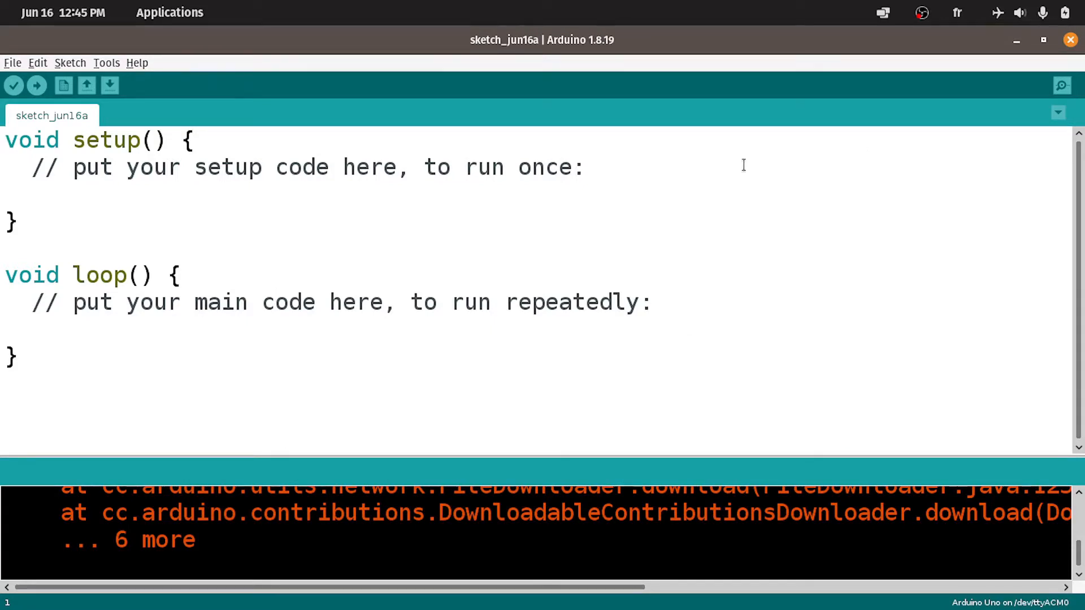
{"action": "mouse_move", "coordinate": [5, 75]}
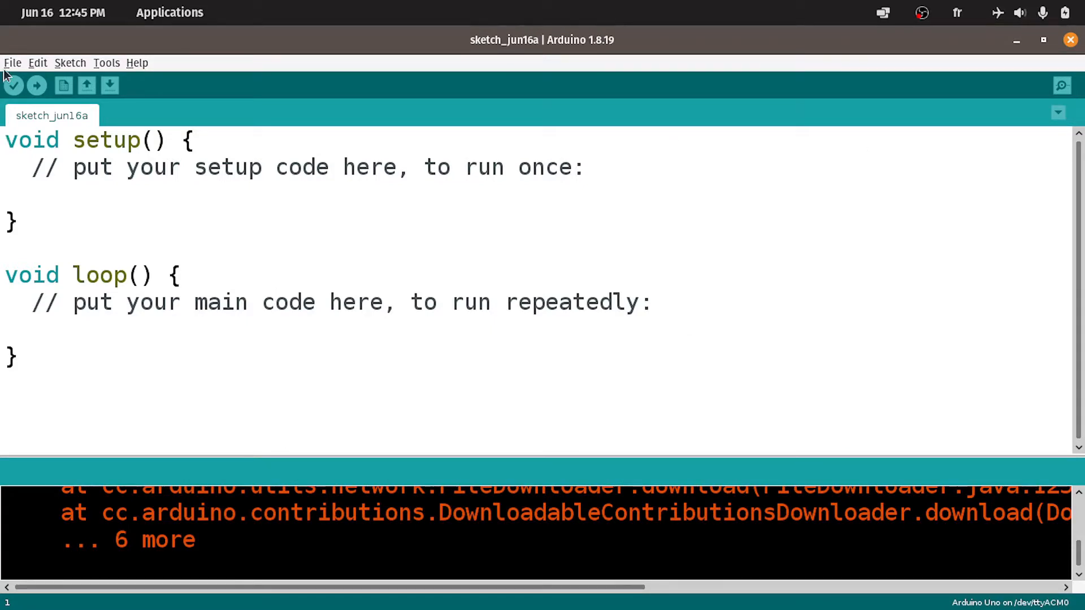
- Load the MFRC522 DumpInfo example sketch in a maximized window and scroll to its setup code
{"action": "left_click", "coordinate": [12, 63]}
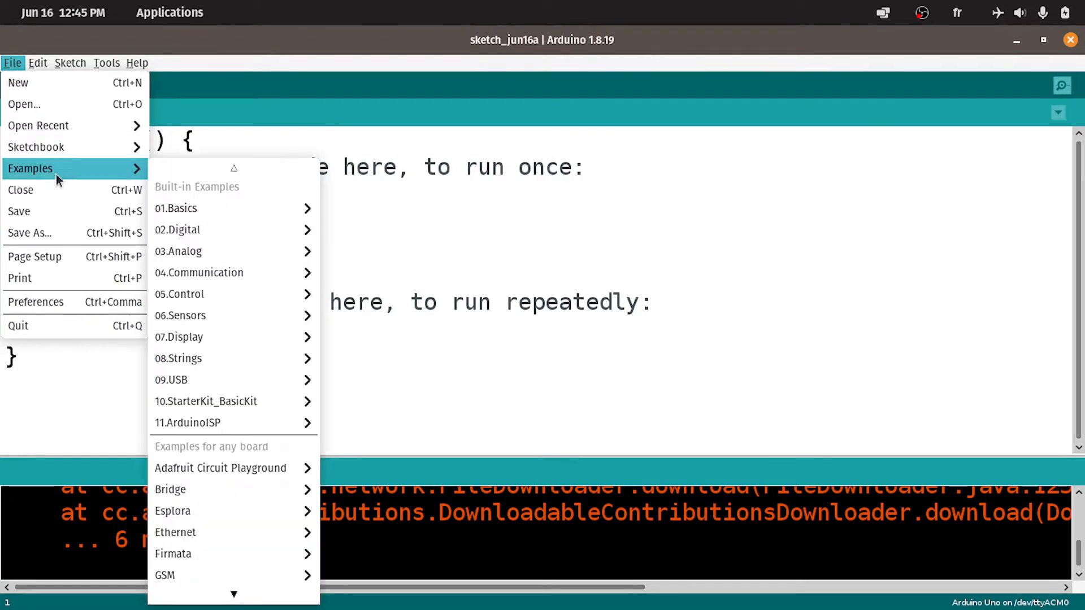
{"action": "mouse_move", "coordinate": [204, 316]}
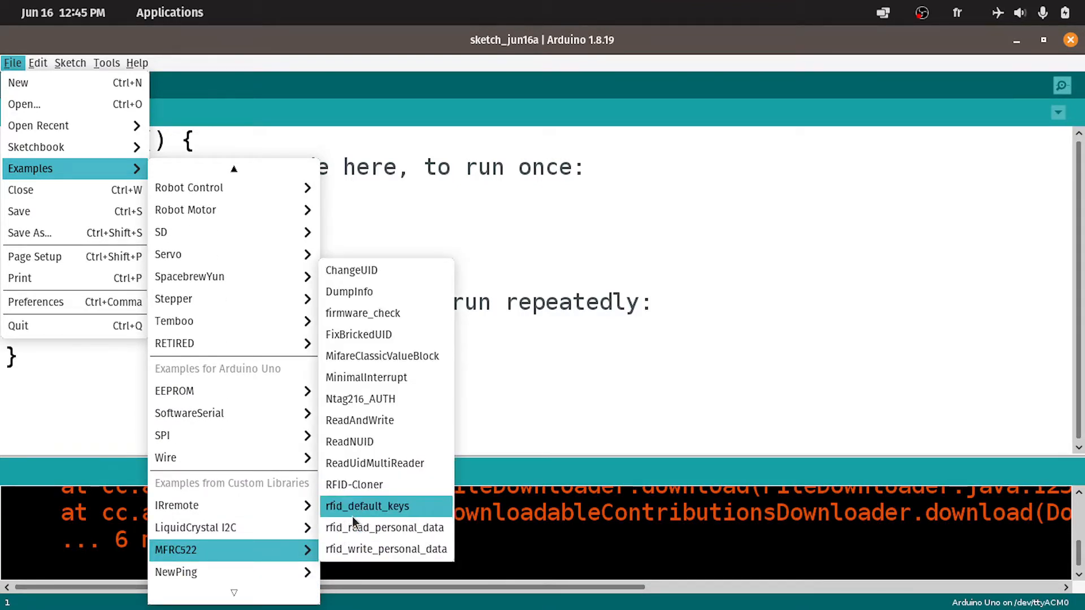
{"action": "mouse_move", "coordinate": [359, 270]}
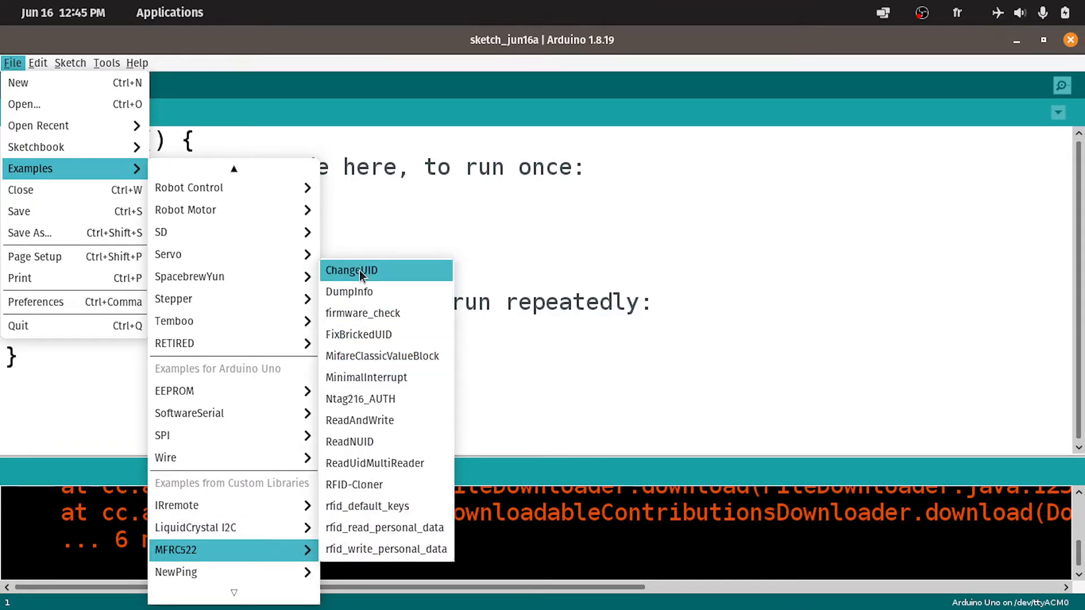
{"action": "mouse_move", "coordinate": [377, 291]}
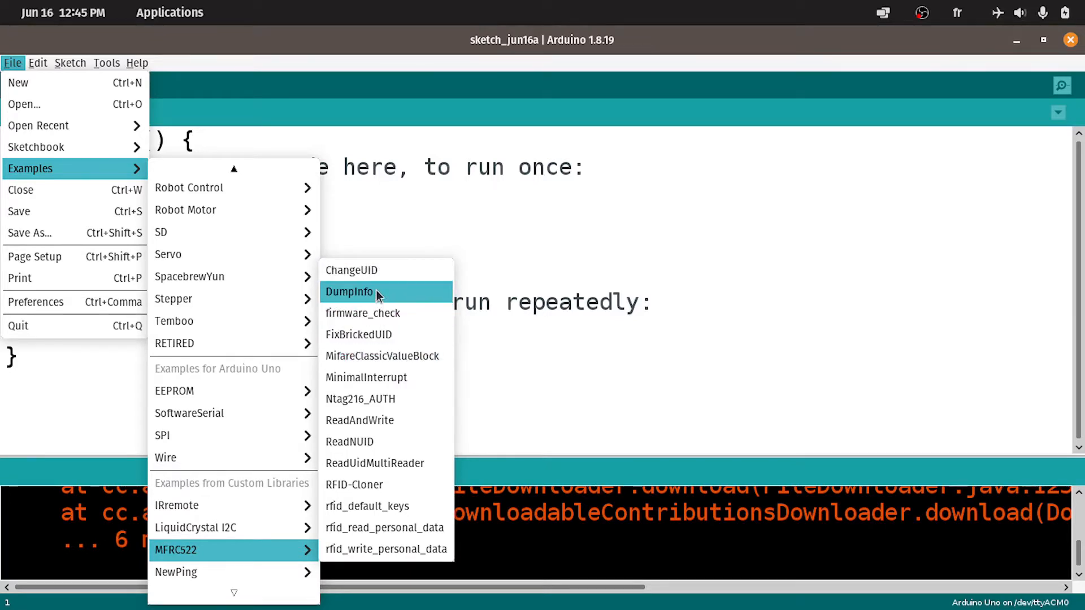
{"action": "mouse_move", "coordinate": [379, 313]}
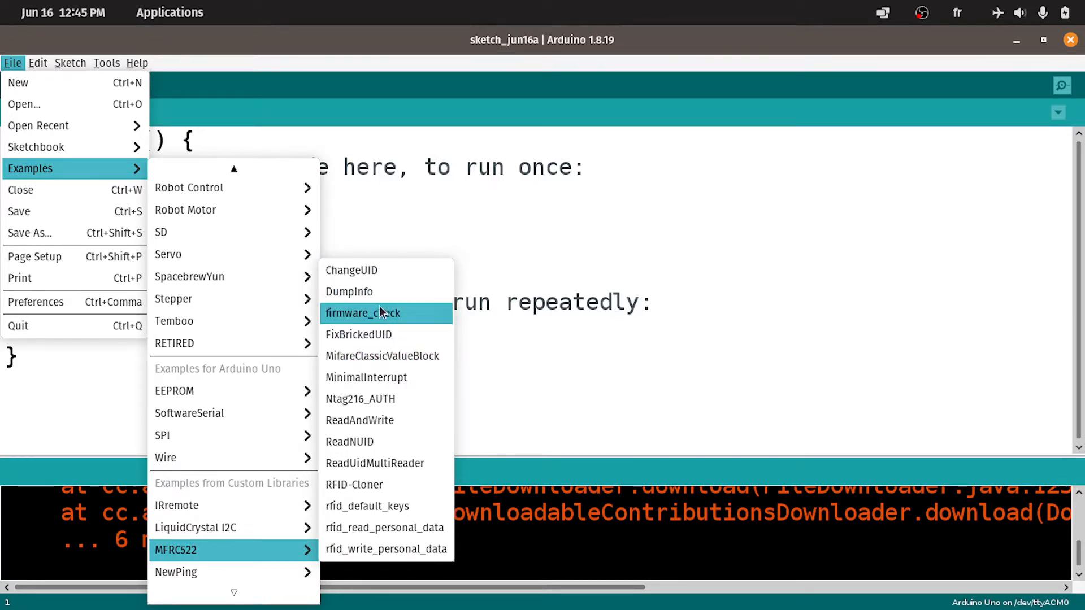
{"action": "mouse_move", "coordinate": [366, 292]}
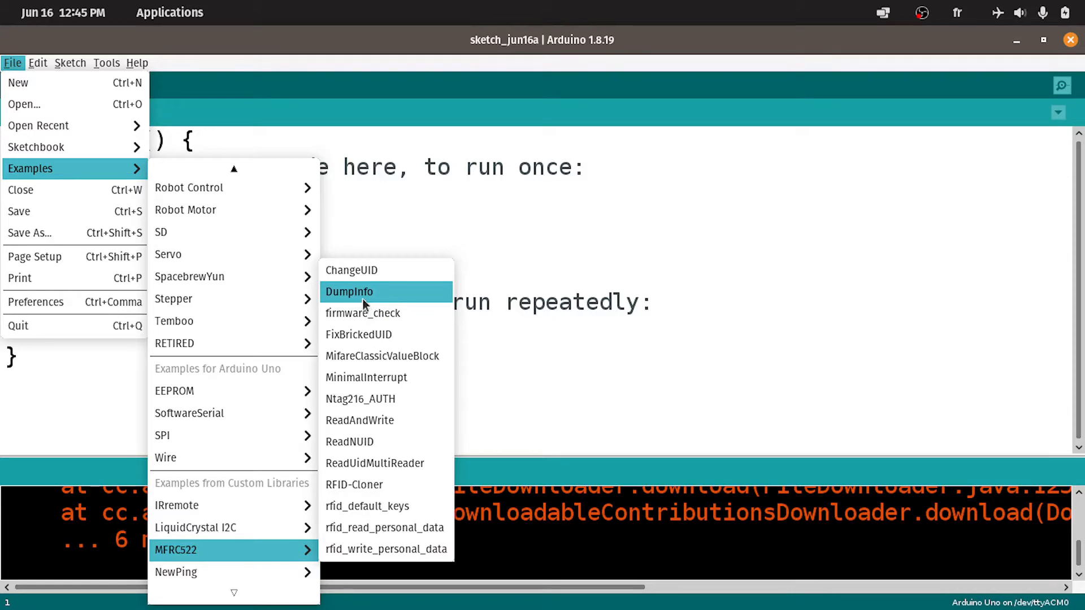
{"action": "left_click", "coordinate": [349, 292]}
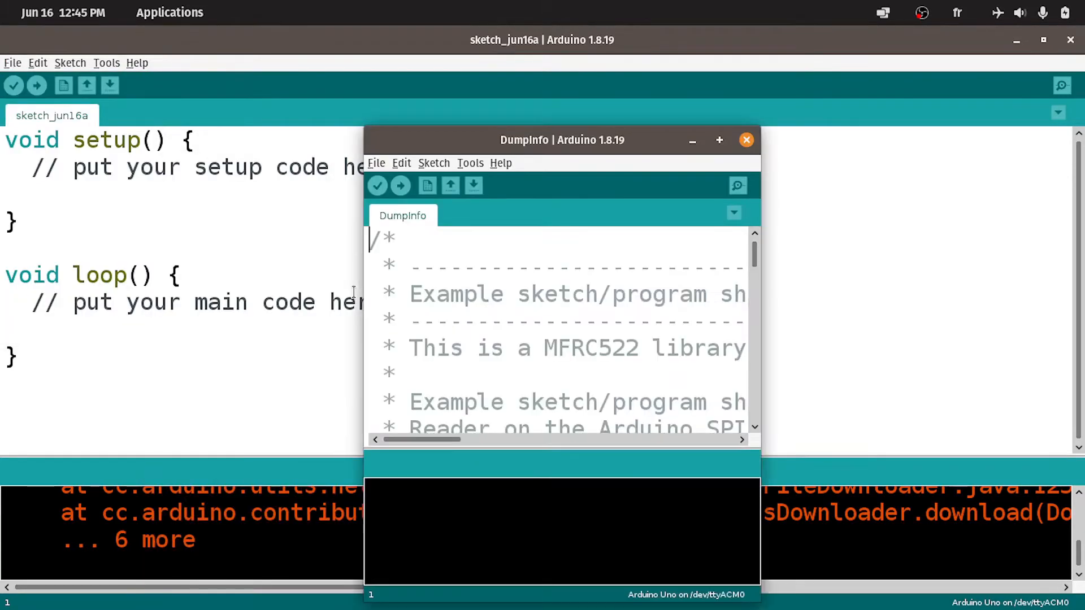
{"action": "left_click", "coordinate": [719, 140]}
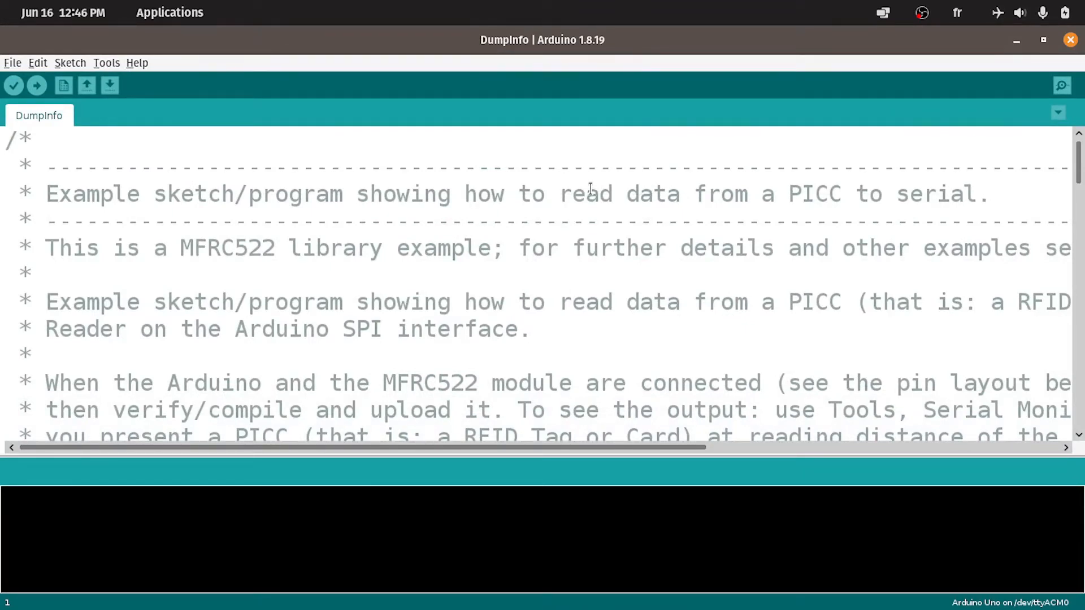
{"action": "scroll", "scroll_direction": "down", "scroll_amount": 3}
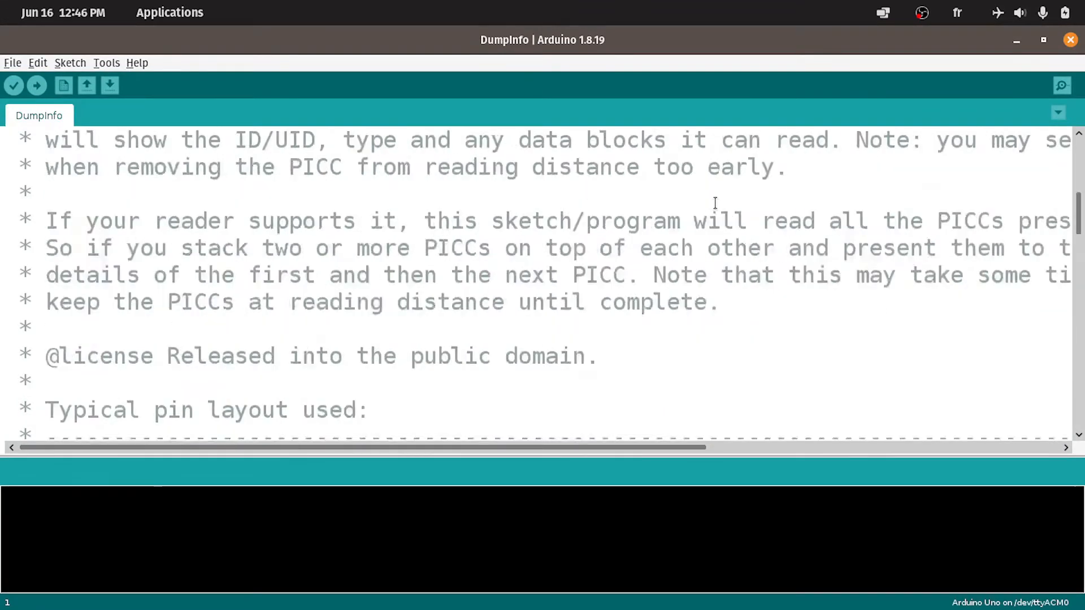
{"action": "scroll", "scroll_direction": "down", "scroll_amount": 3}
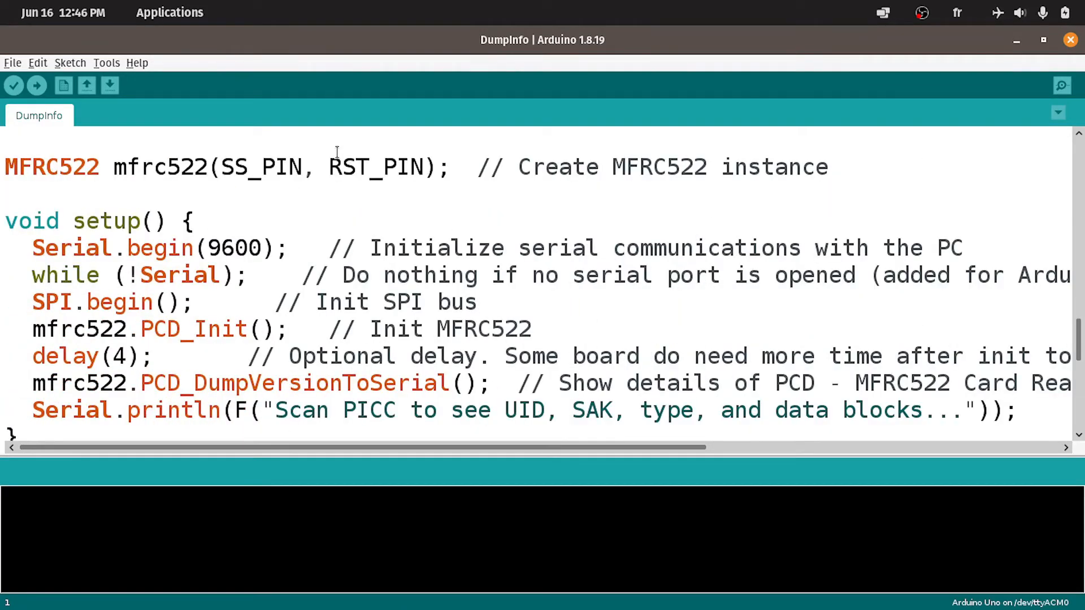
- Confirm the board is Arduino Uno and upload the DumpInfo sketch (8186 bytes program storage)
{"action": "left_click", "coordinate": [105, 62]}
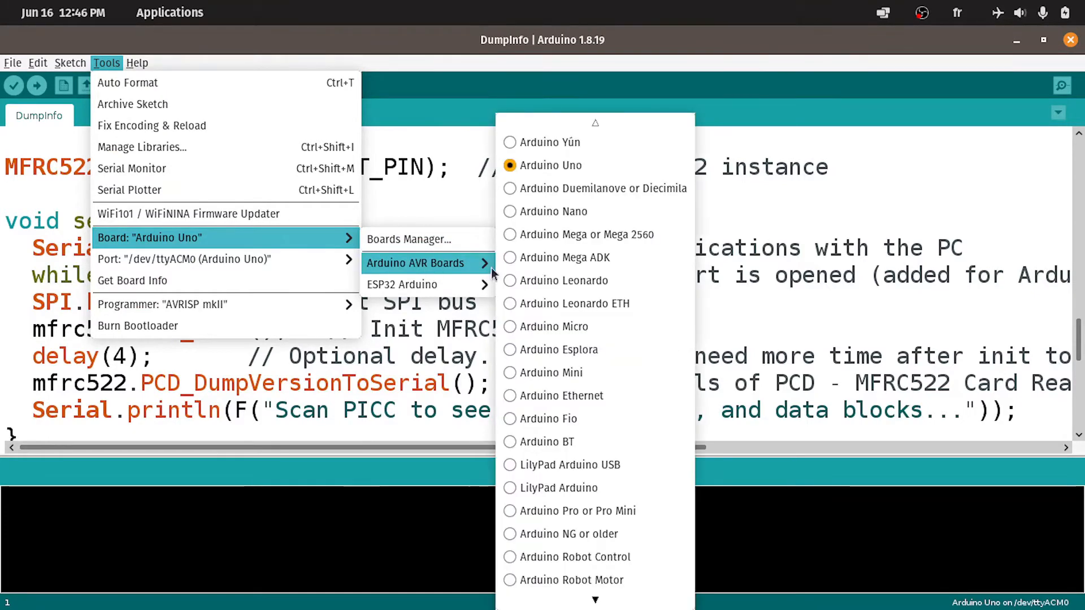
{"action": "mouse_move", "coordinate": [595, 188]}
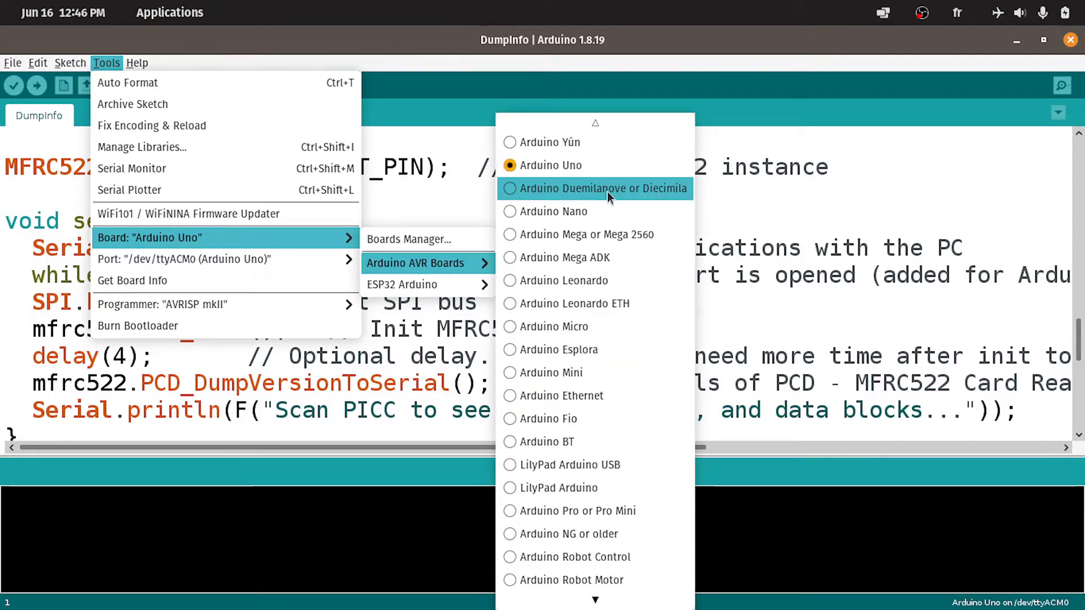
{"action": "mouse_move", "coordinate": [550, 165]}
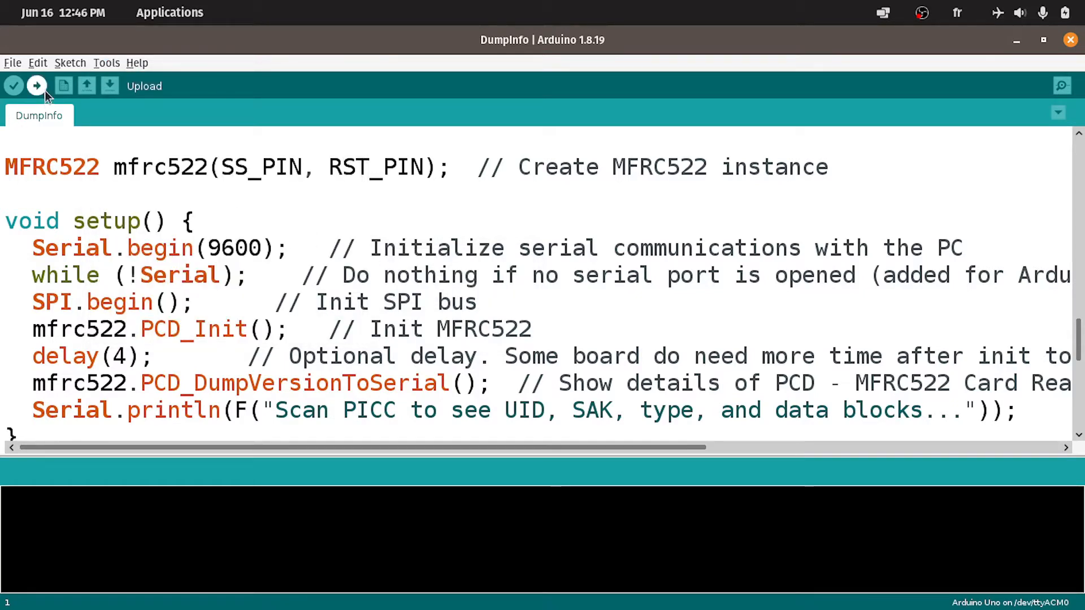
{"action": "left_click", "coordinate": [36, 85]}
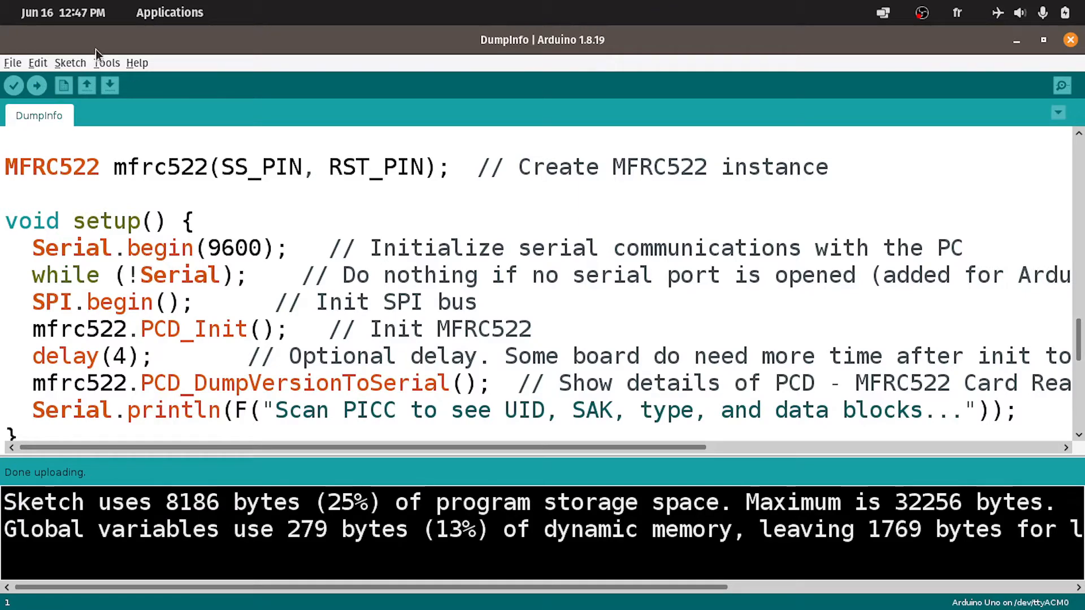
{"action": "left_click", "coordinate": [106, 62]}
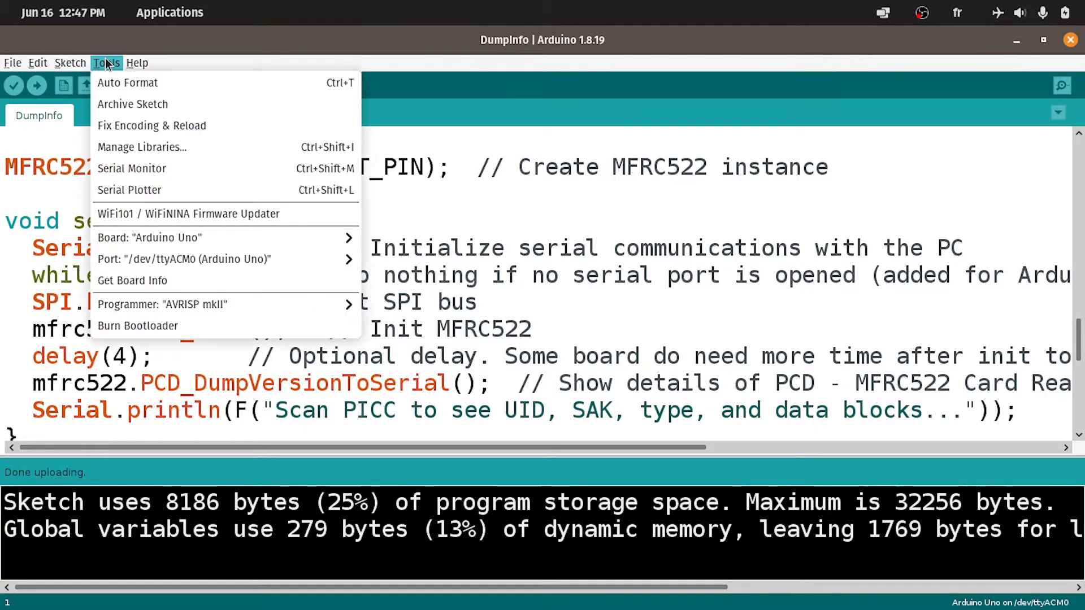
- Watch the serial monitor dump of a scanned MIFARE 1KB card with UID FA 42 F3 80
{"action": "left_click", "coordinate": [131, 168]}
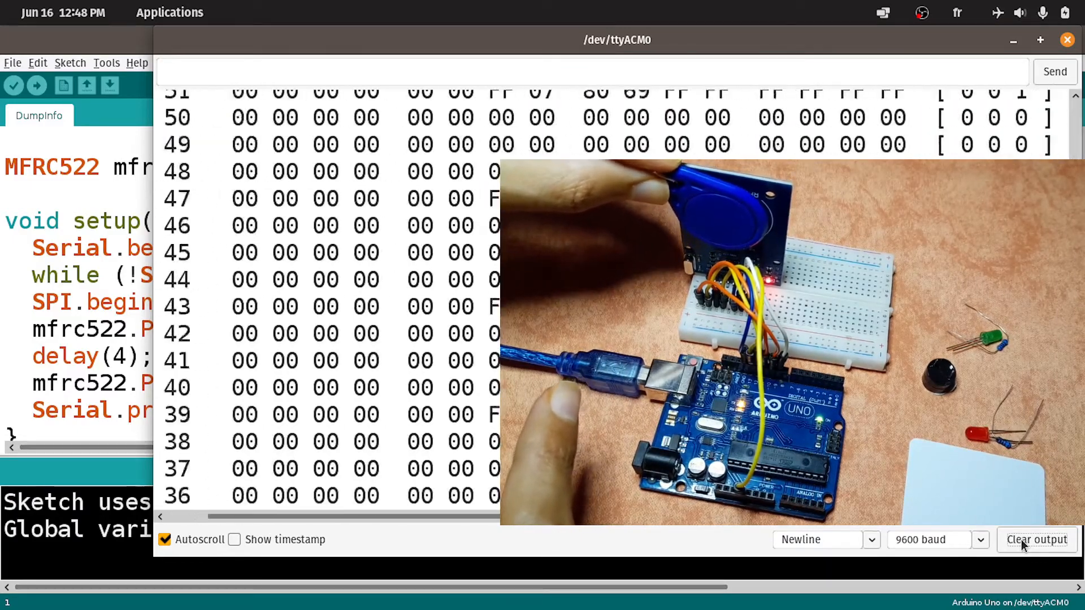
{"action": "scroll", "scroll_direction": "down", "scroll_amount": 3}
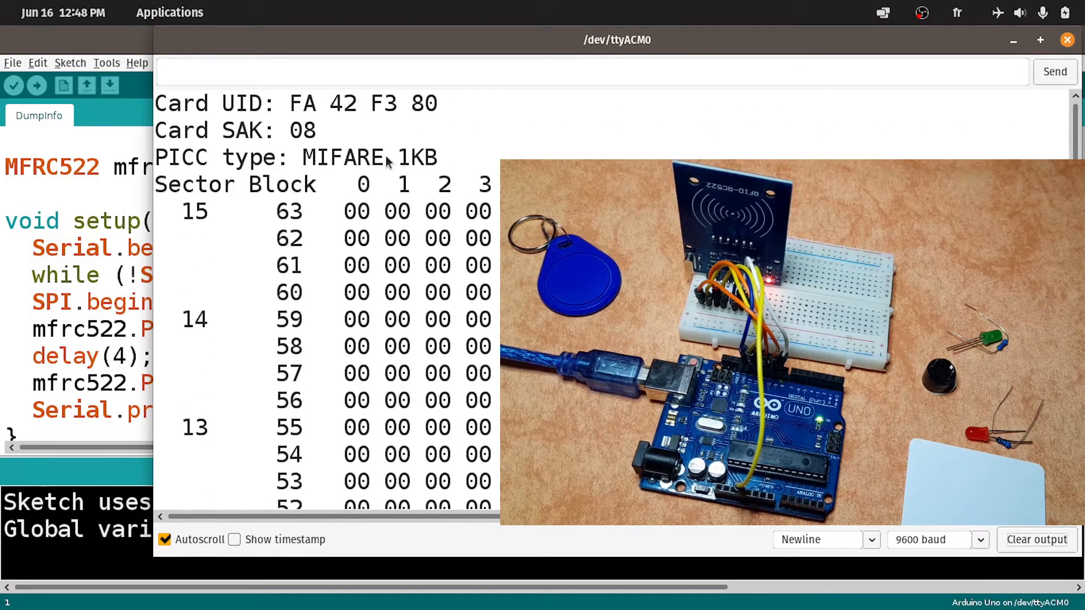
{"action": "double_click", "coordinate": [418, 157]}
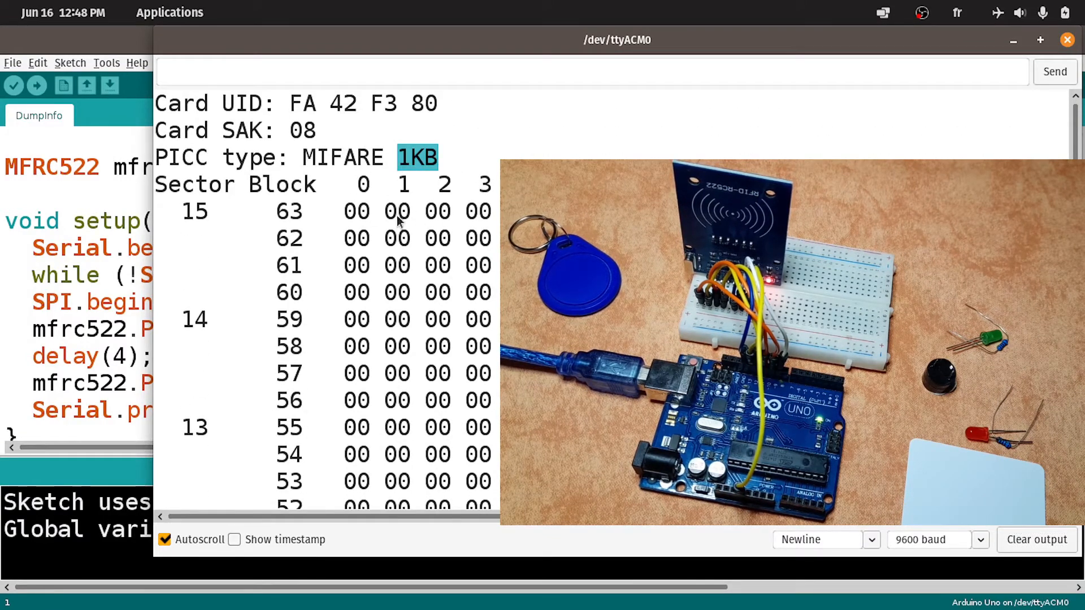
{"action": "mouse_move", "coordinate": [419, 234]}
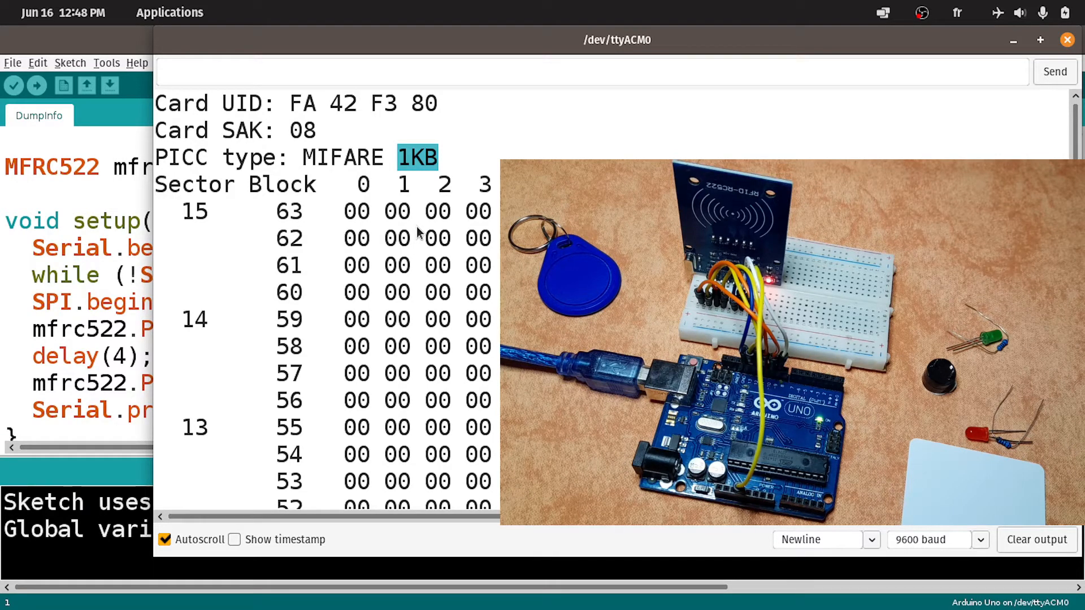
{"action": "mouse_move", "coordinate": [294, 111]}
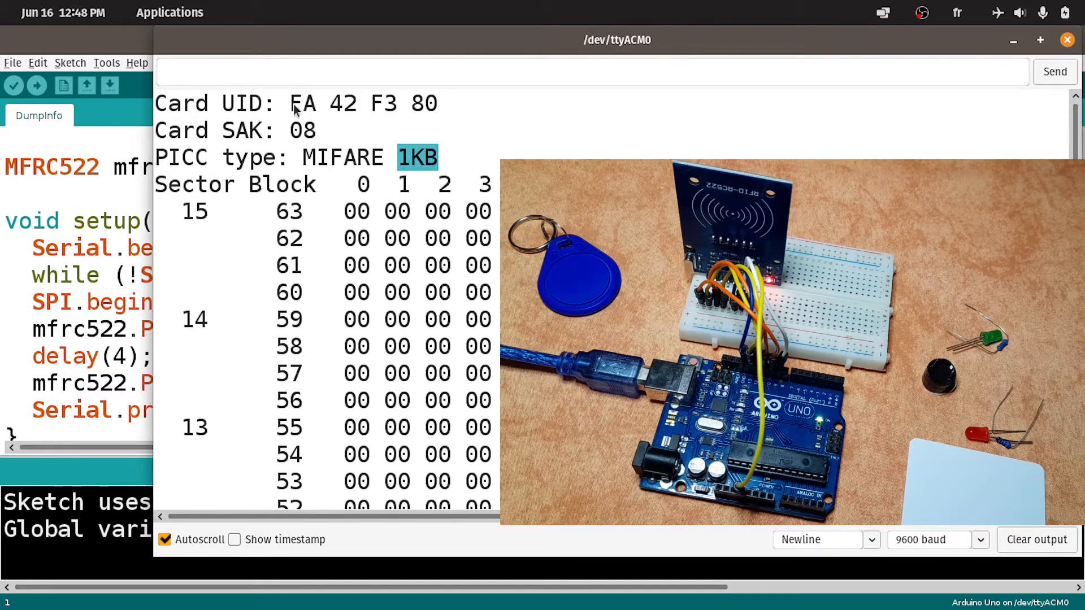
{"action": "mouse_move", "coordinate": [268, 109]}
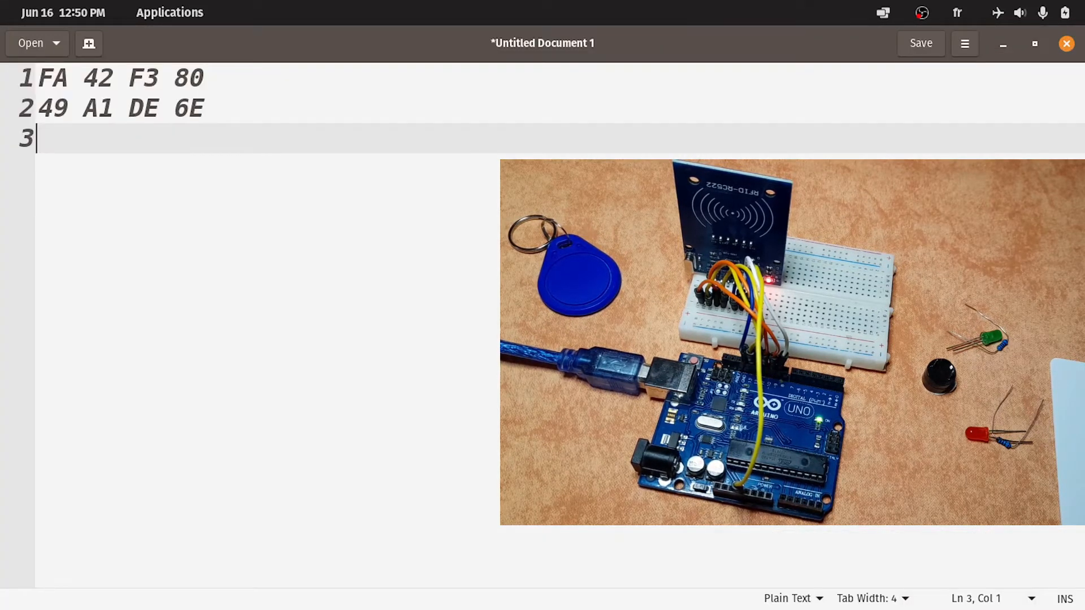
- Label the second UID 49 A1 DE 6E with 'card' in the Text Editor note
{"action": "type", "text": "ca"}
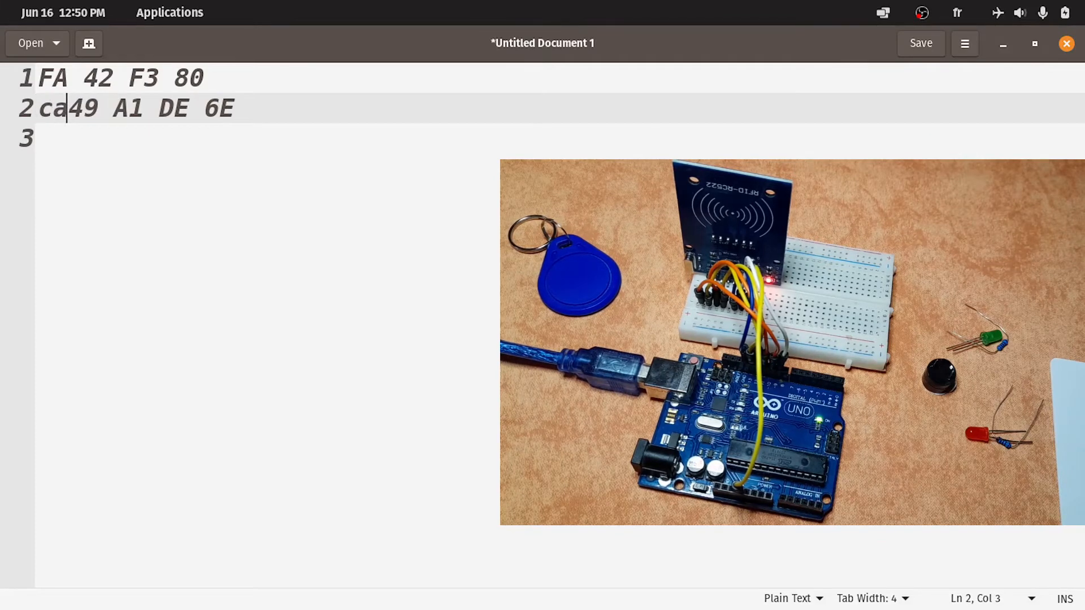
{"action": "type", "text": "rd"}
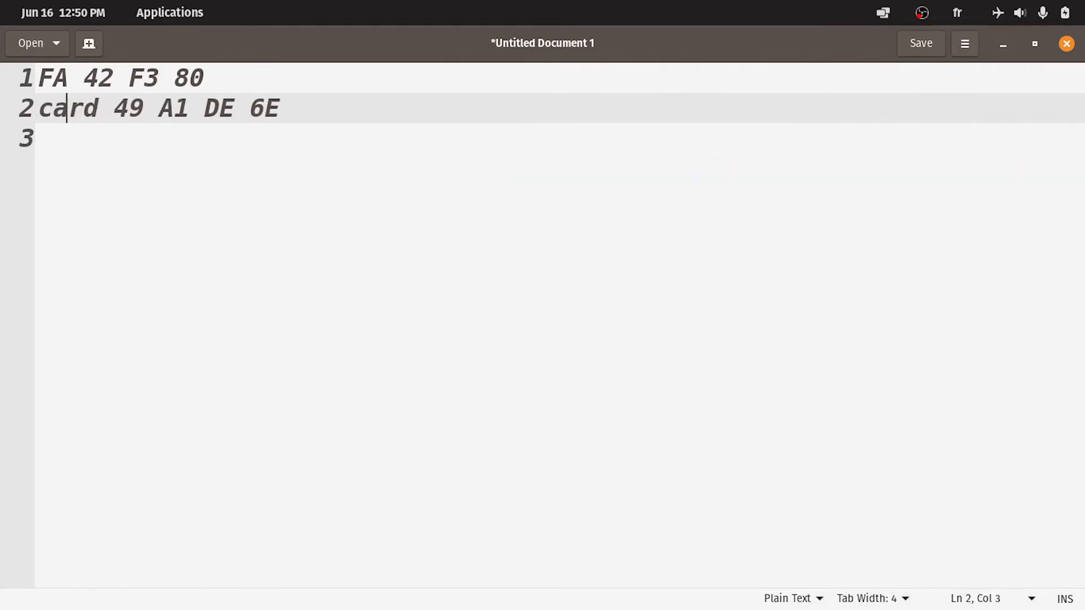
{"action": "type", "text": "t"}
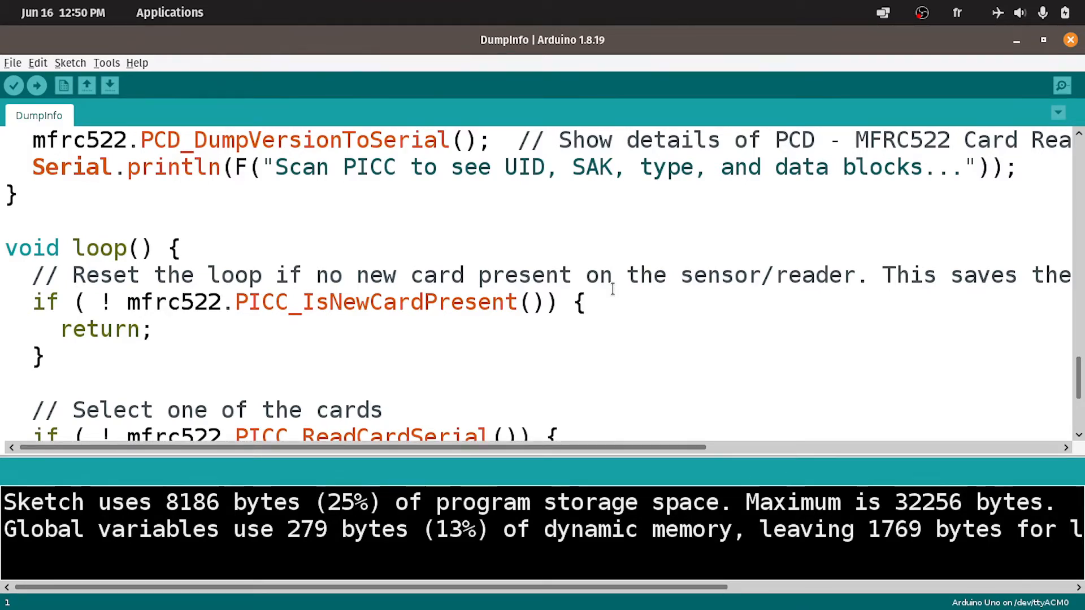
- Declare byte accessUID[4] = {FA, 42, F3, 80}; below the MFRC522 instance line
{"action": "scroll", "scroll_direction": "up", "scroll_amount": 3}
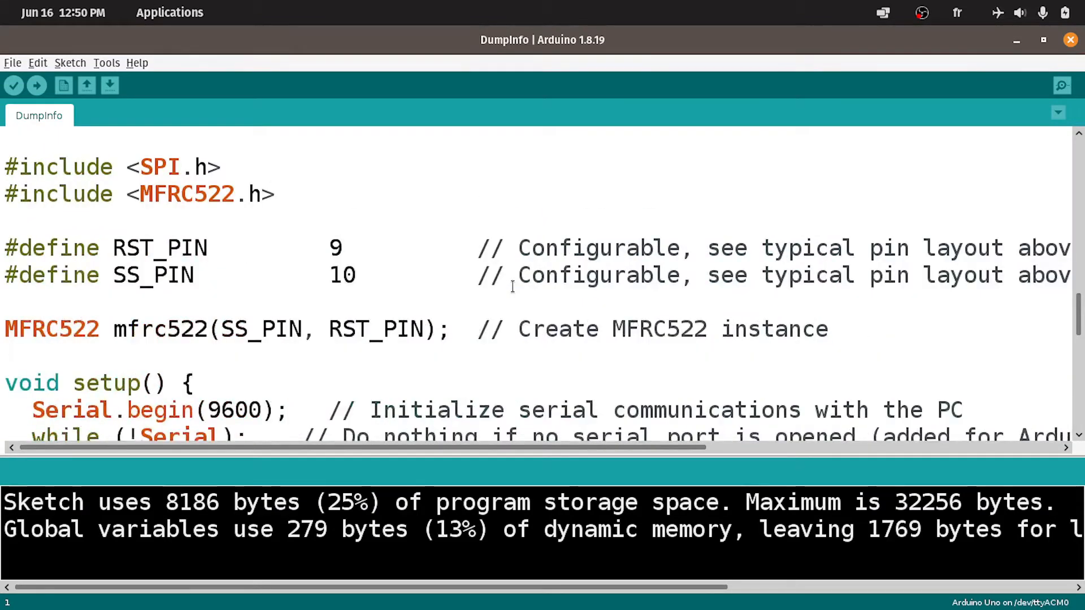
{"action": "left_click", "coordinate": [829, 588]}
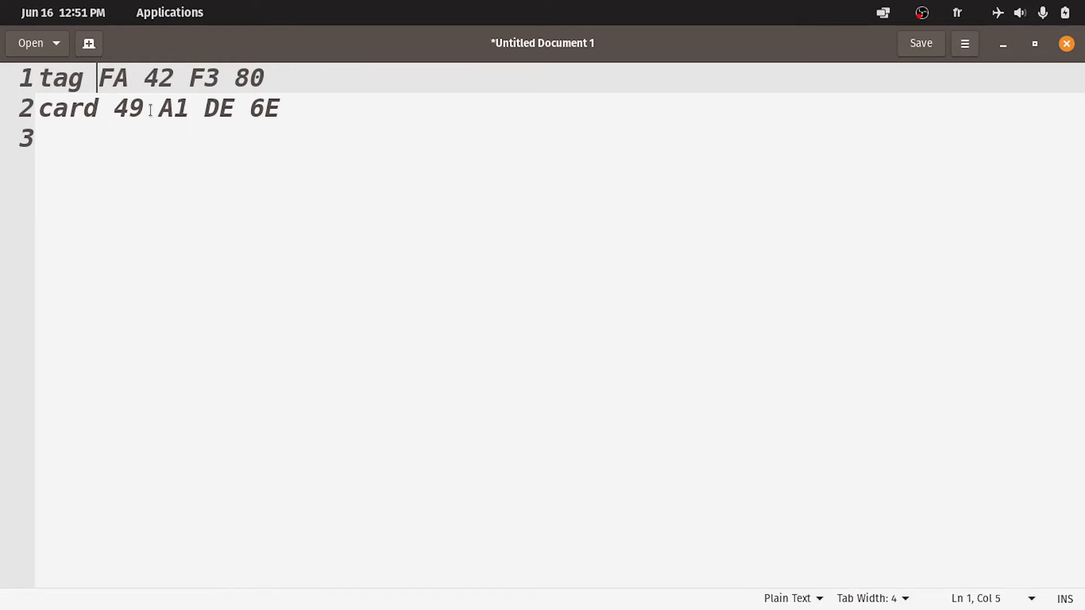
{"action": "left_click_drag", "start_coordinate": [98, 77], "coordinate": [263, 77]}
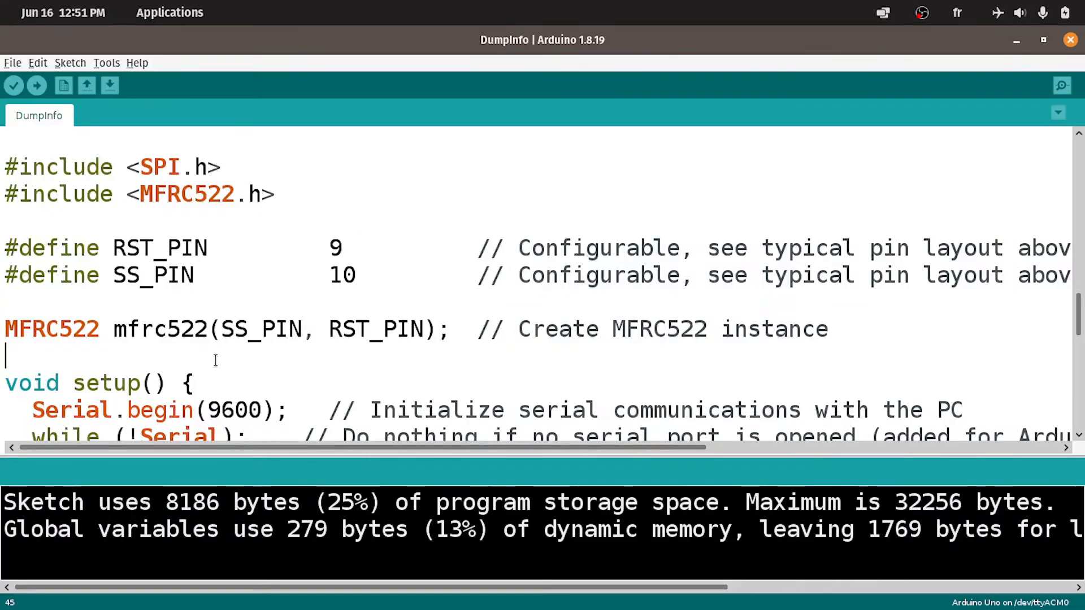
{"action": "mouse_move", "coordinate": [102, 380]}
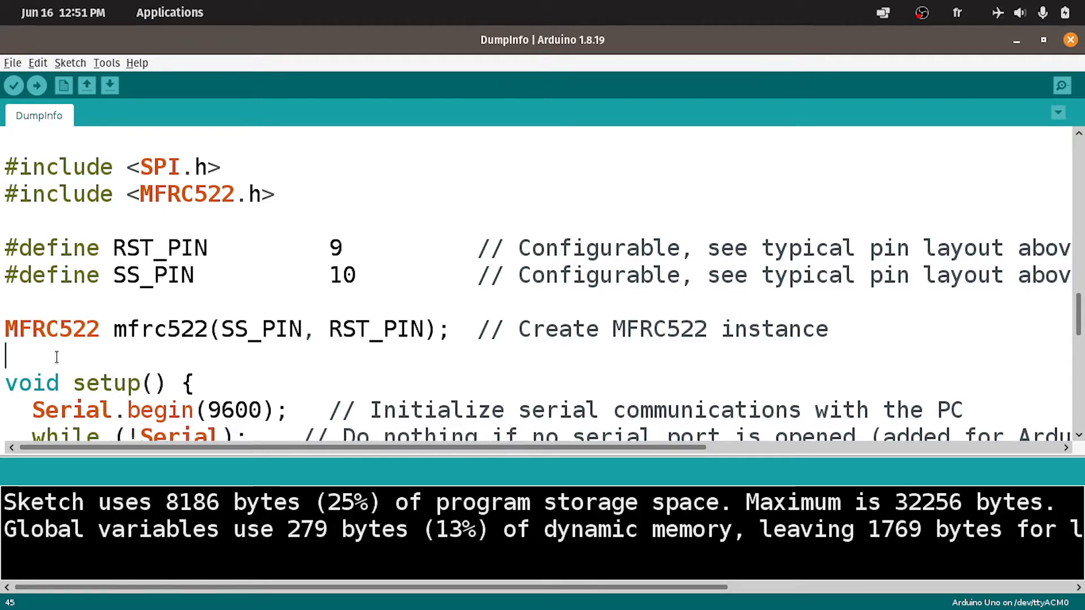
{"action": "type", "text": "byte"}
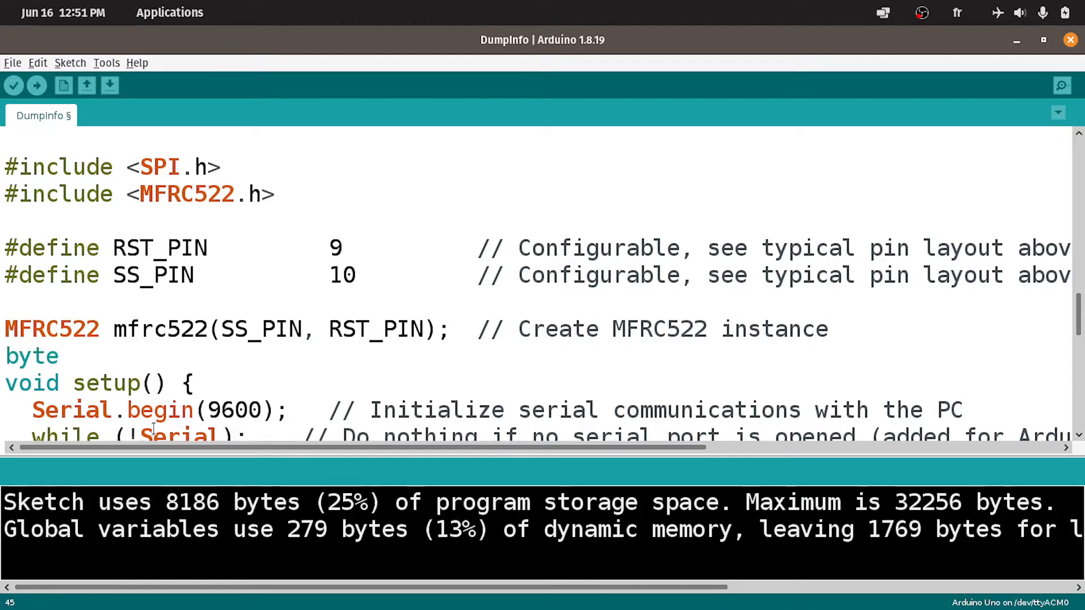
{"action": "type", "text": "access"}
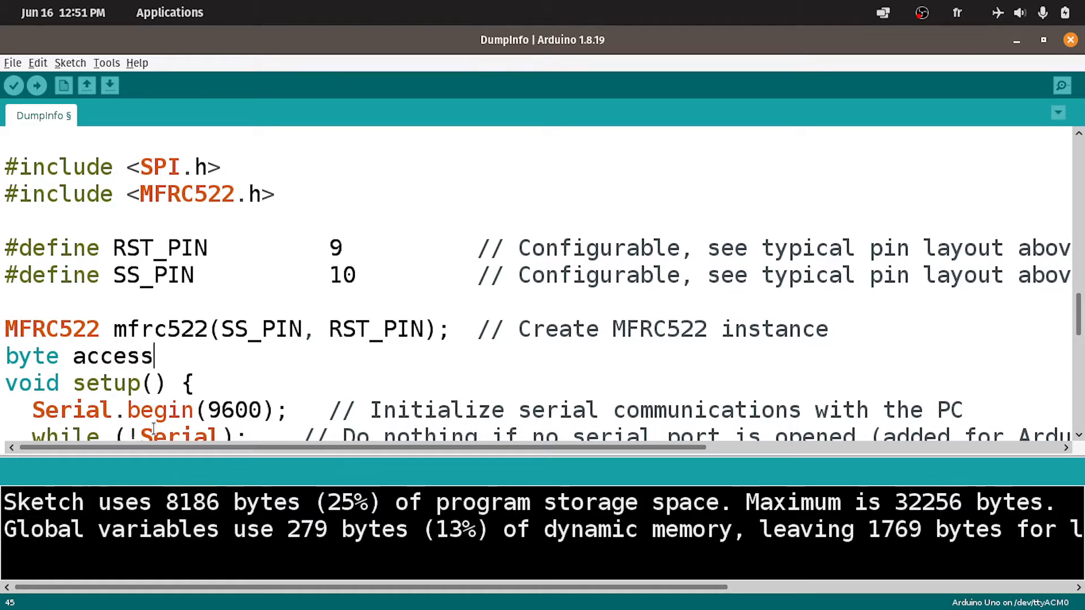
{"action": "type", "text": "UID"}
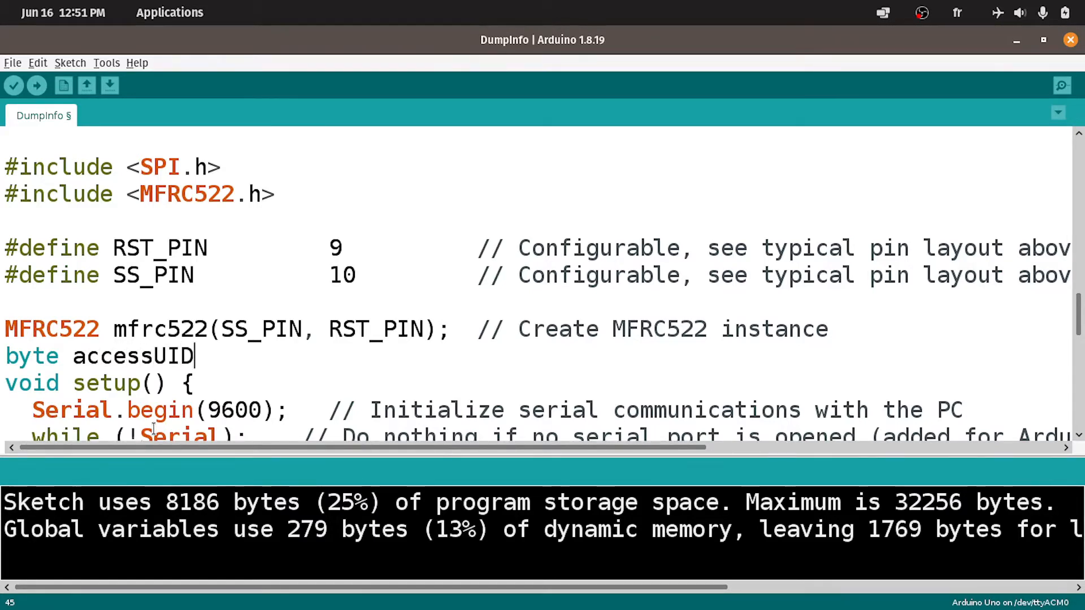
{"action": "type", "text": "["}
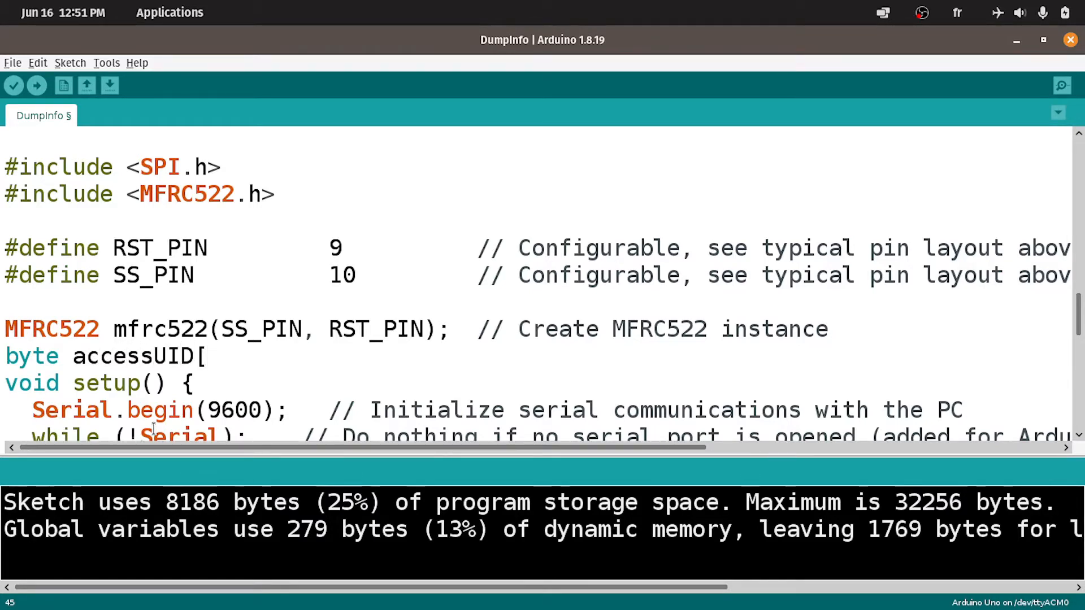
{"action": "type", "text": "]"}
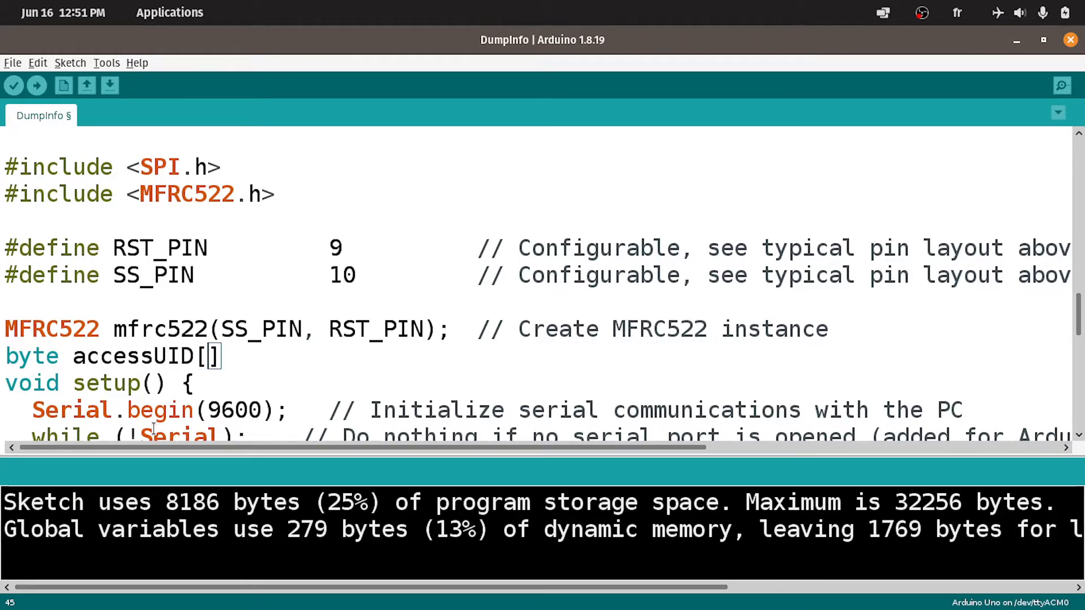
{"action": "type", "text": "4"}
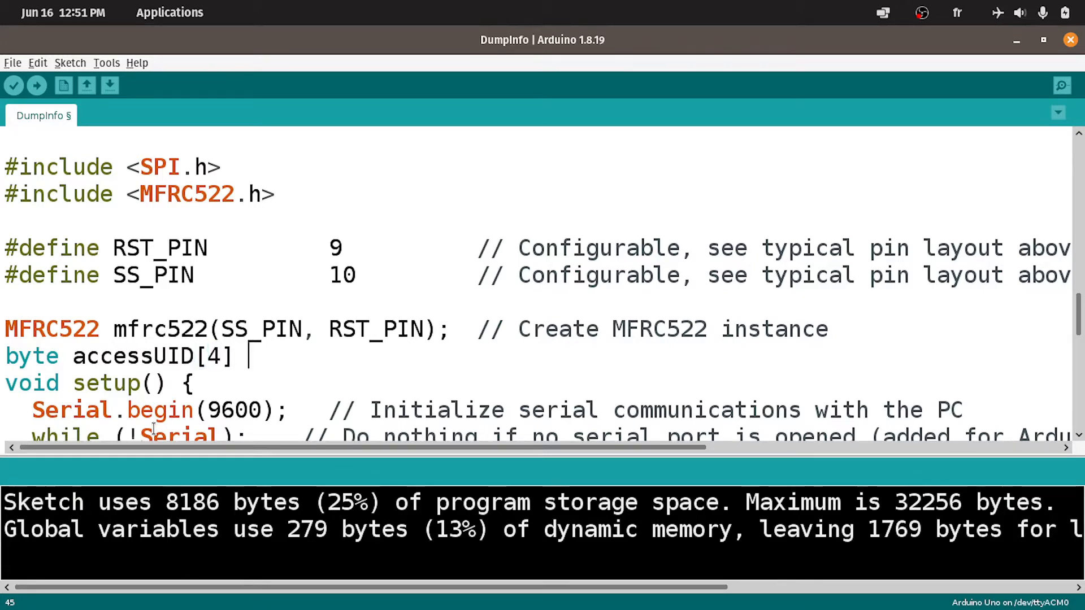
{"action": "type", "text": "="}
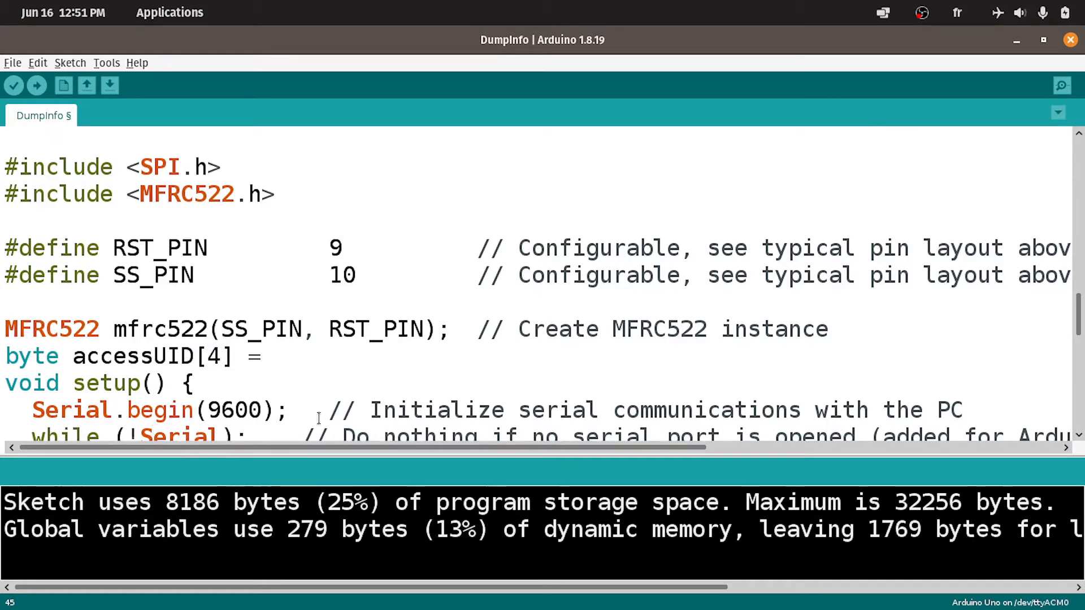
{"action": "type", "text": "{"}
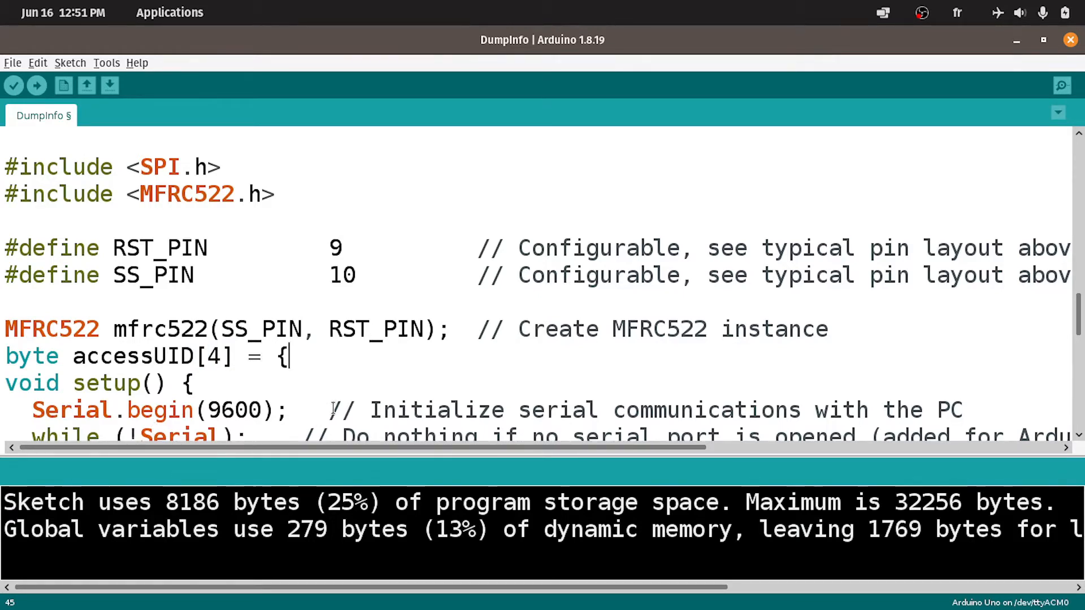
{"action": "type", "text": "}"}
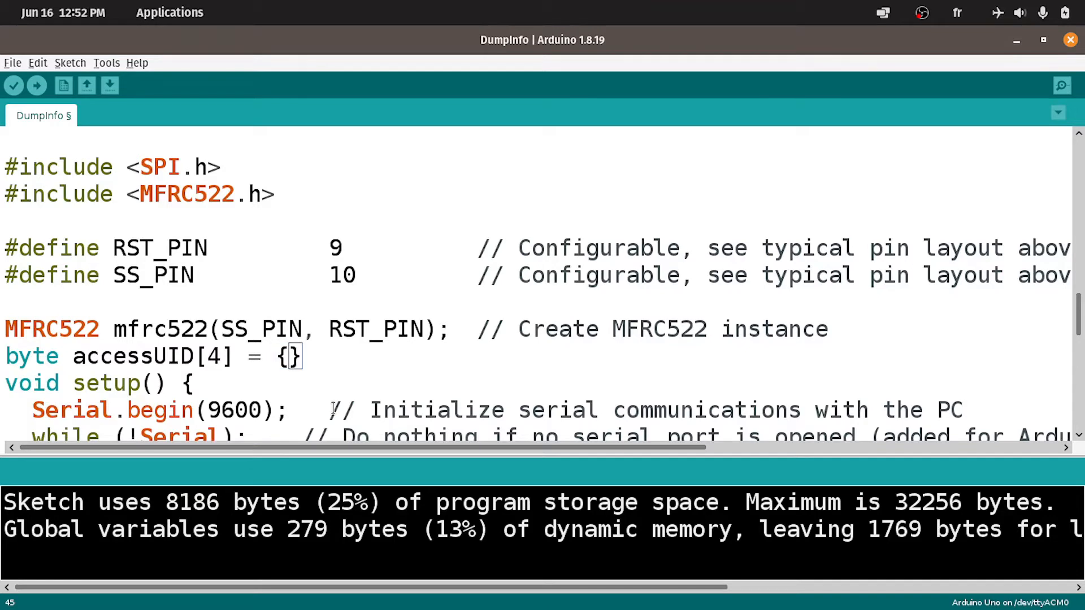
{"action": "type", "text": "FA 42 F3 80"}
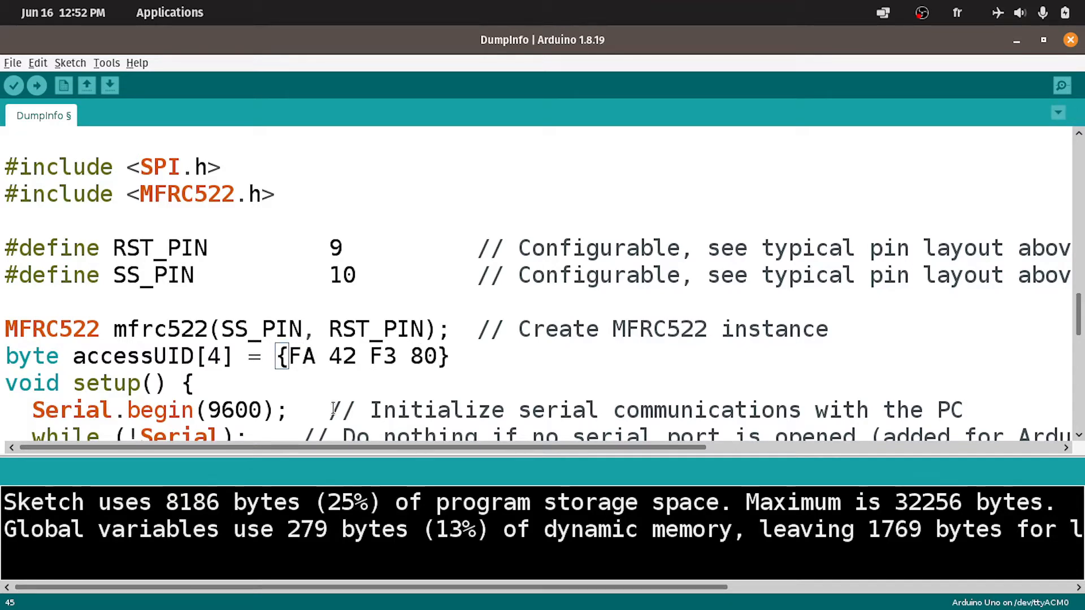
{"action": "type", "text": ";"}
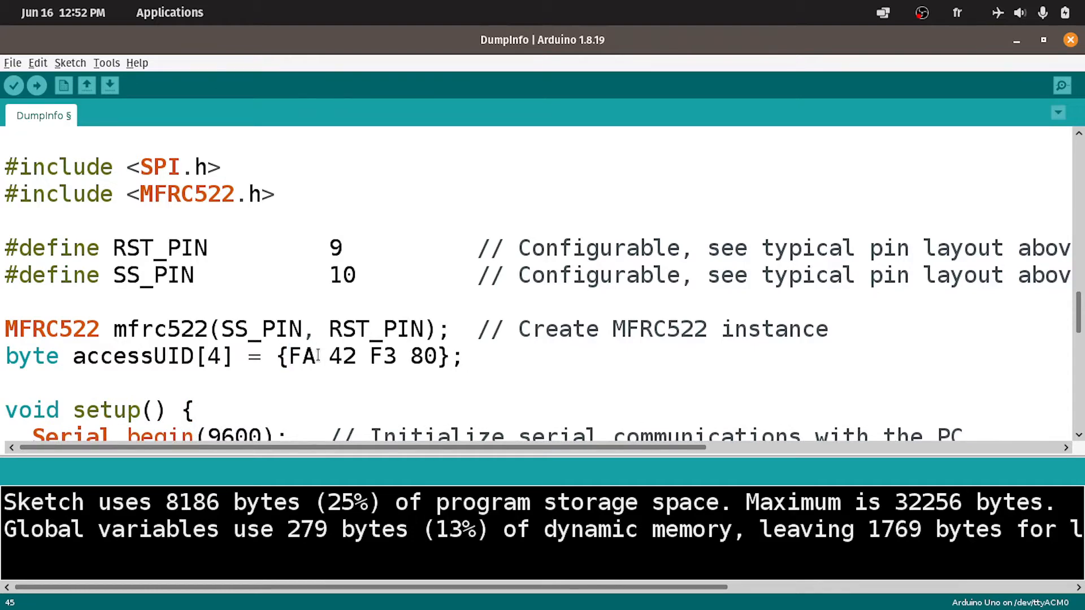
{"action": "type", "text": ","}
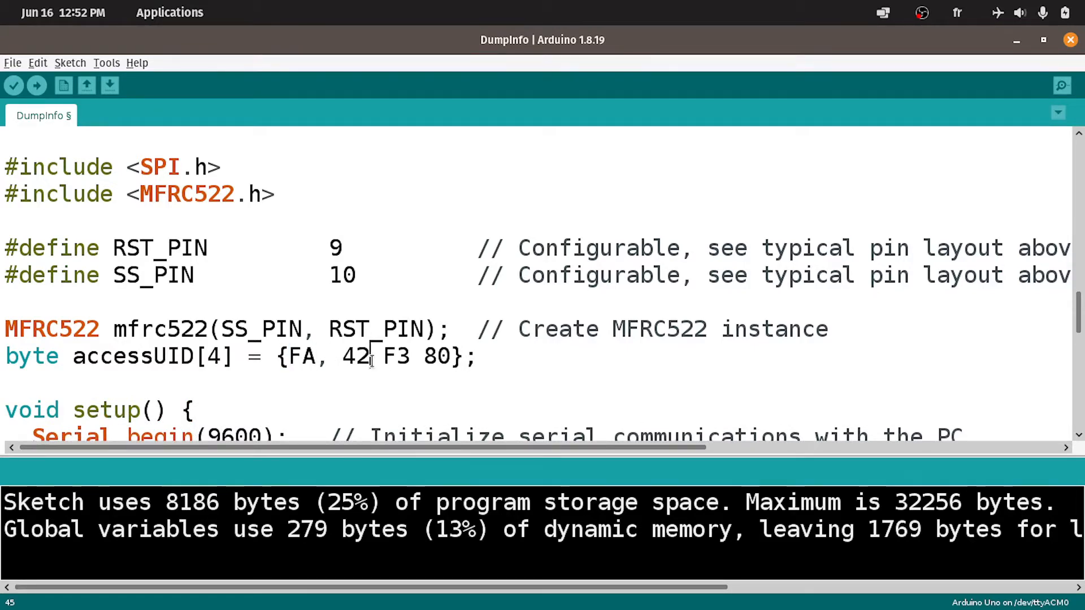
{"action": "type", "text": ","}
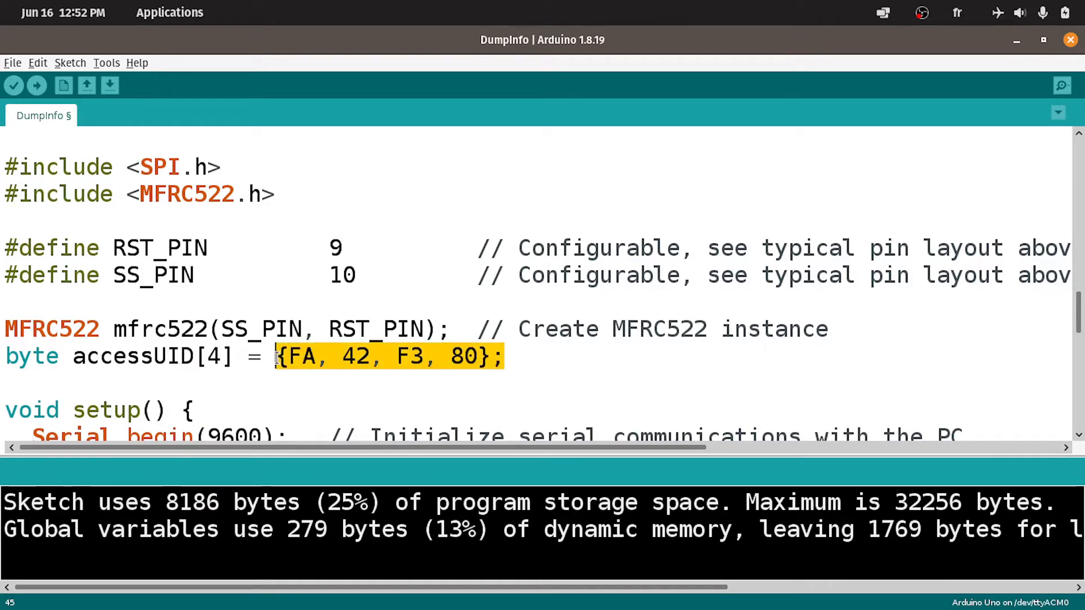
{"action": "scroll", "scroll_direction": "down", "scroll_amount": 3}
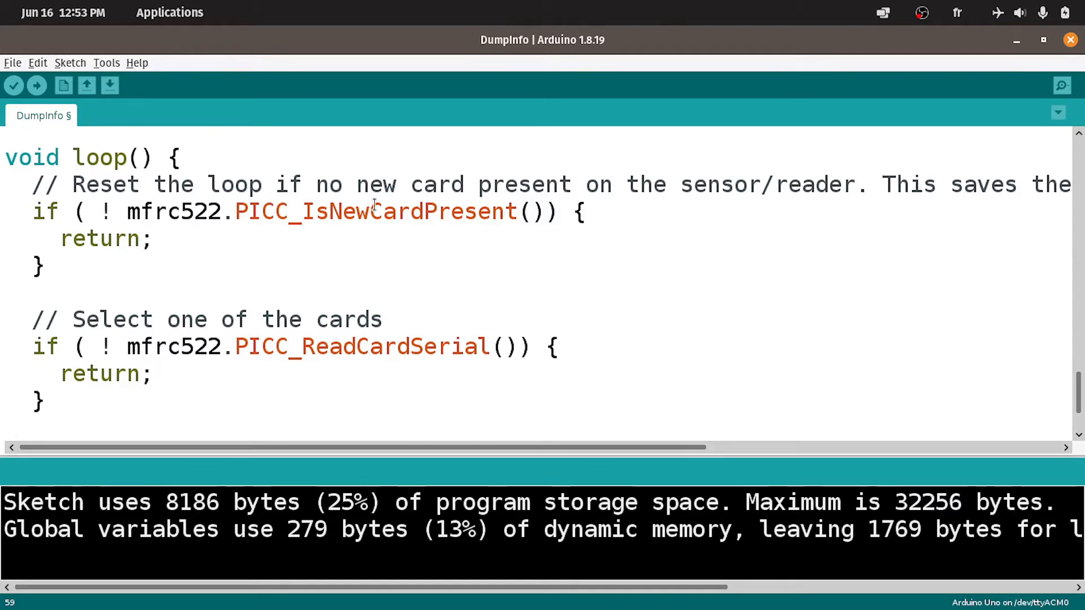
{"action": "double_click", "coordinate": [373, 212]}
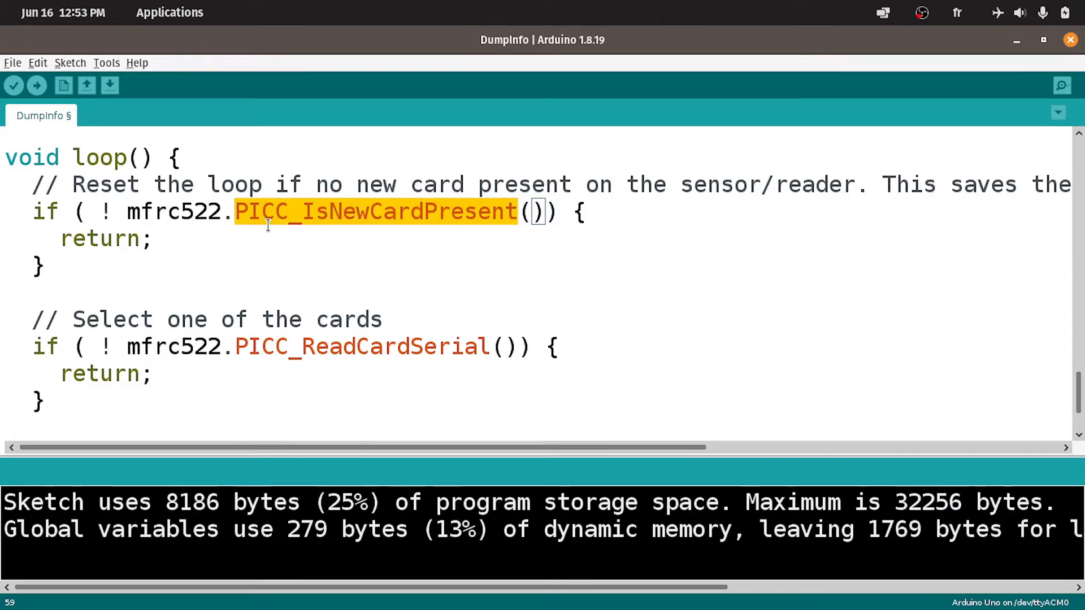
{"action": "double_click", "coordinate": [173, 211]}
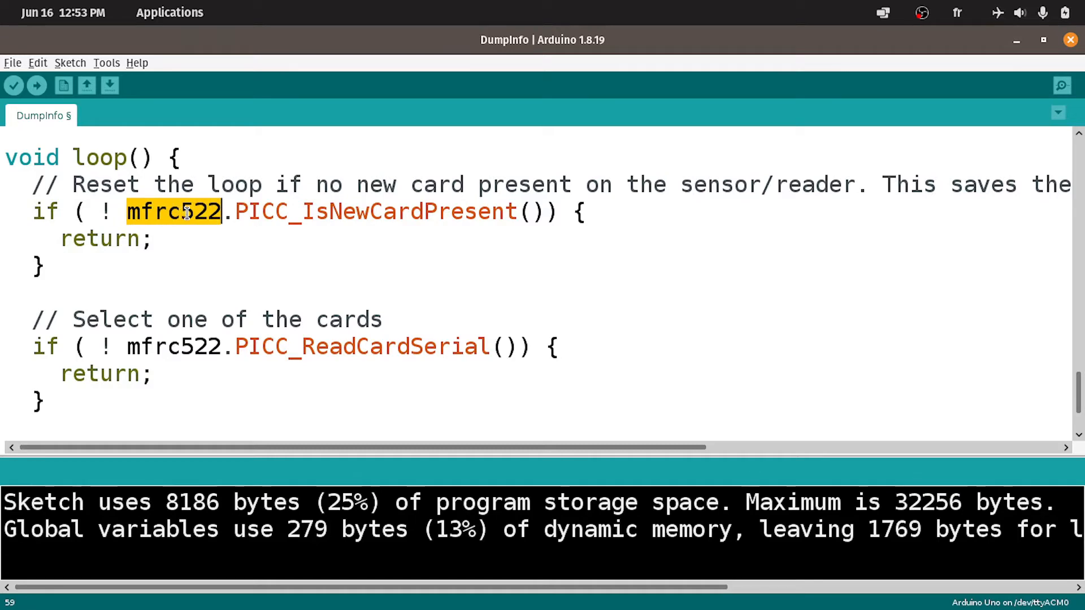
{"action": "mouse_move", "coordinate": [309, 211]}
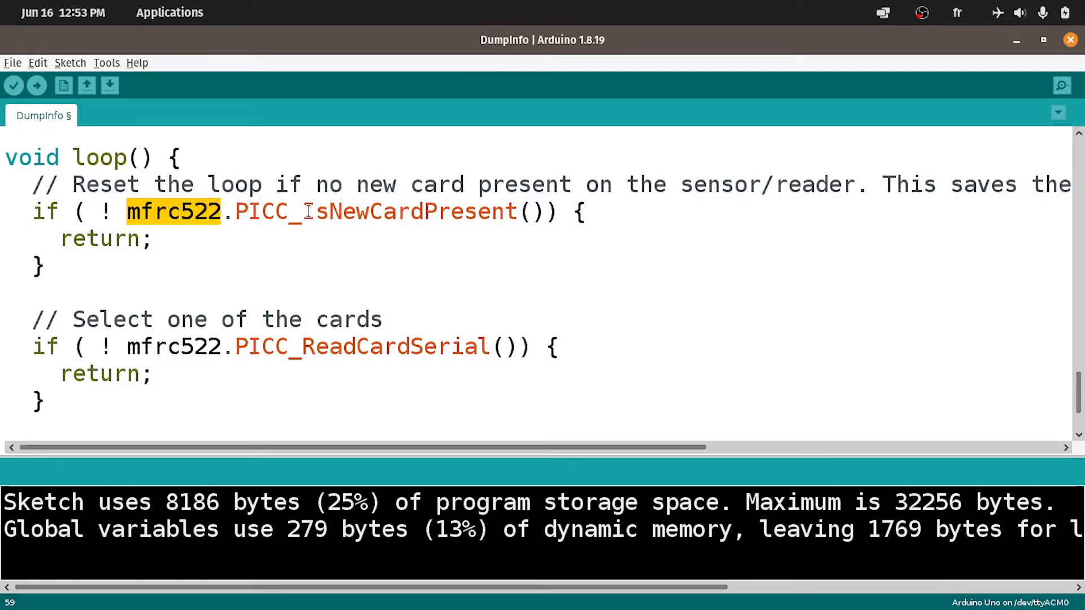
{"action": "double_click", "coordinate": [374, 211]}
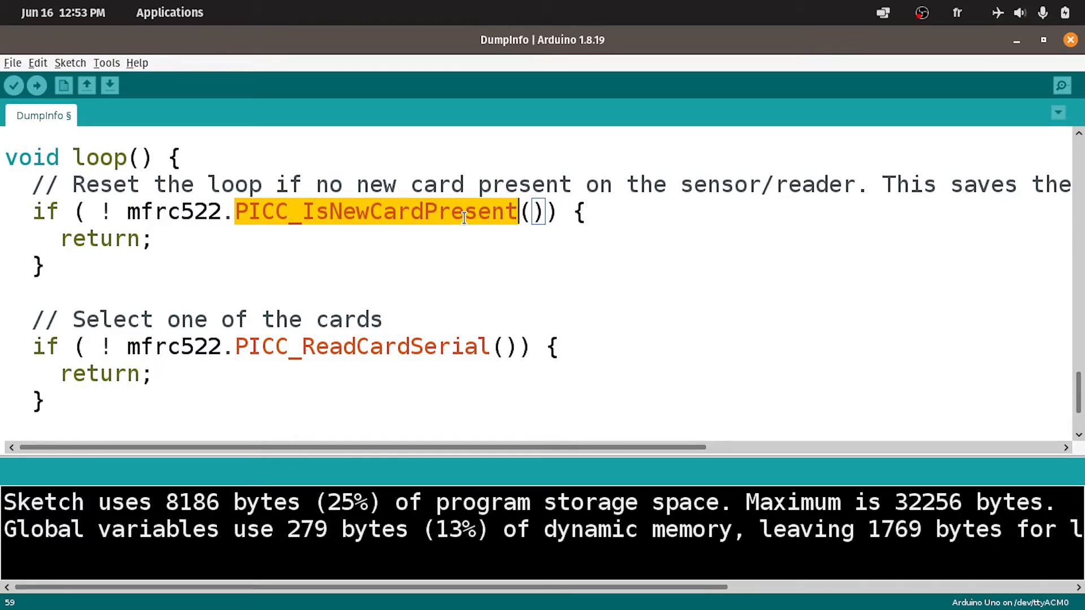
{"action": "mouse_move", "coordinate": [360, 211]}
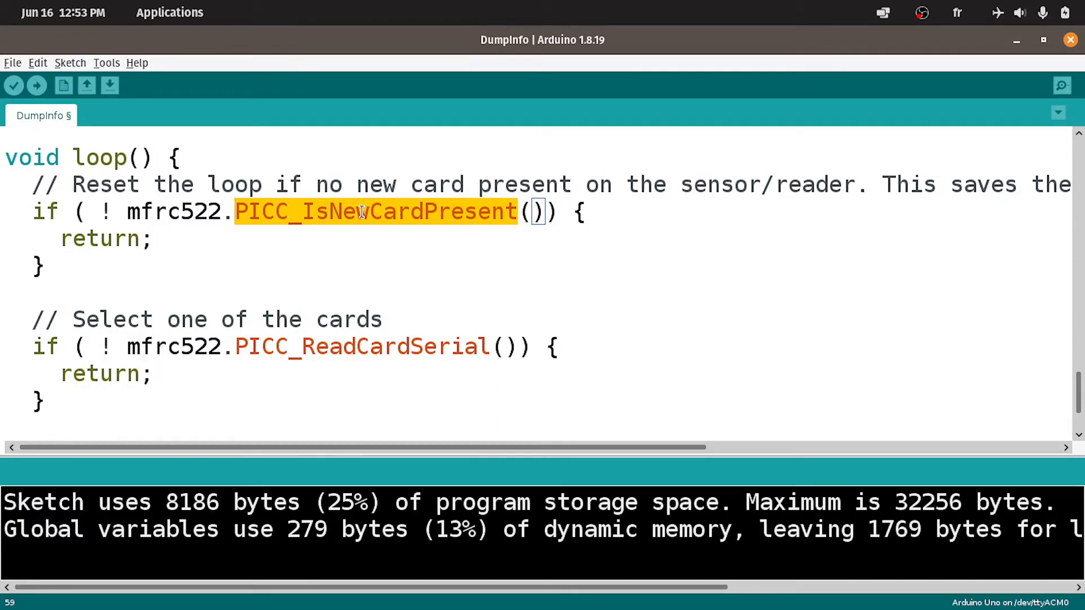
{"action": "mouse_move", "coordinate": [309, 241]}
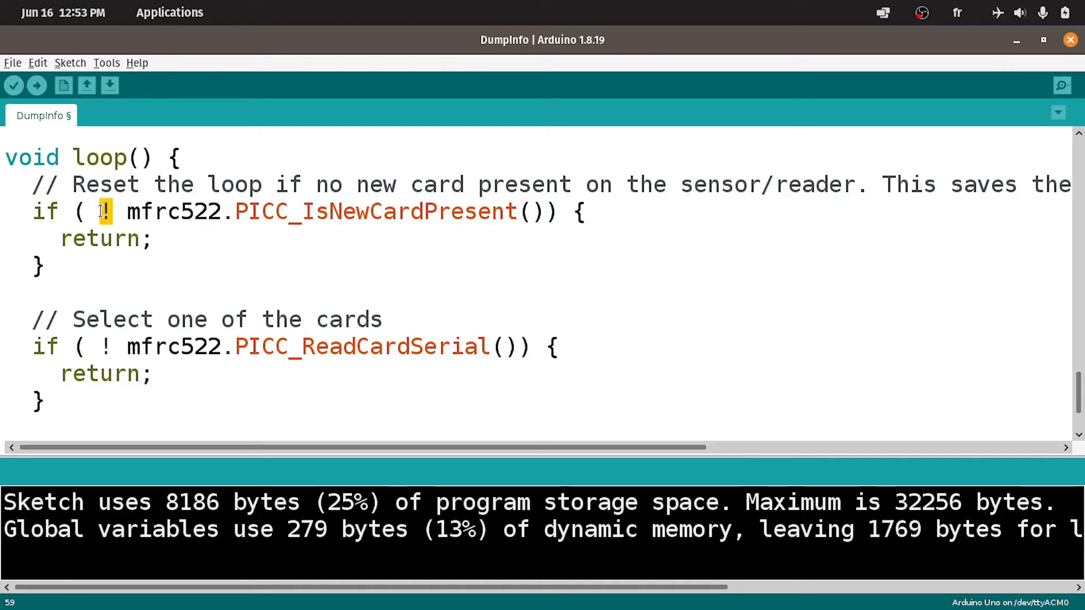
{"action": "scroll", "scroll_direction": "down", "scroll_amount": 3}
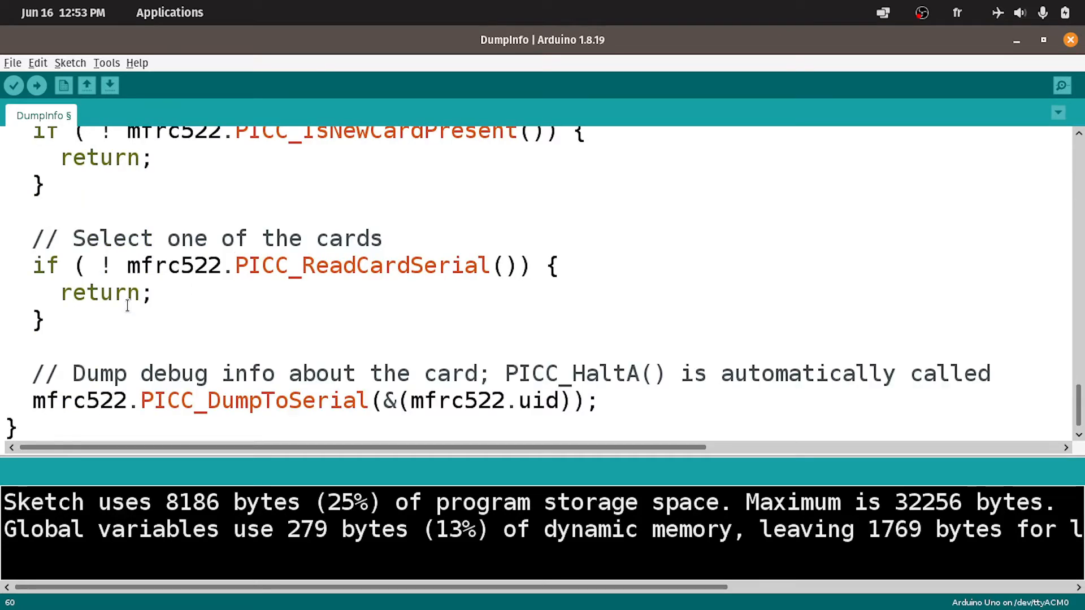
{"action": "double_click", "coordinate": [361, 266]}
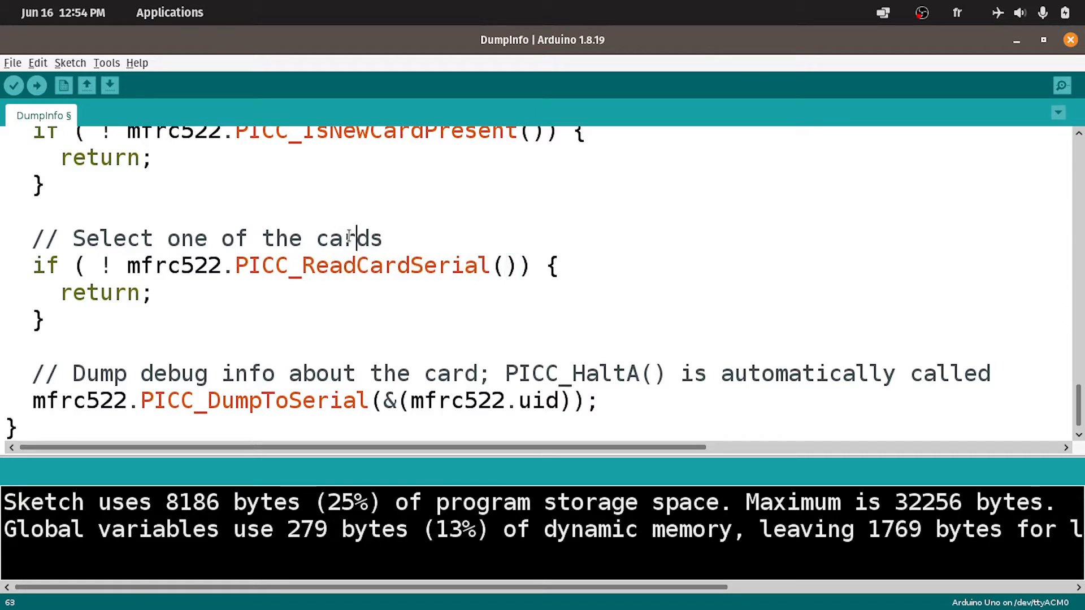
{"action": "double_click", "coordinate": [361, 266]}
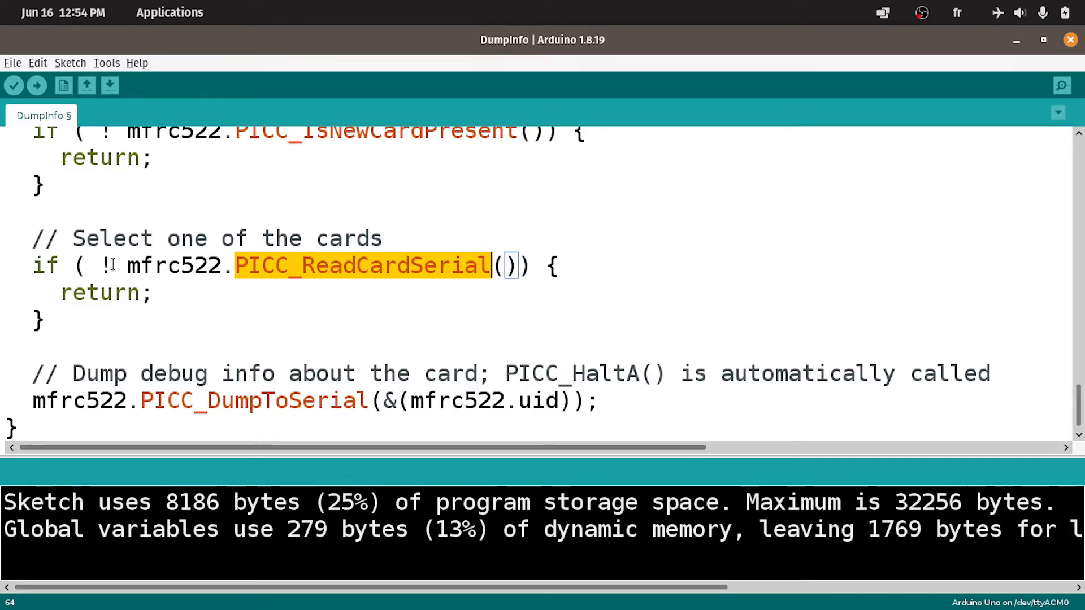
{"action": "left_click", "coordinate": [104, 265]}
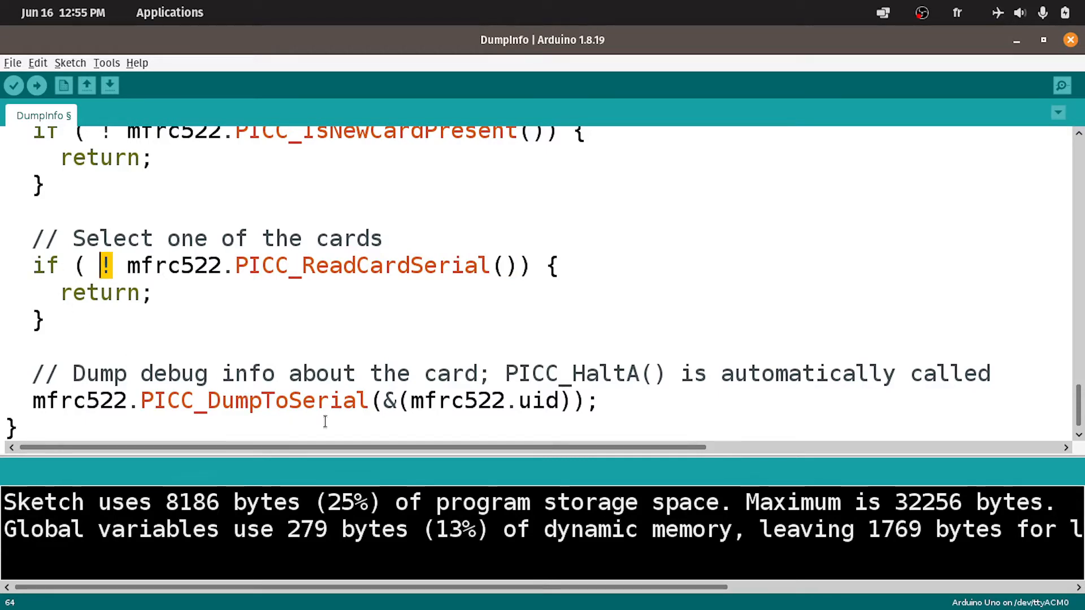
{"action": "left_click", "coordinate": [263, 400]}
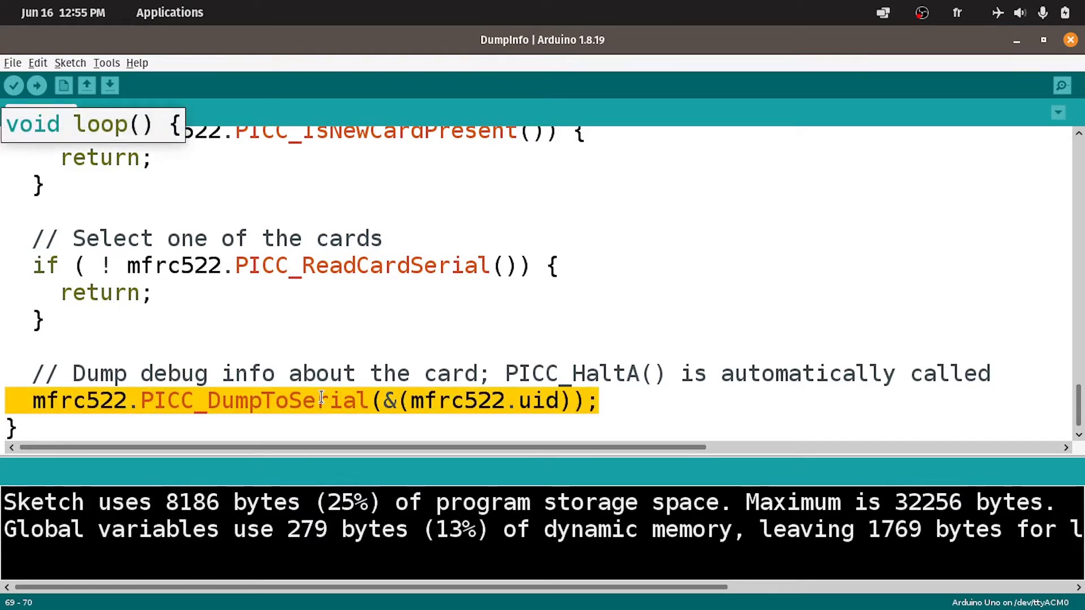
{"action": "mouse_move", "coordinate": [448, 401]}
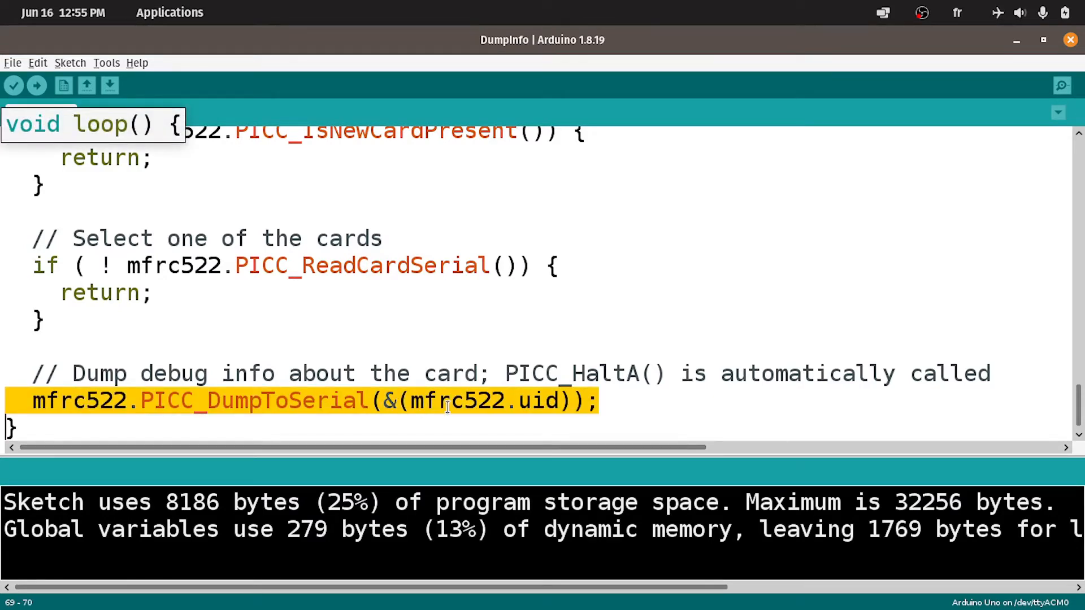
{"action": "double_click", "coordinate": [456, 401]}
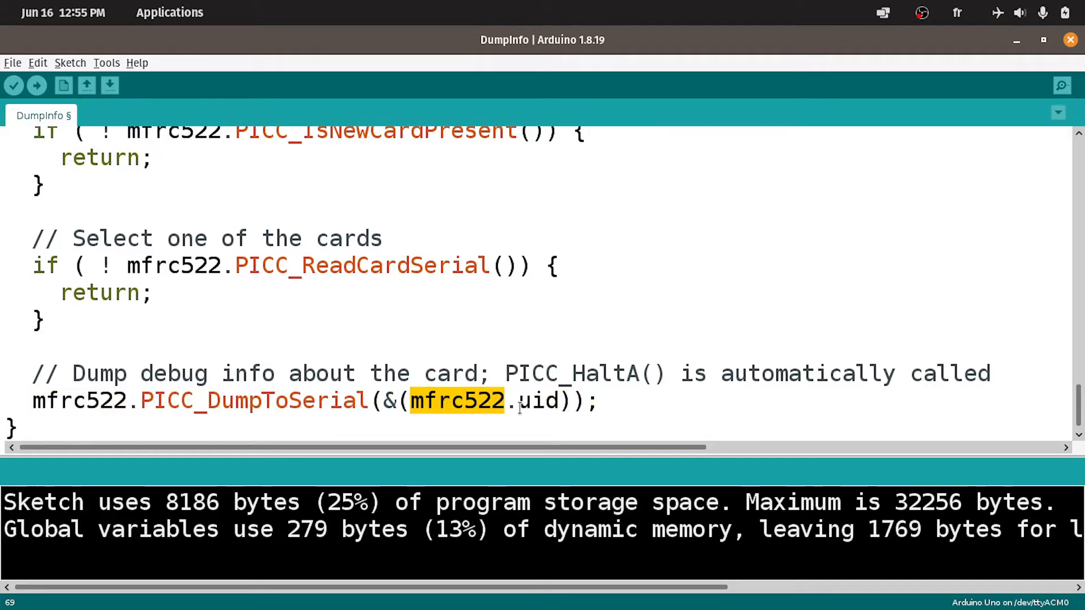
{"action": "double_click", "coordinate": [537, 401]}
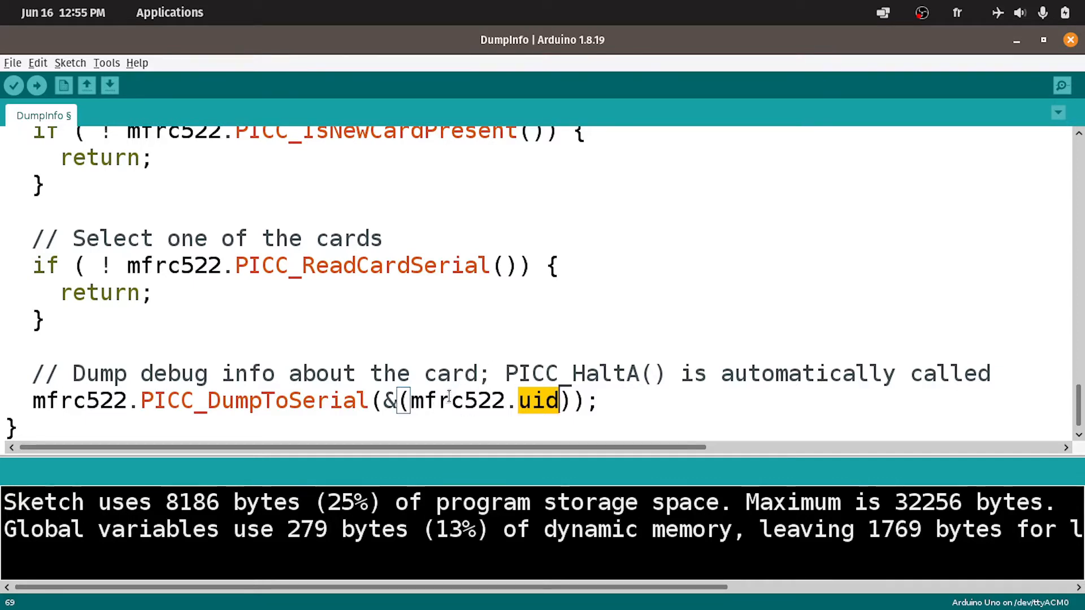
- Replace the dump call with if(mfrc522.uid.uidByte == accessUID){ }else{ } skeleton
{"action": "left_click", "coordinate": [554, 400]}
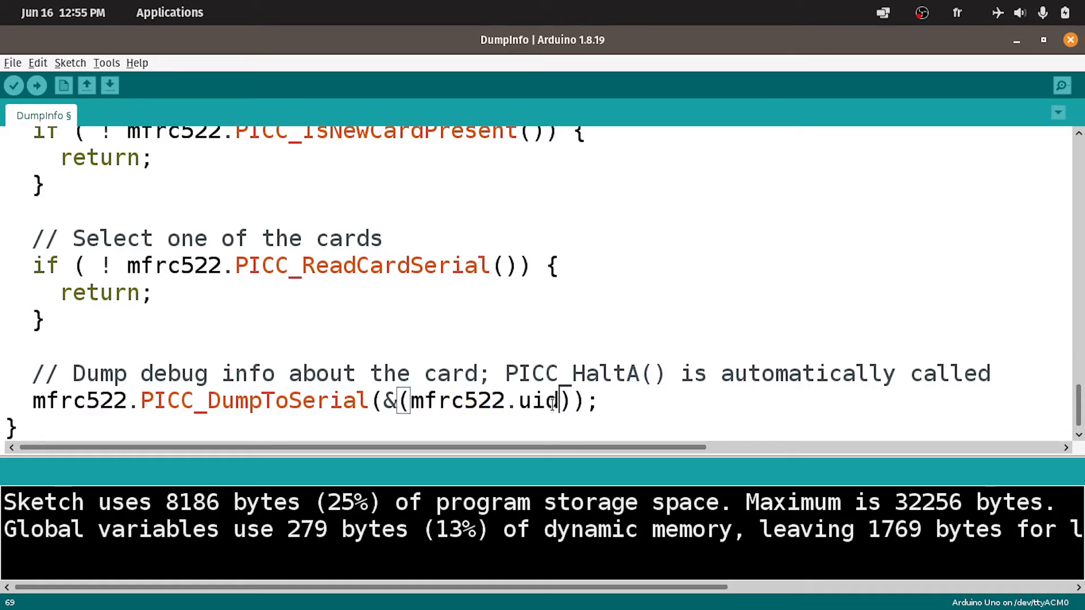
{"action": "type", "text": "."}
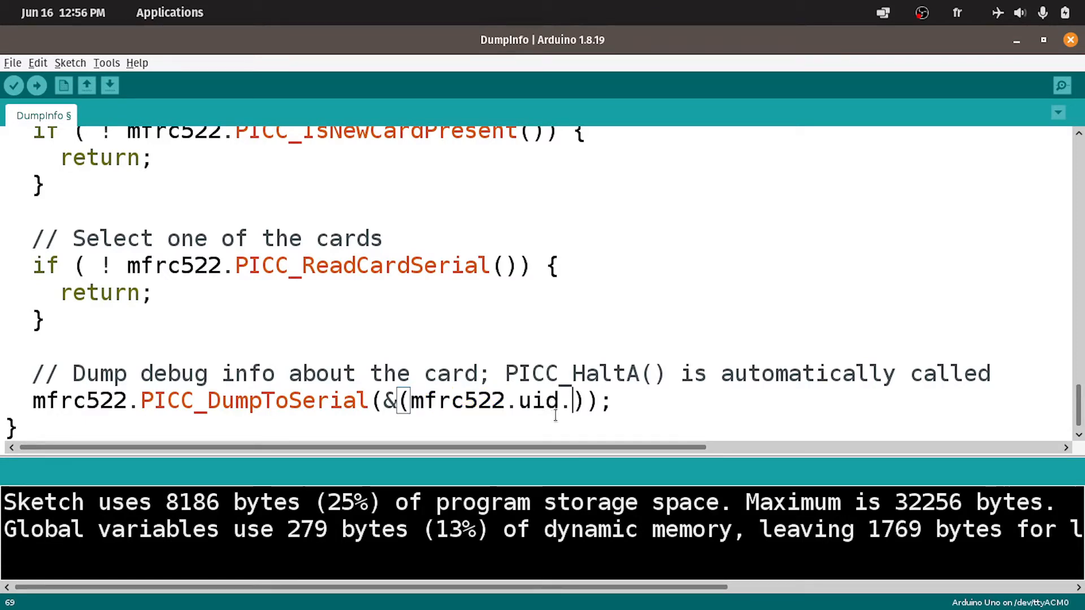
{"action": "type", "text": "uidByt"}
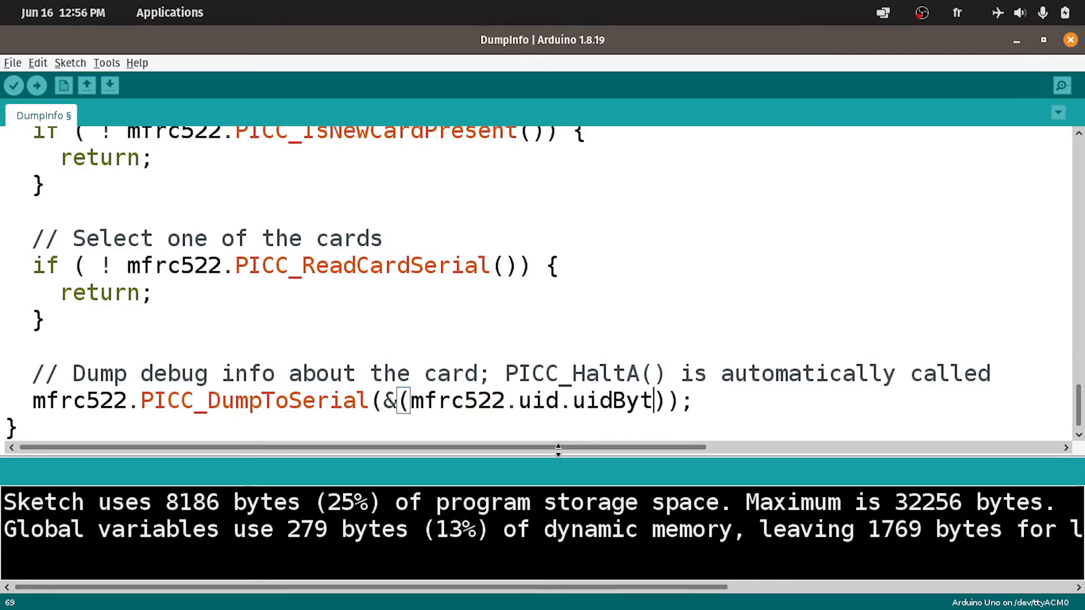
{"action": "type", "text": "e"}
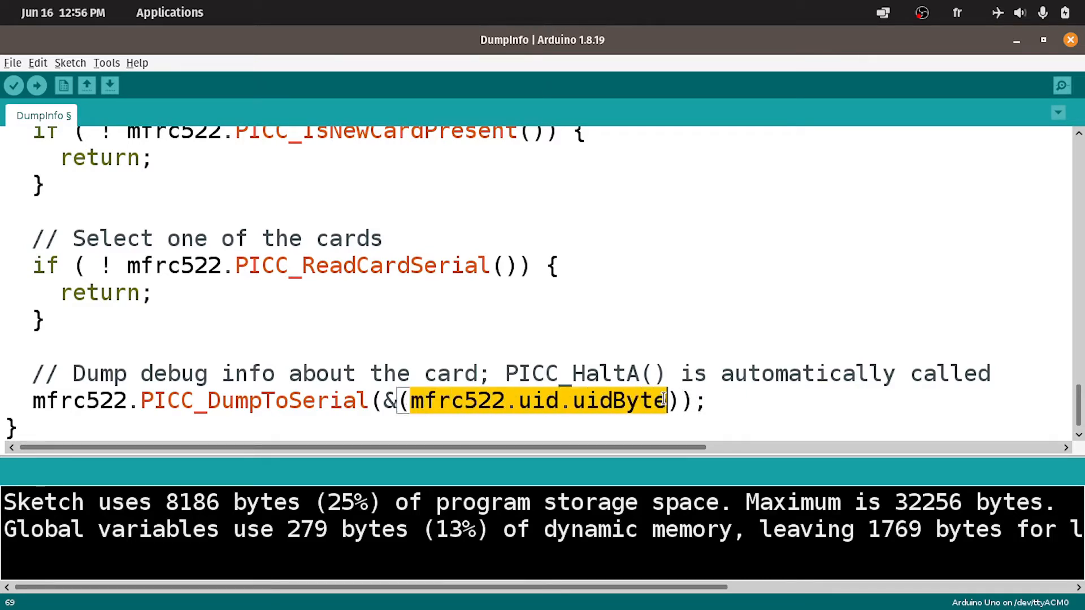
{"action": "key", "text": "Delete"}
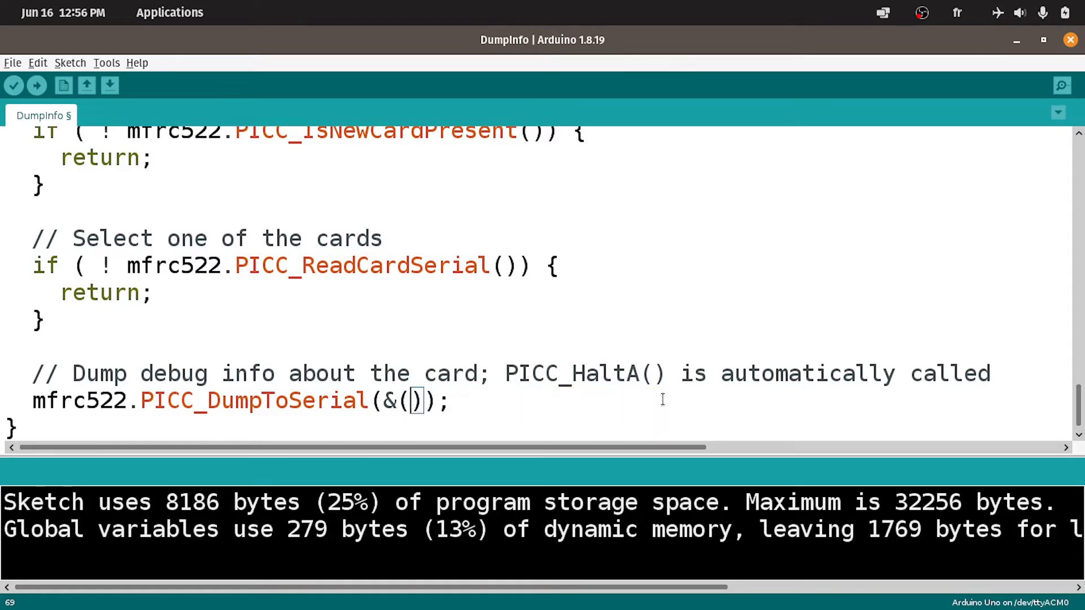
{"action": "key", "text": "BackSpace"}
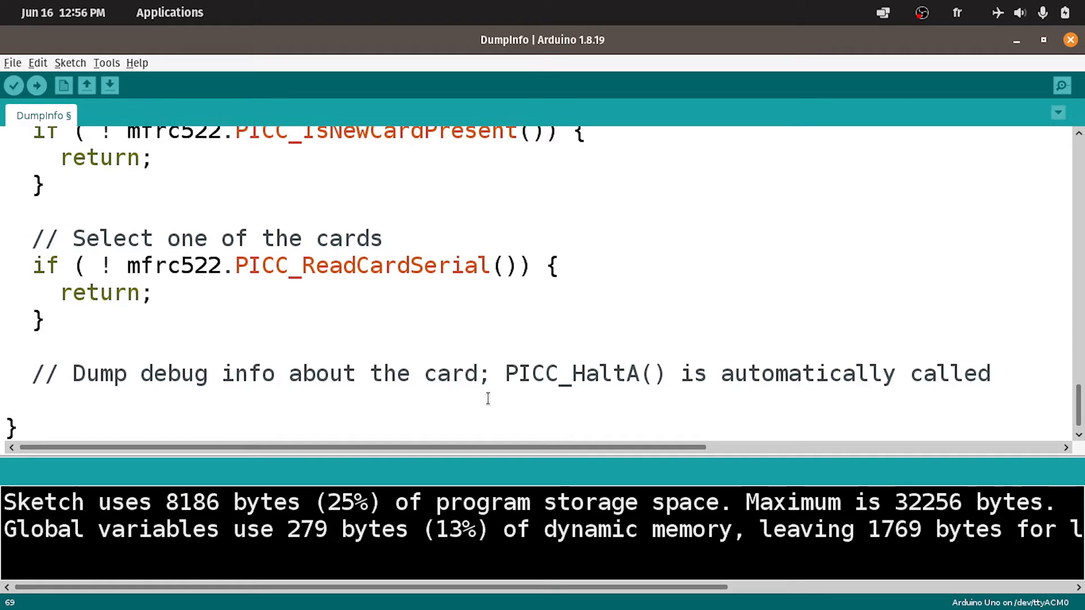
{"action": "type", "text": "if("}
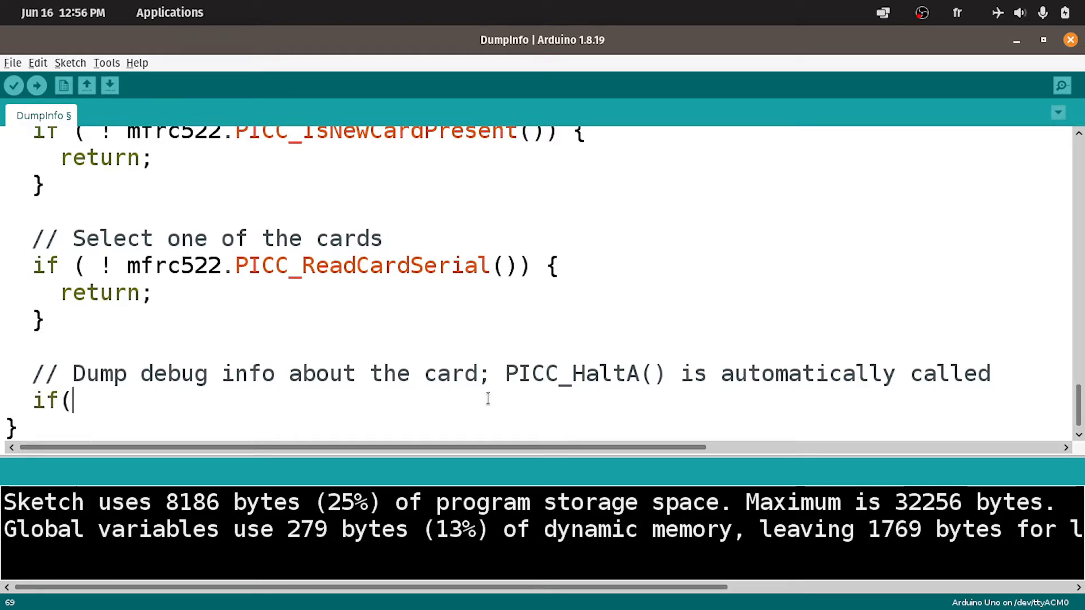
{"action": "type", "text": "mfrc522.uid.uidByte"}
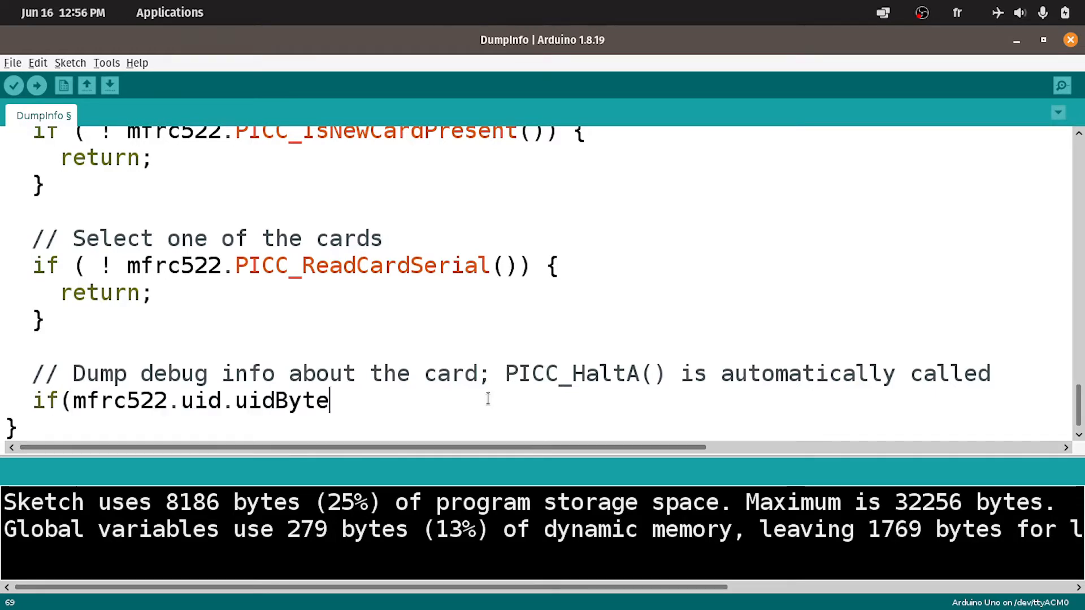
{"action": "type", "text": "=="}
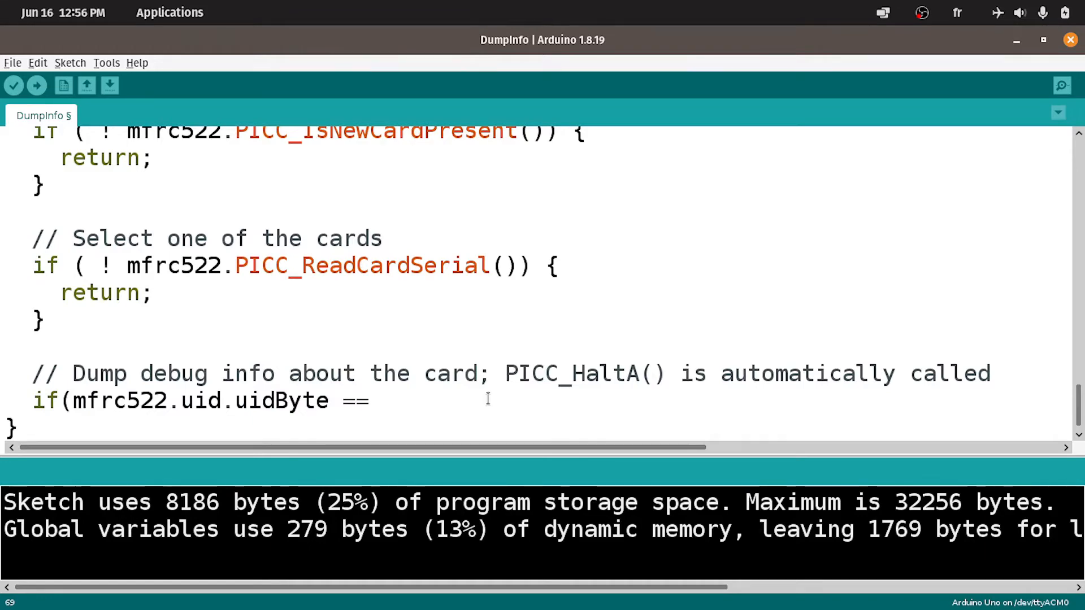
{"action": "scroll", "scroll_direction": "up", "scroll_amount": 3}
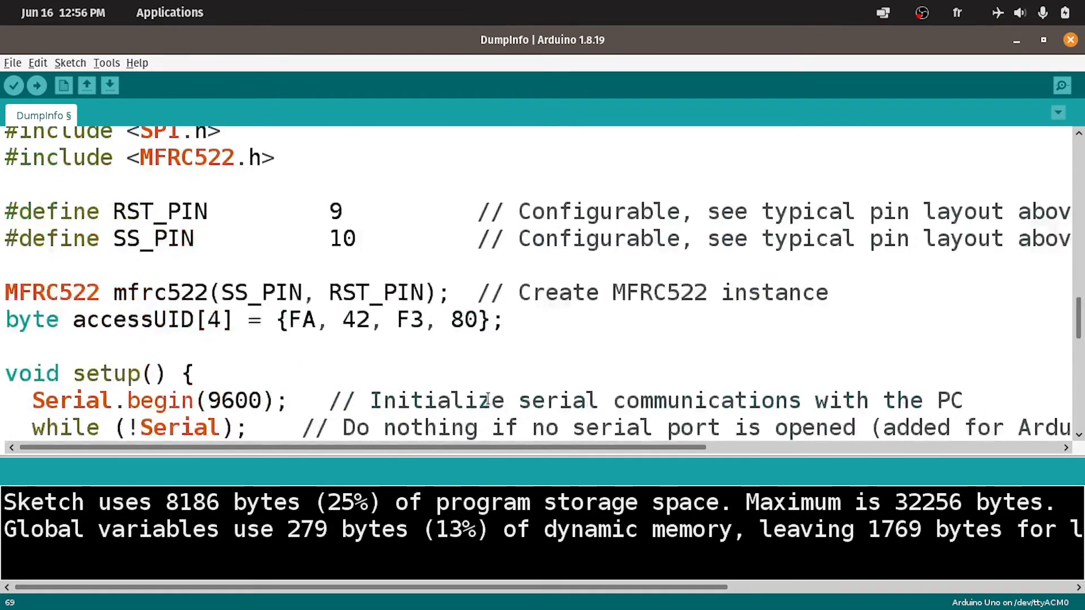
{"action": "double_click", "coordinate": [133, 319]}
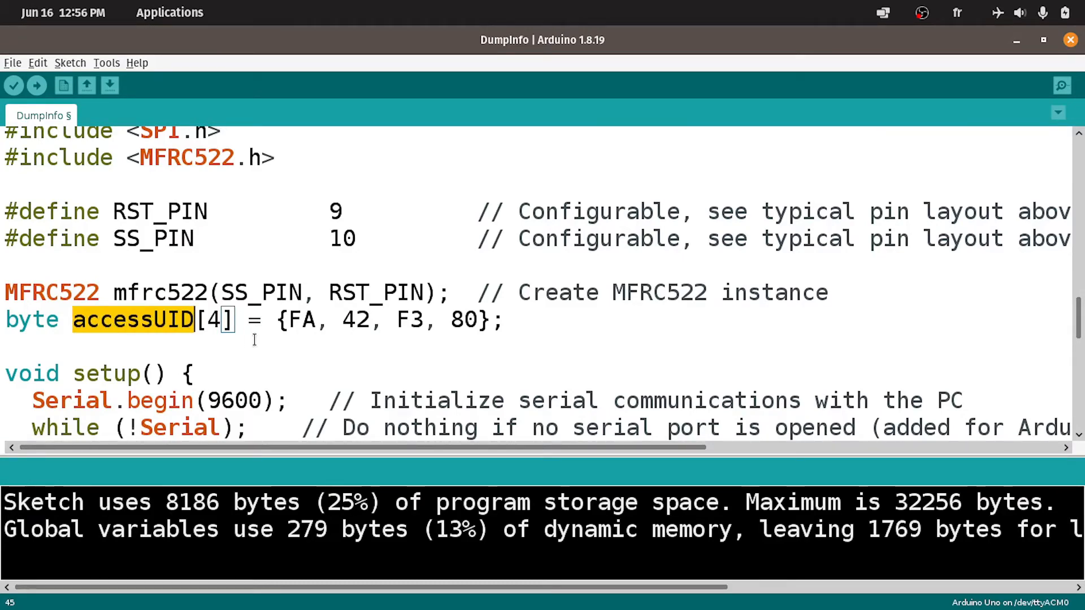
{"action": "scroll", "scroll_direction": "down", "scroll_amount": 3}
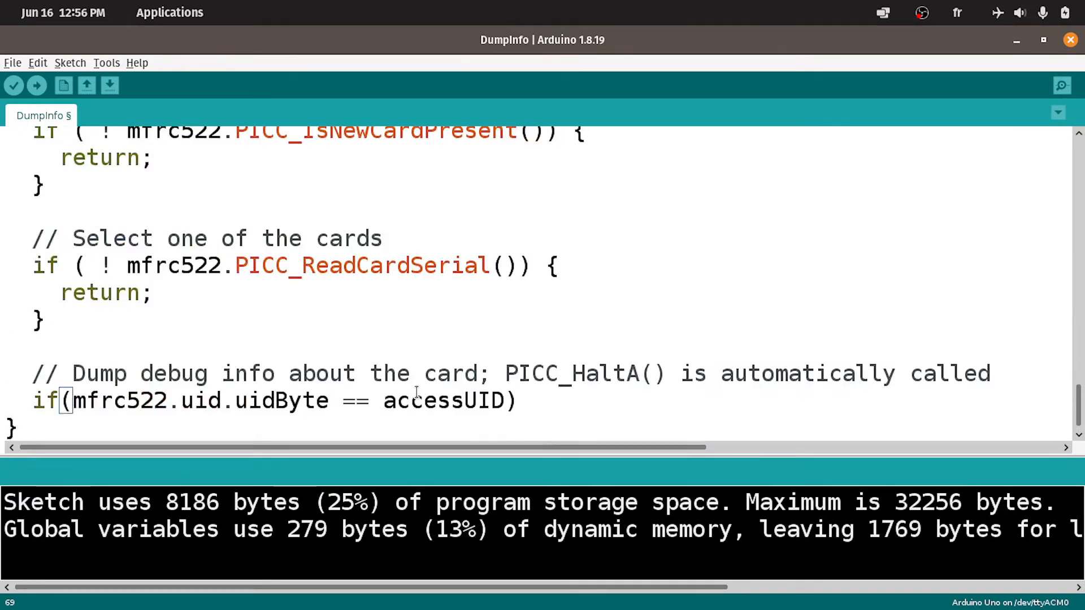
{"action": "type", "text": "{"}
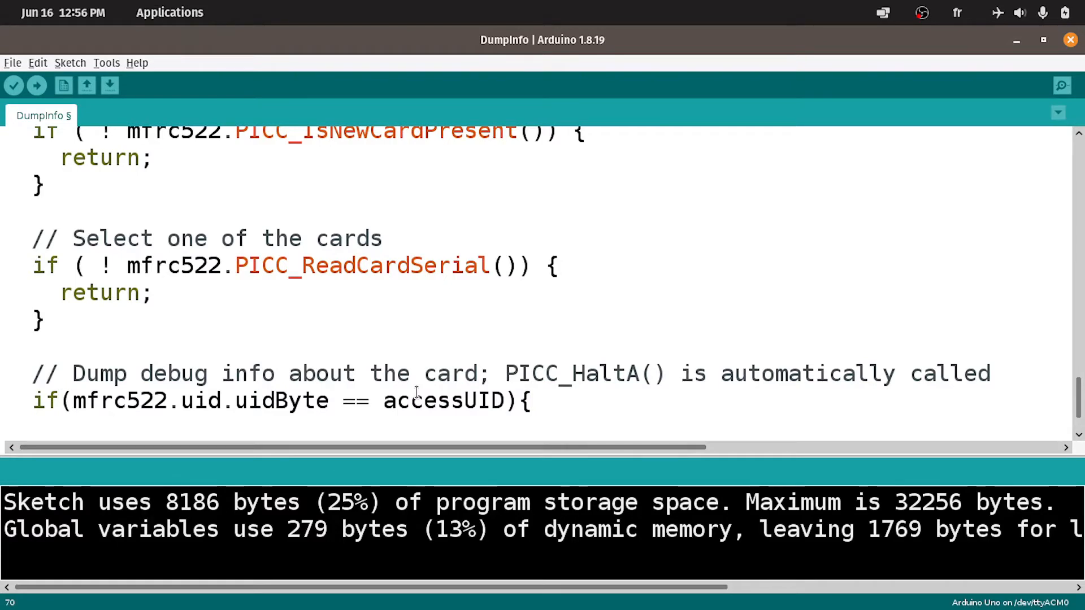
{"action": "type", "text": "}e"}
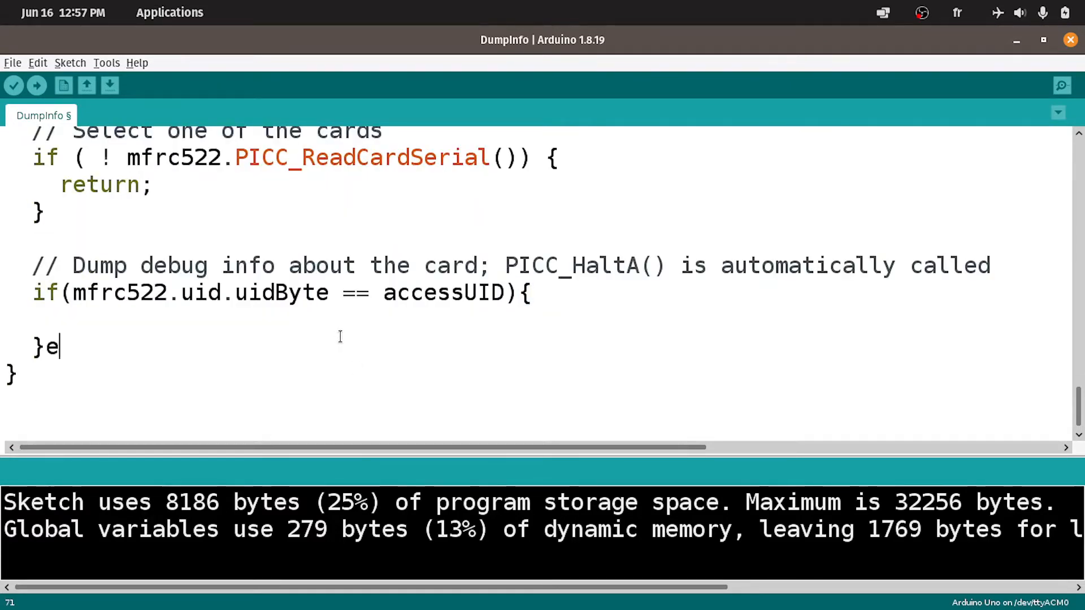
{"action": "type", "text": "lse{"}
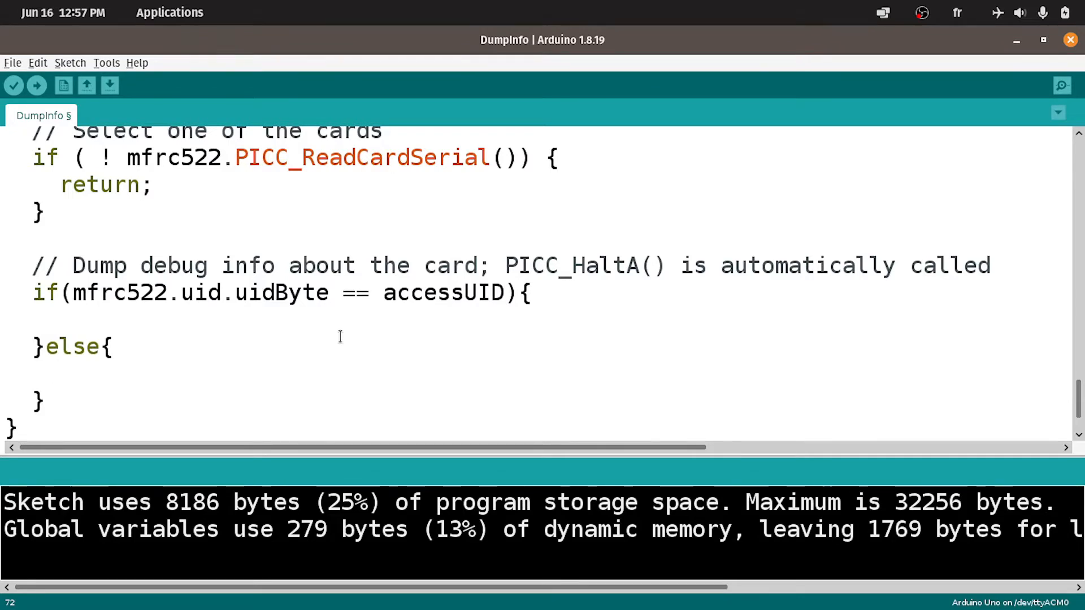
- Index uidByte and accessUID with [0] and chain comparisons for indexes 1 to 3 with &&
{"action": "left_click", "coordinate": [62, 373]}
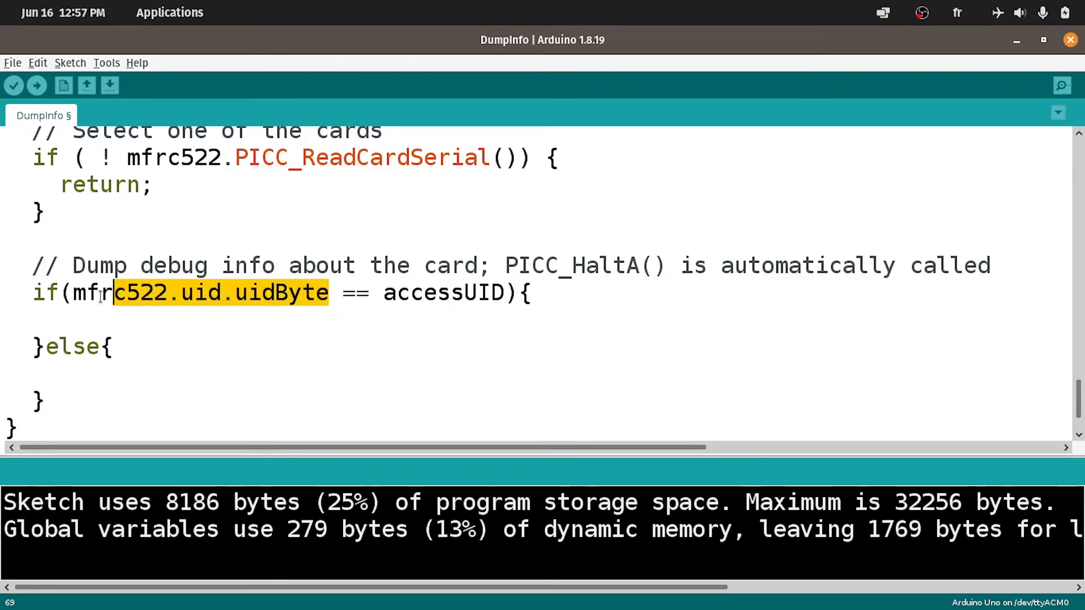
{"action": "left_click", "coordinate": [440, 292]}
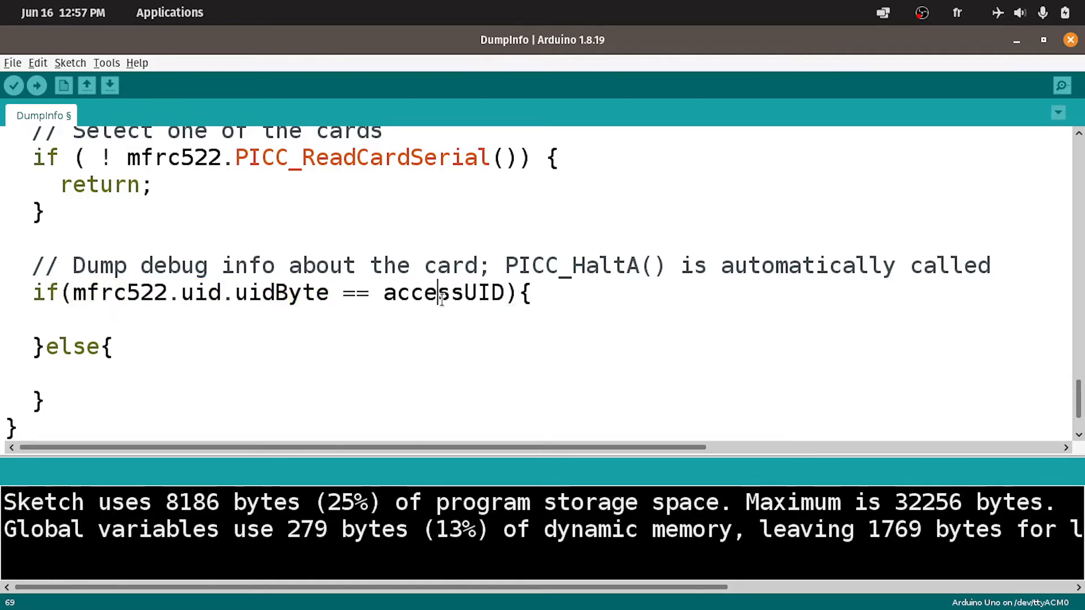
{"action": "double_click", "coordinate": [443, 293]}
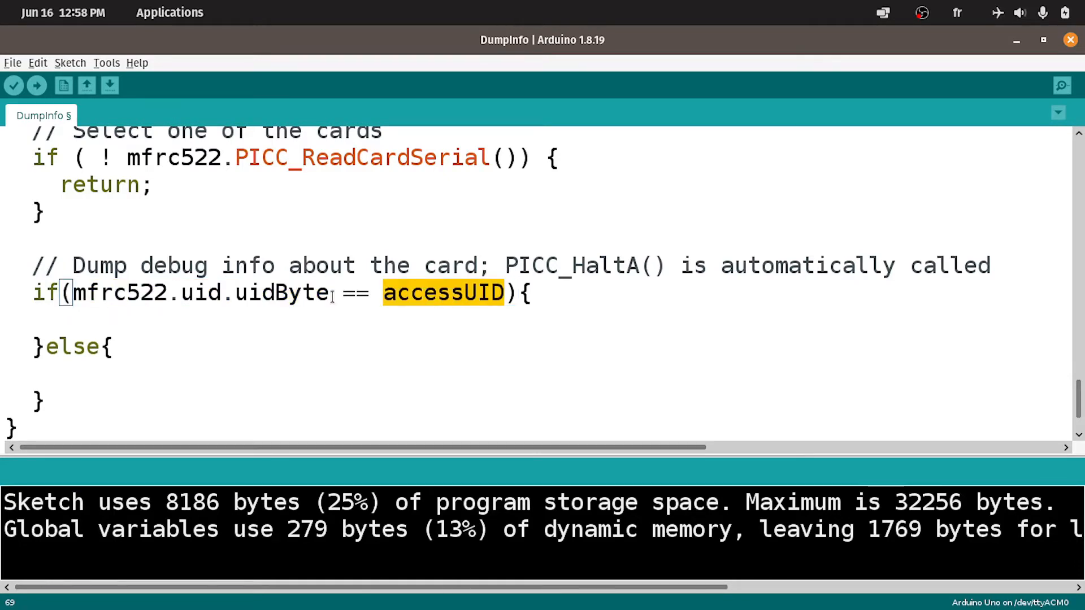
{"action": "left_click", "coordinate": [444, 292]}
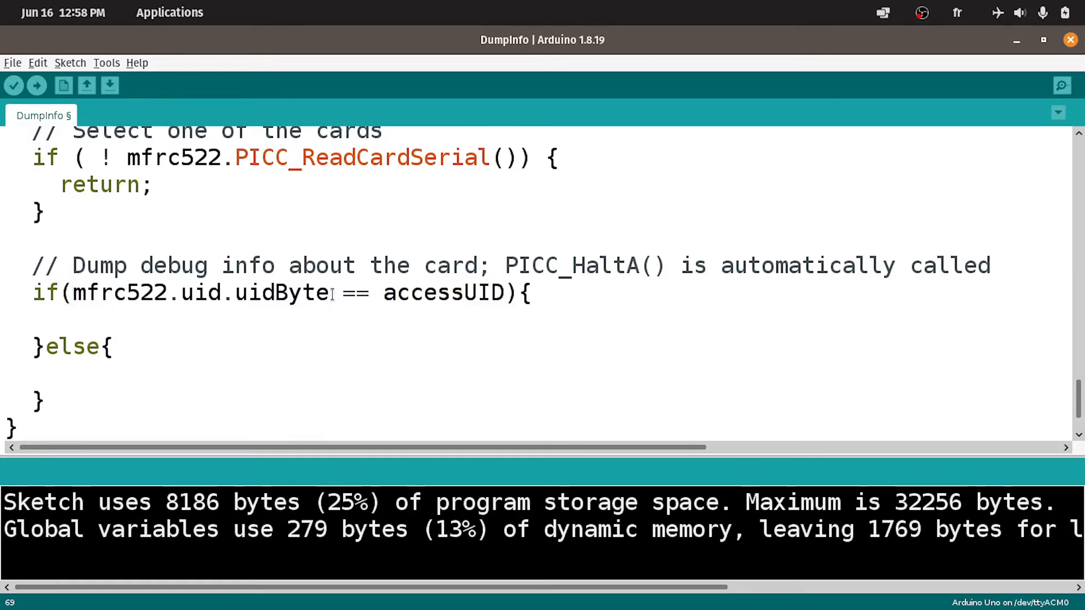
{"action": "type", "text": "[]"}
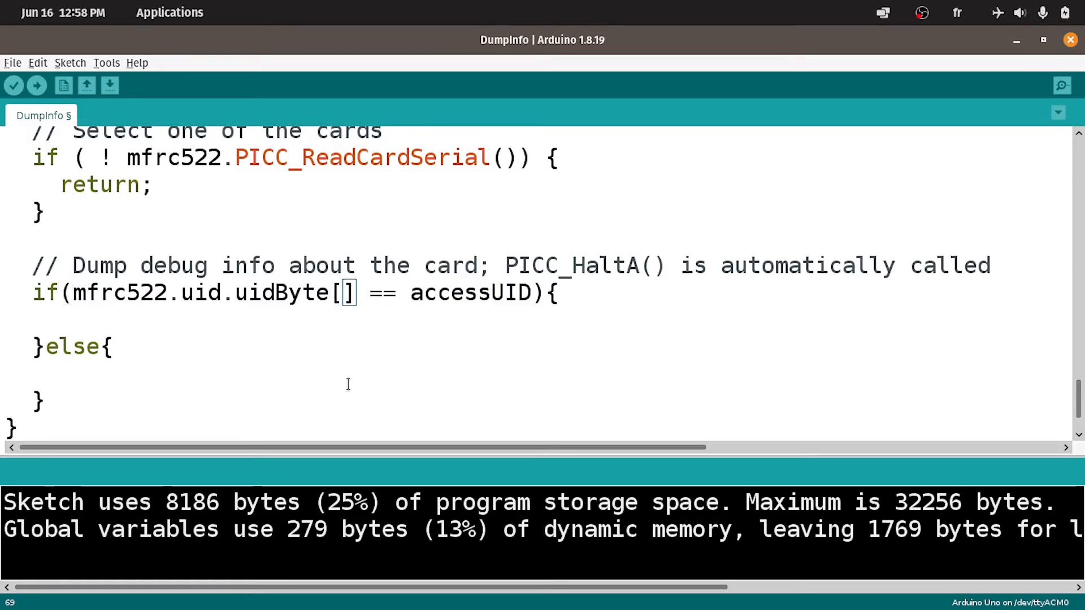
{"action": "type", "text": "0"}
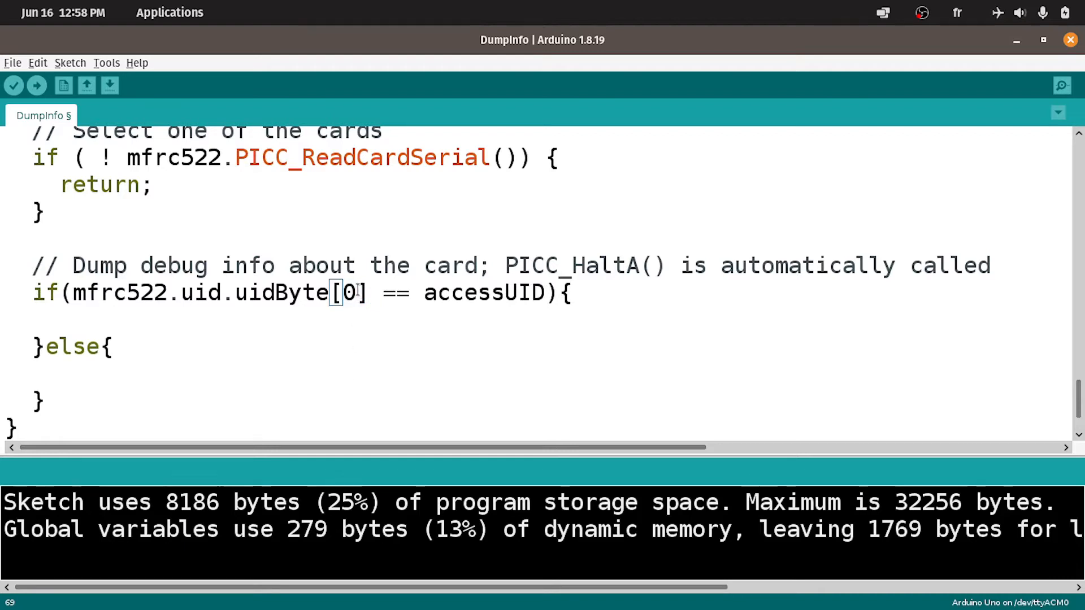
{"action": "double_click", "coordinate": [349, 292]}
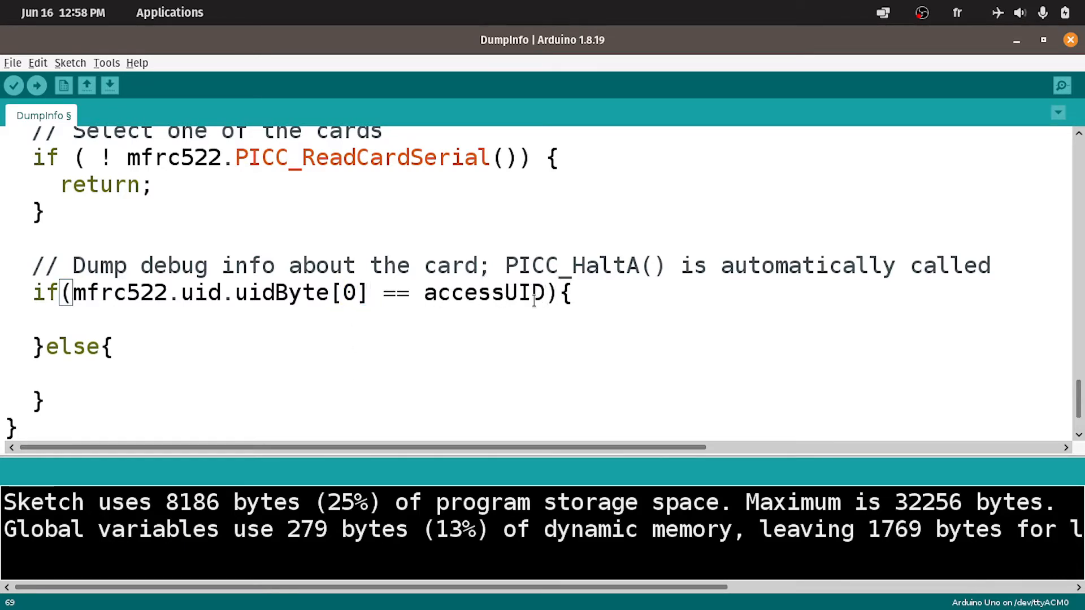
{"action": "type", "text": "[]"}
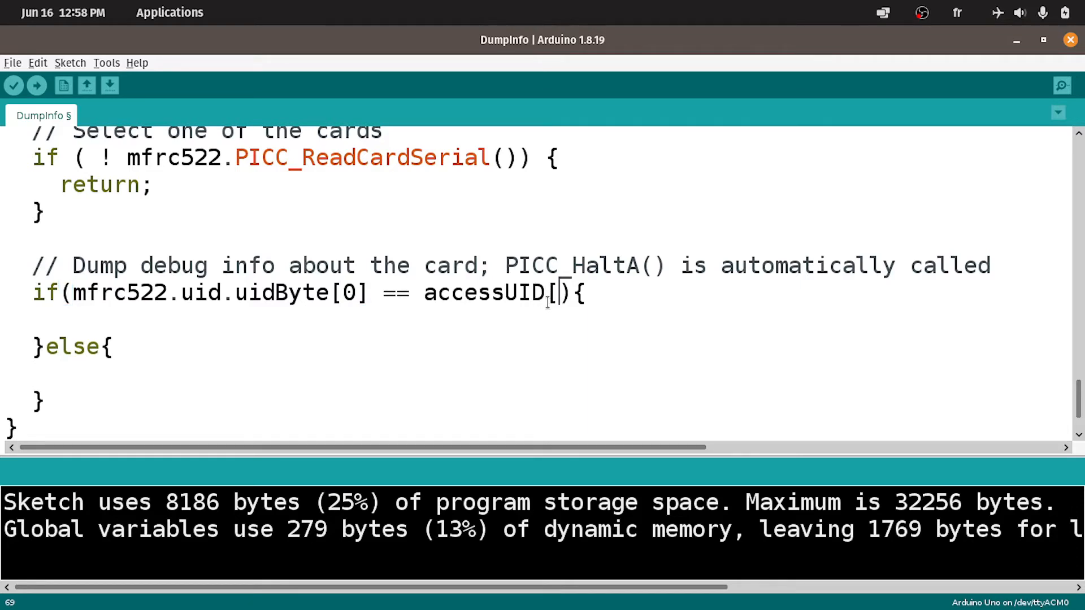
{"action": "type", "text": "0"}
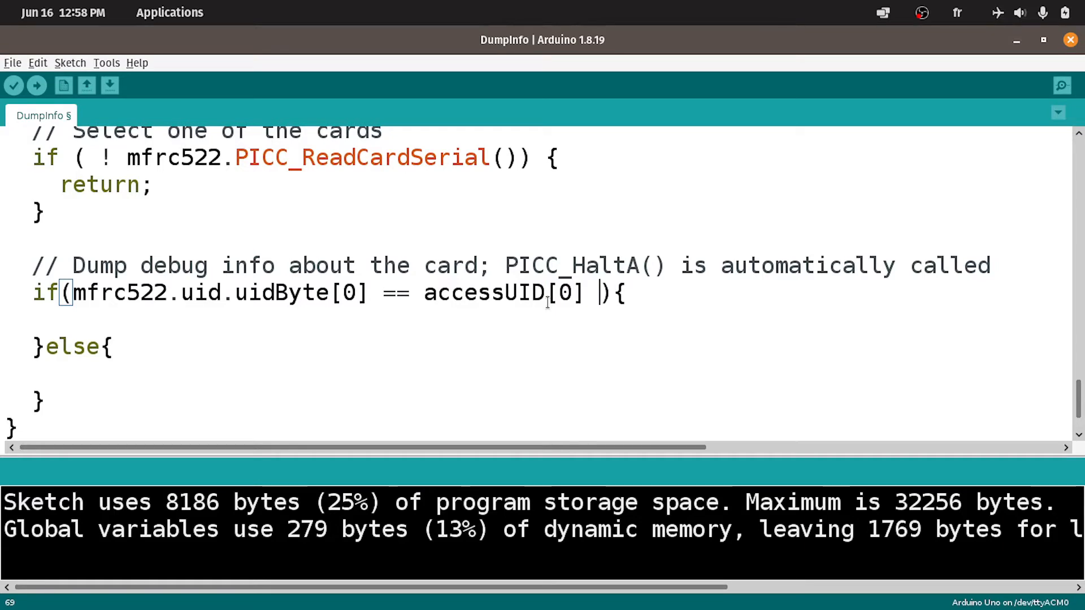
{"action": "type", "text": "&&"}
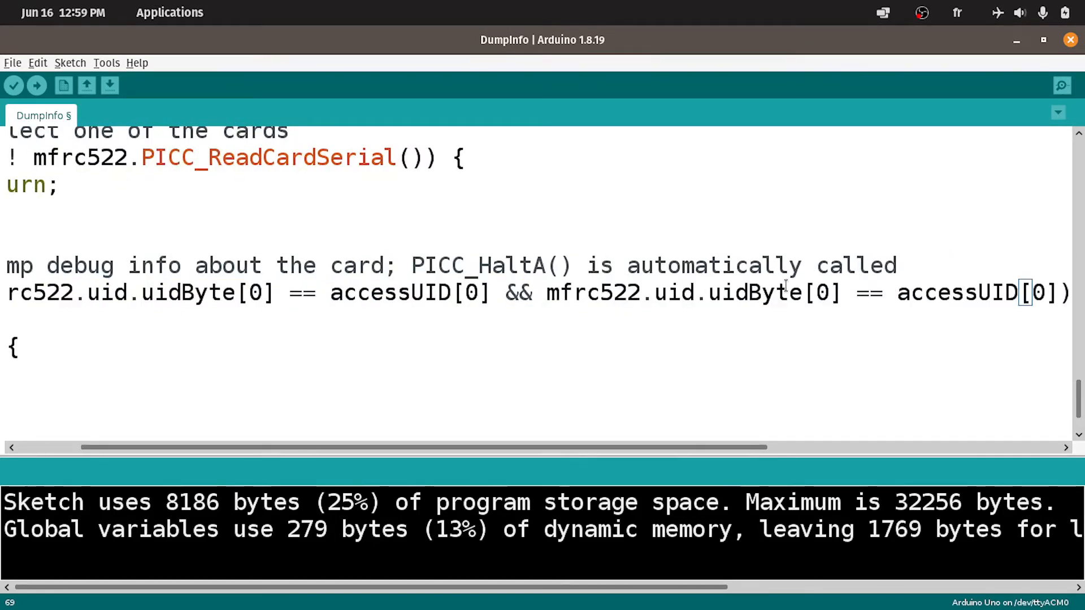
{"action": "double_click", "coordinate": [822, 292]}
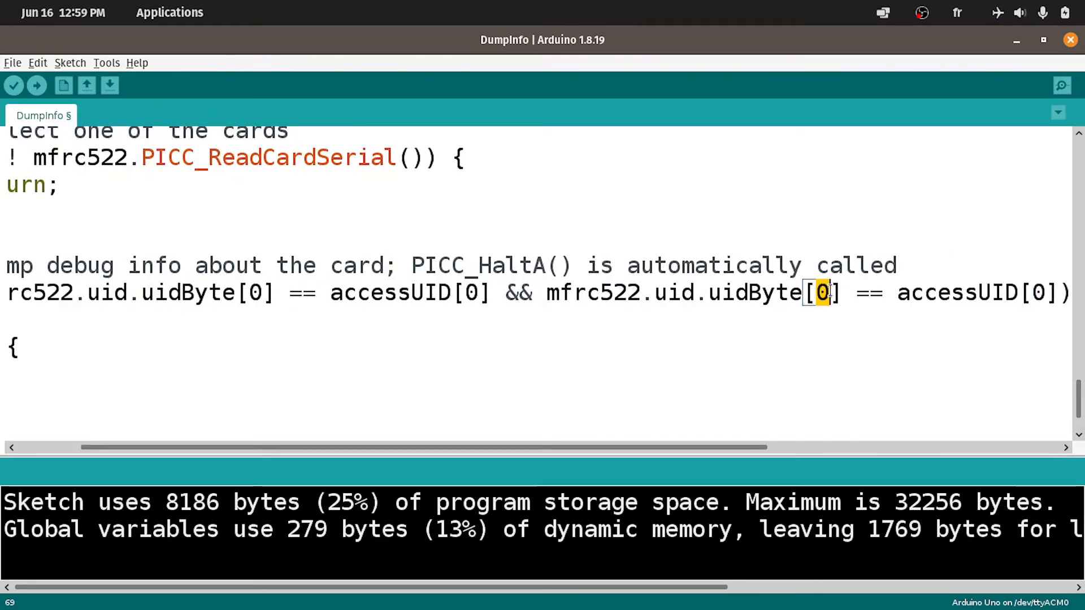
{"action": "type", "text": "1"}
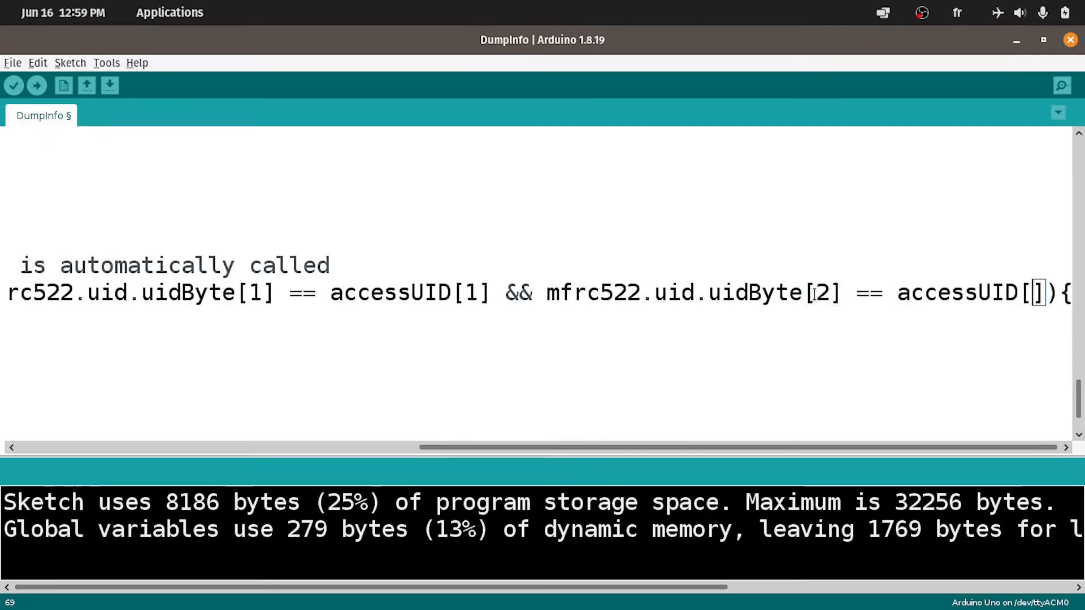
{"action": "scroll", "scroll_direction": "right", "scroll_amount": 3}
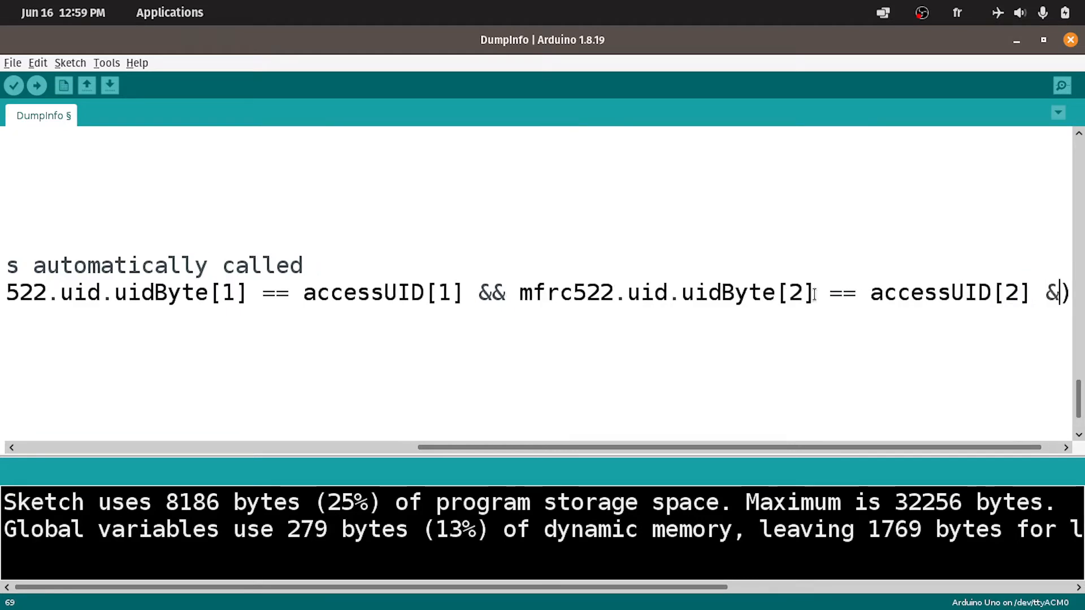
{"action": "scroll", "scroll_direction": "right", "scroll_amount": 3}
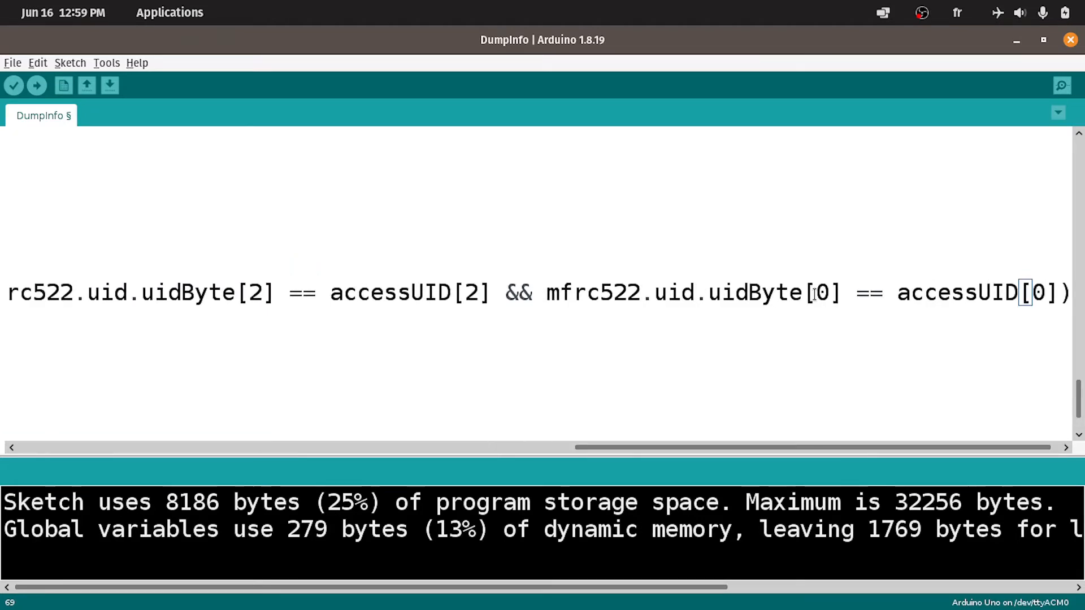
{"action": "type", "text": "3"}
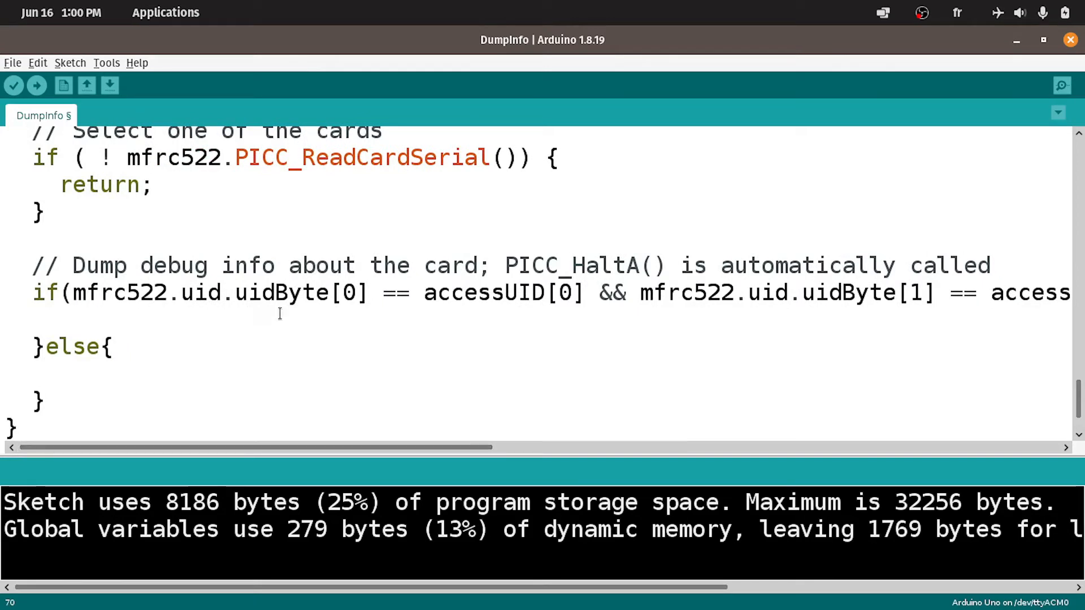
- Print "Access Granted" in the if branch and "Access Denied" in the else branch via Serial.println
{"action": "left_click", "coordinate": [62, 318]}
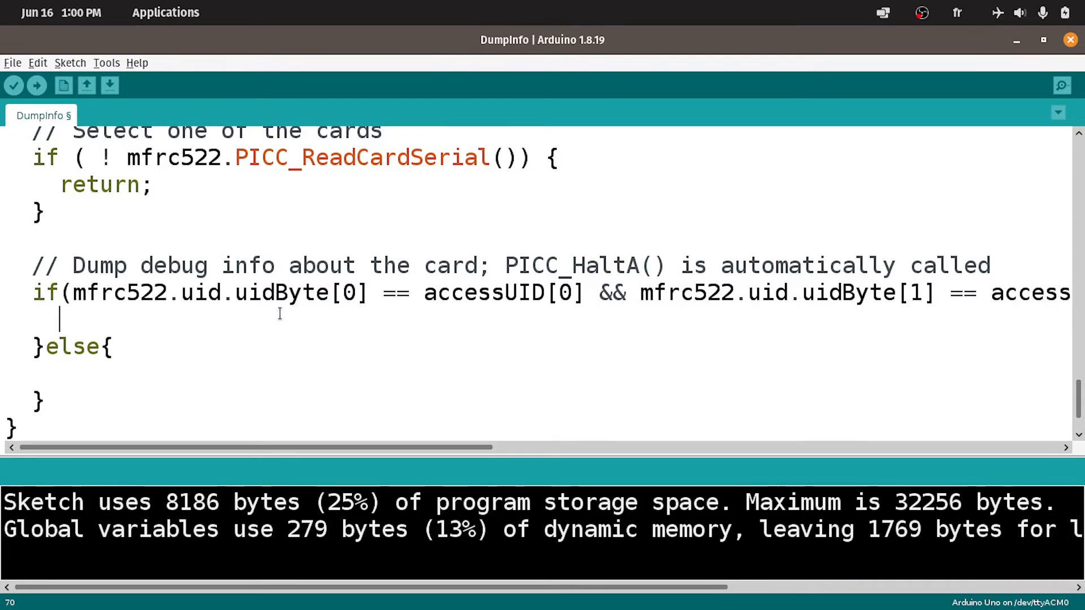
{"action": "type", "text": "S"}
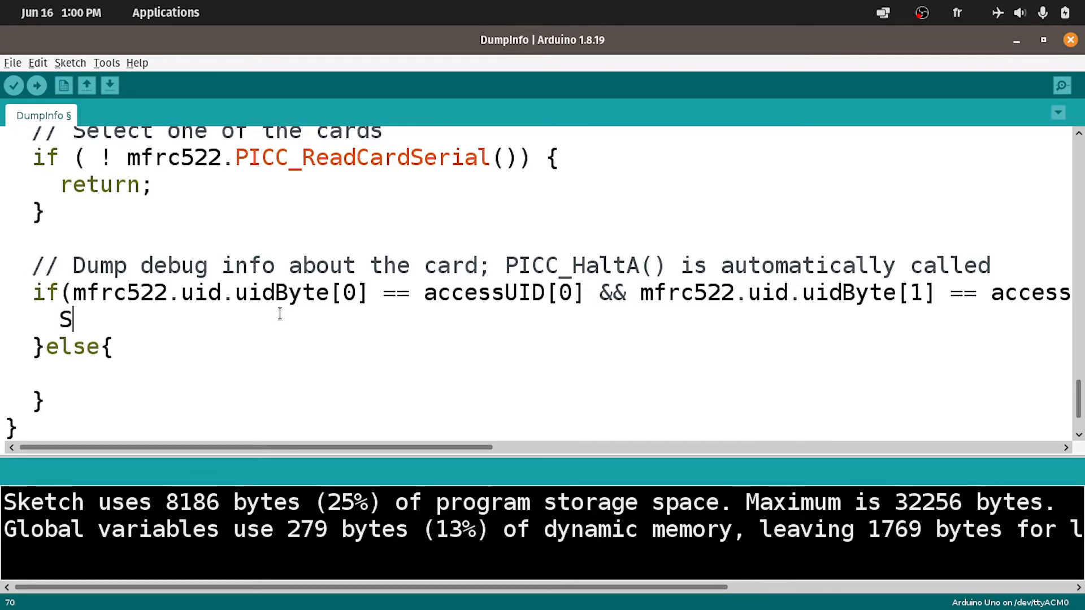
{"action": "type", "text": "erial."}
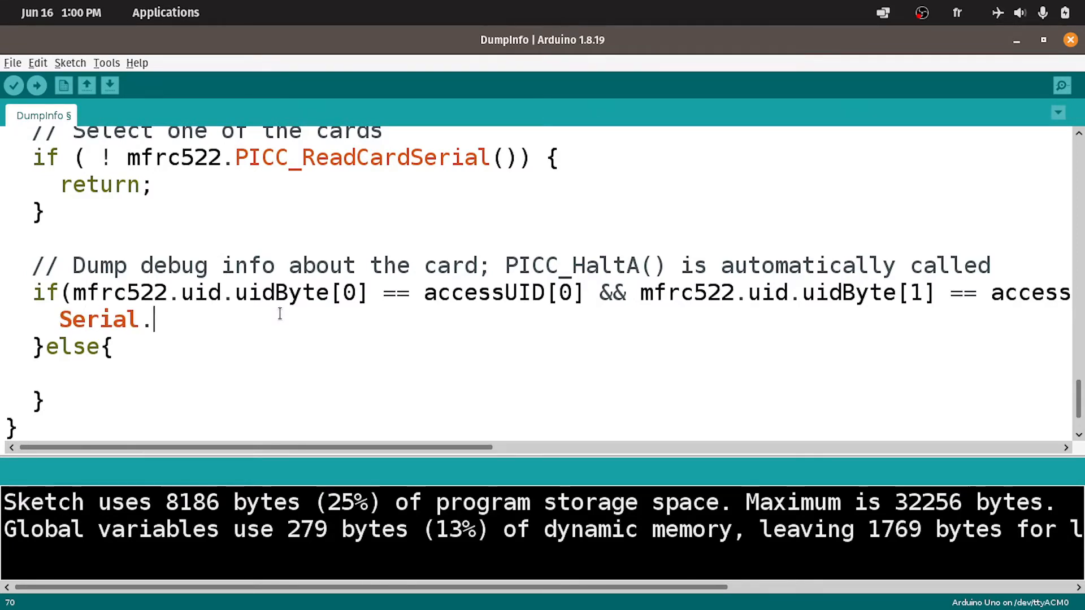
{"action": "type", "text": "println(\""}
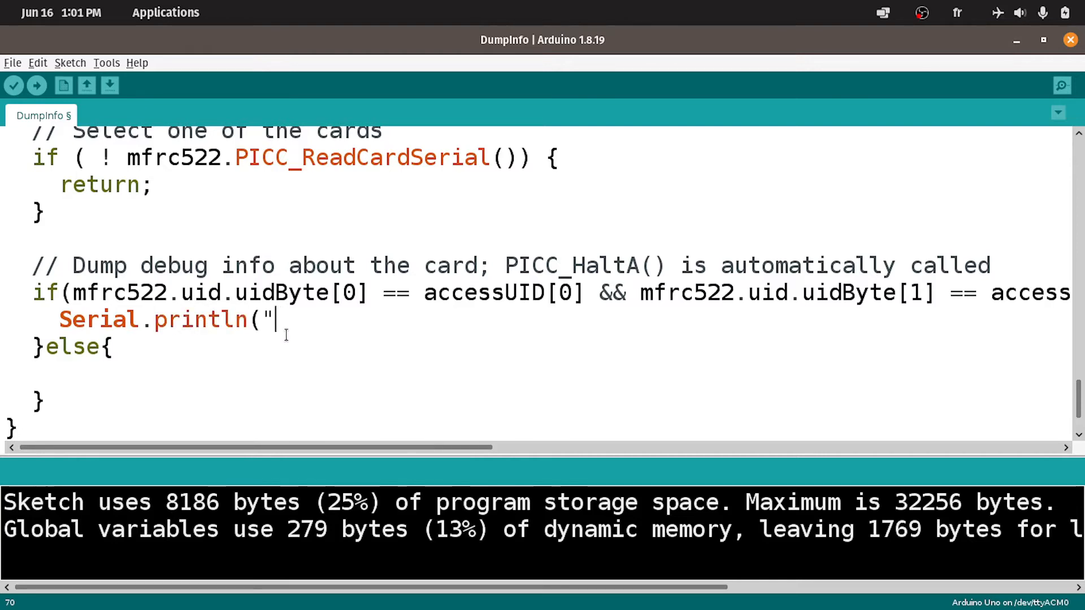
{"action": "type", "text": "Access Gra"}
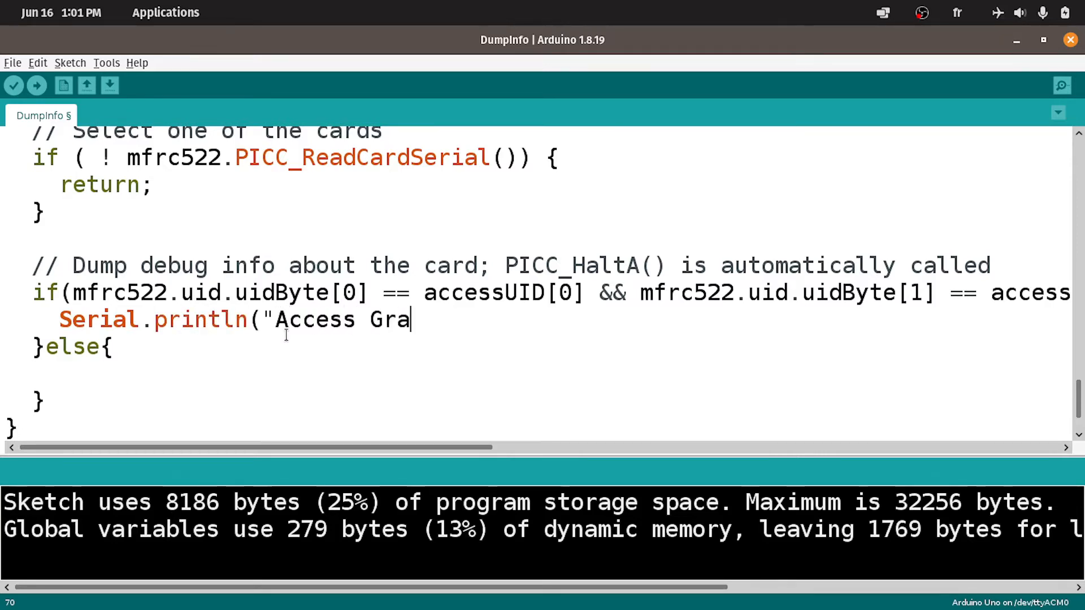
{"action": "type", "text": "nted\");"}
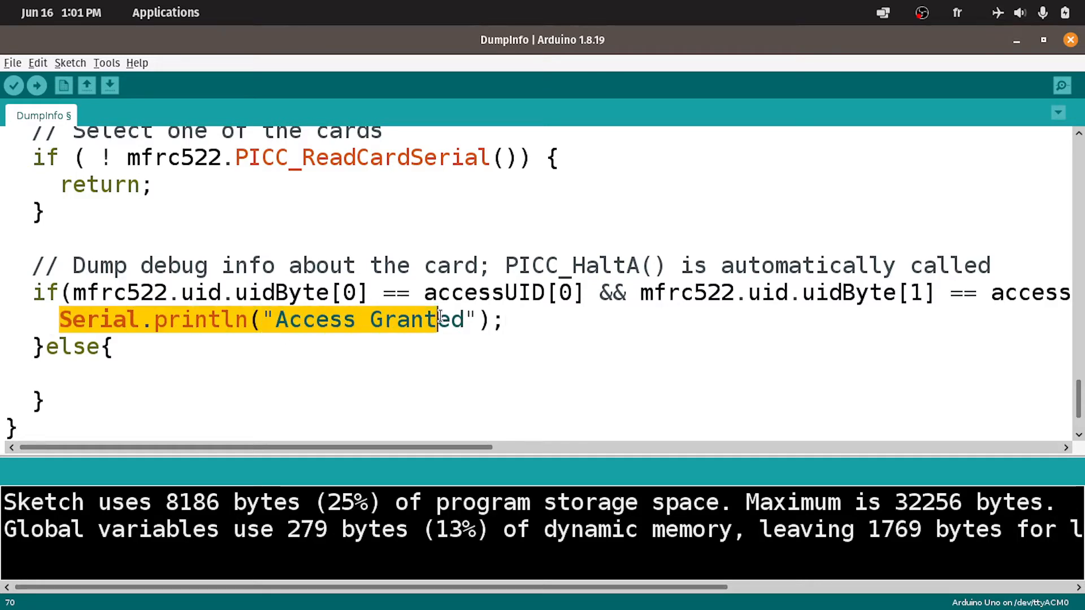
{"action": "type", "text": "Serial.println(\"Access D\""}
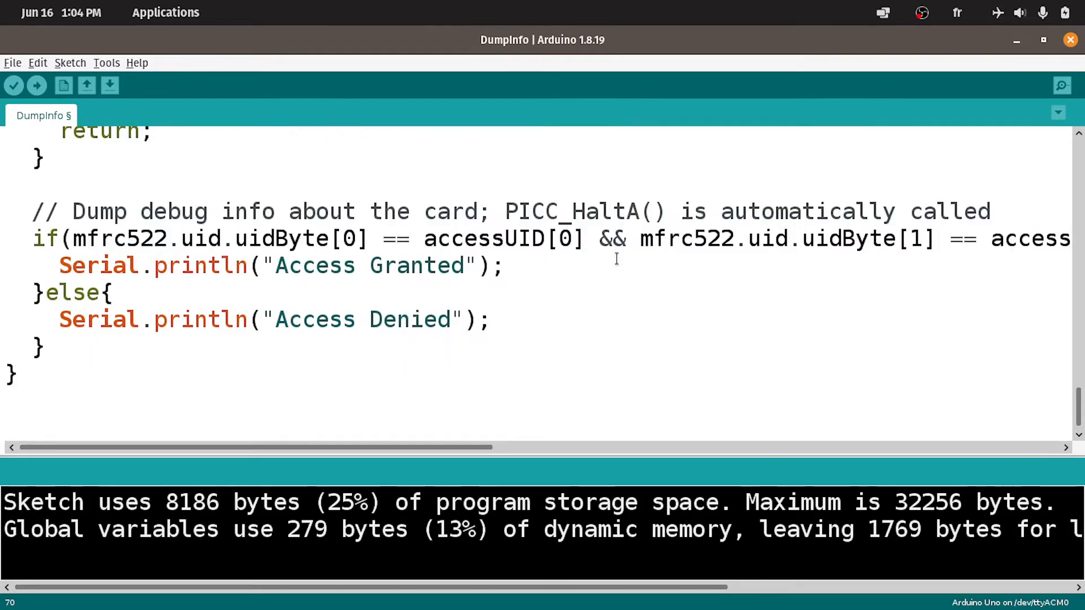
{"action": "mouse_move", "coordinate": [542, 272]}
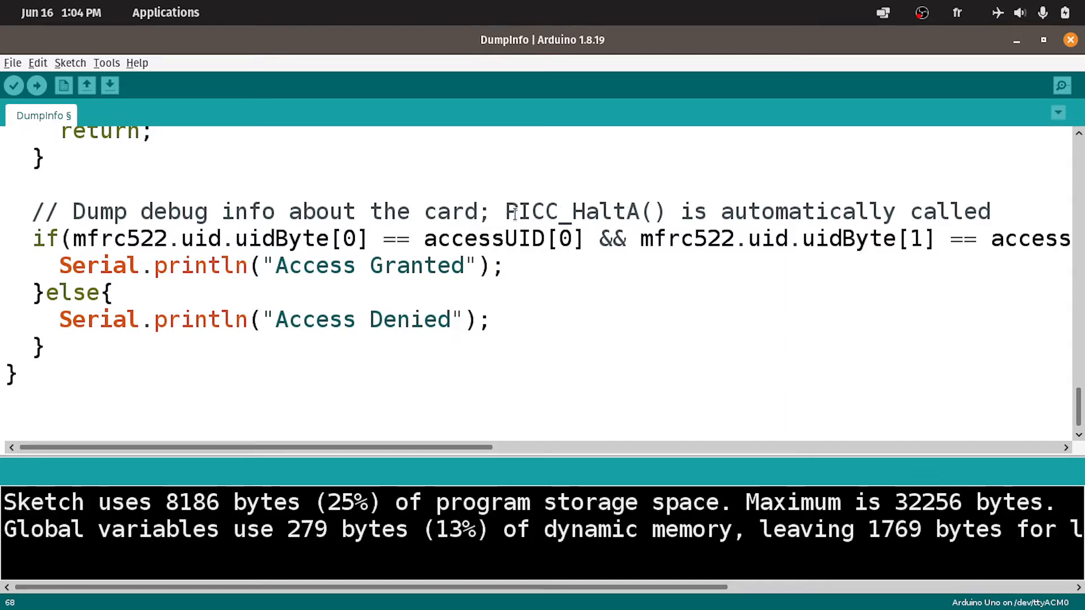
{"action": "mouse_move", "coordinate": [696, 211]}
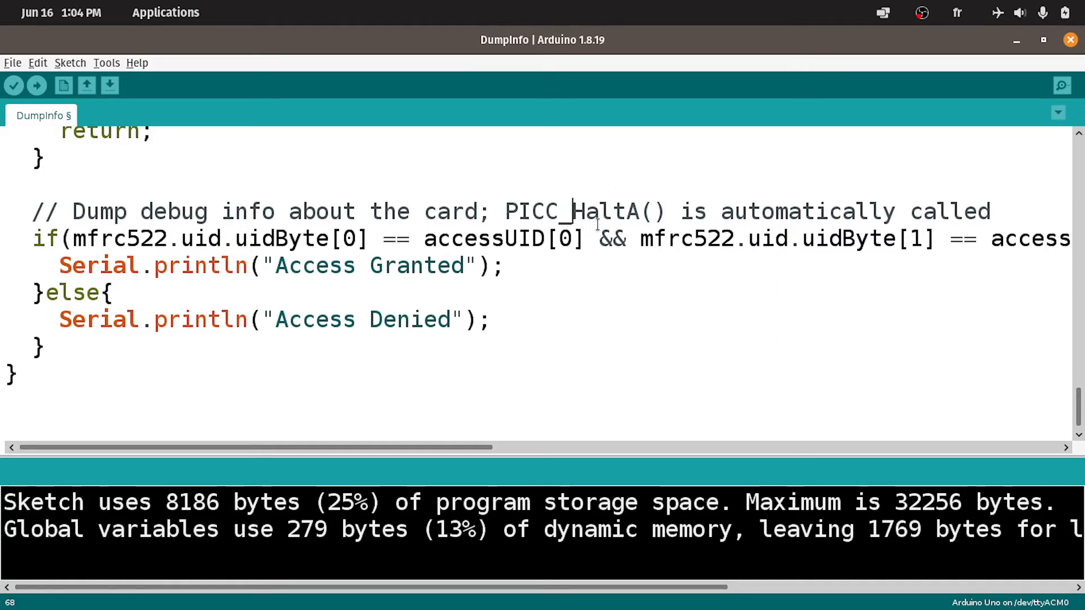
{"action": "mouse_move", "coordinate": [595, 222]}
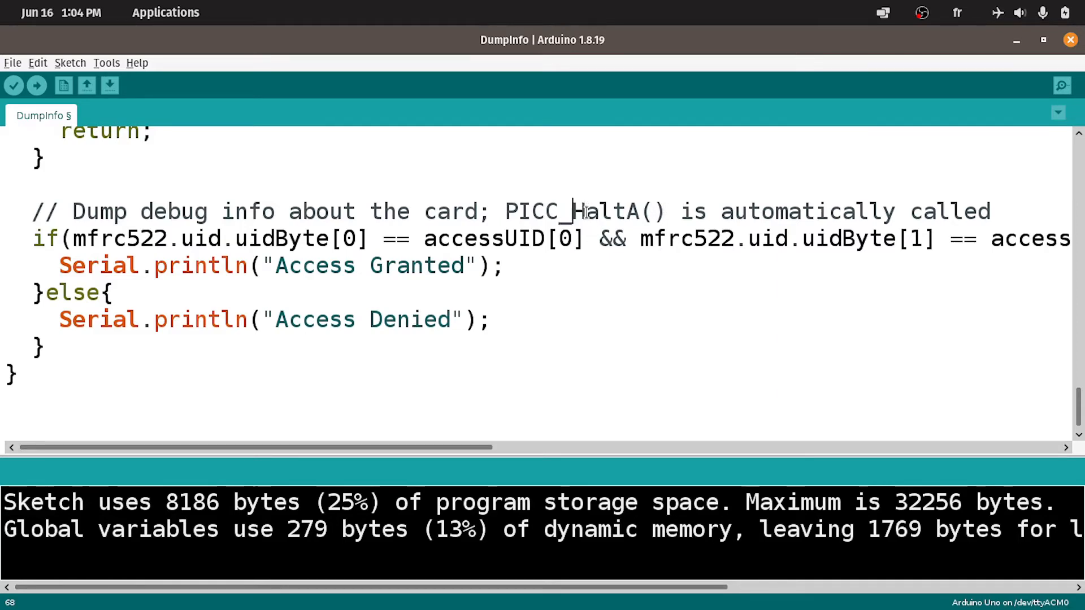
{"action": "double_click", "coordinate": [807, 211]}
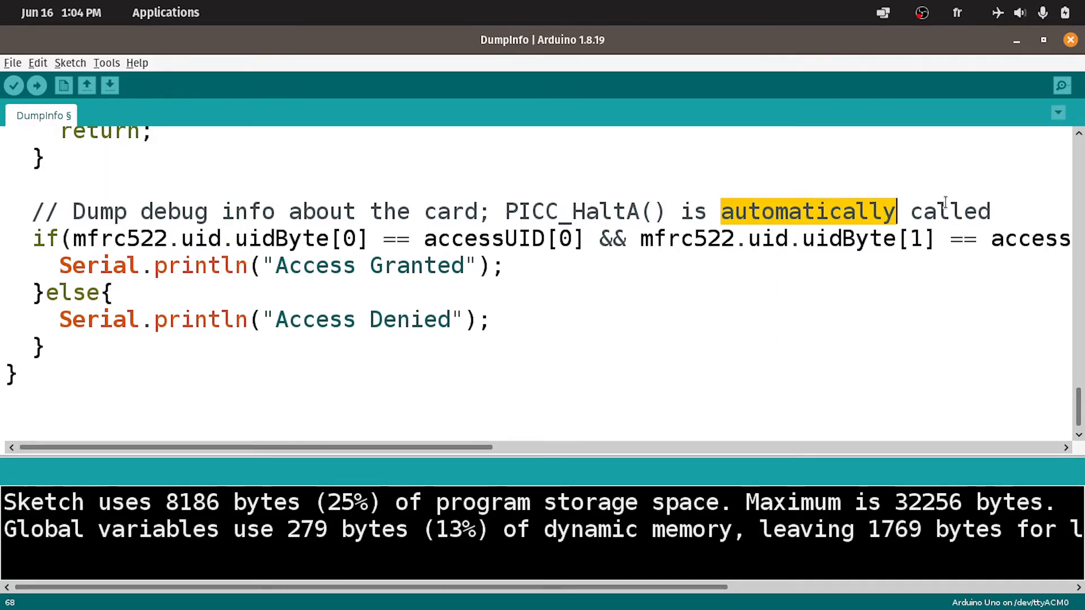
{"action": "double_click", "coordinate": [949, 211]}
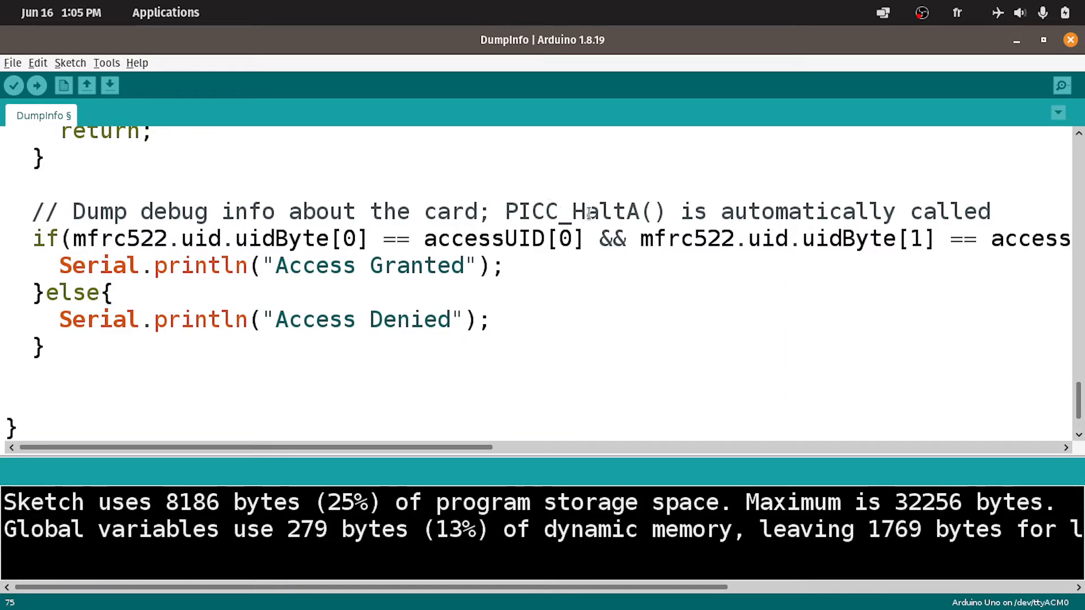
- Add mfrc522.PICC_HaltA(); after the if/else block and start uploading the sketch
{"action": "left_click", "coordinate": [19, 401]}
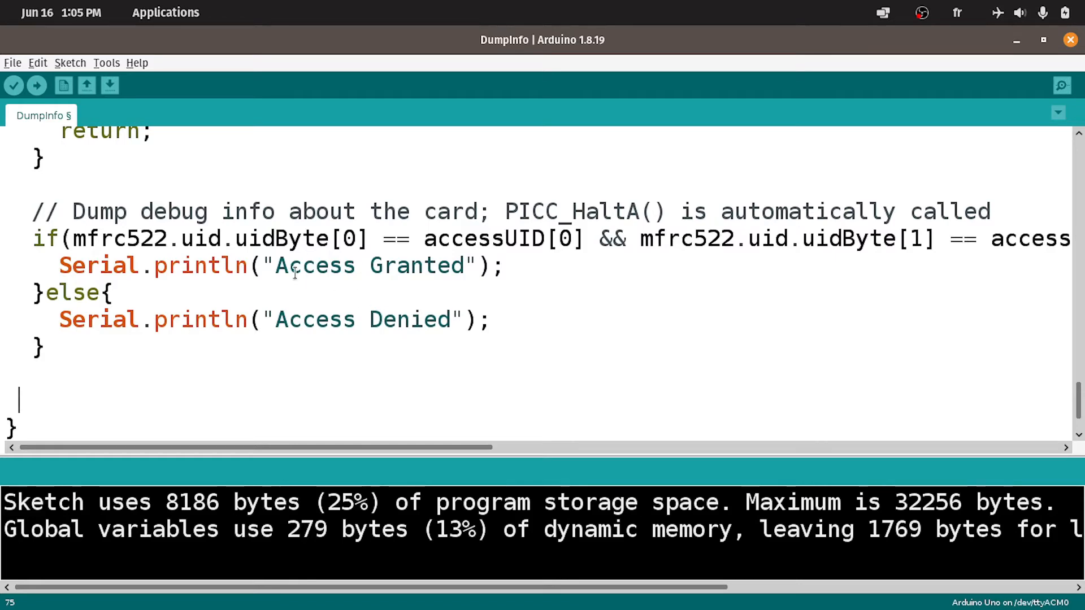
{"action": "double_click", "coordinate": [119, 239]}
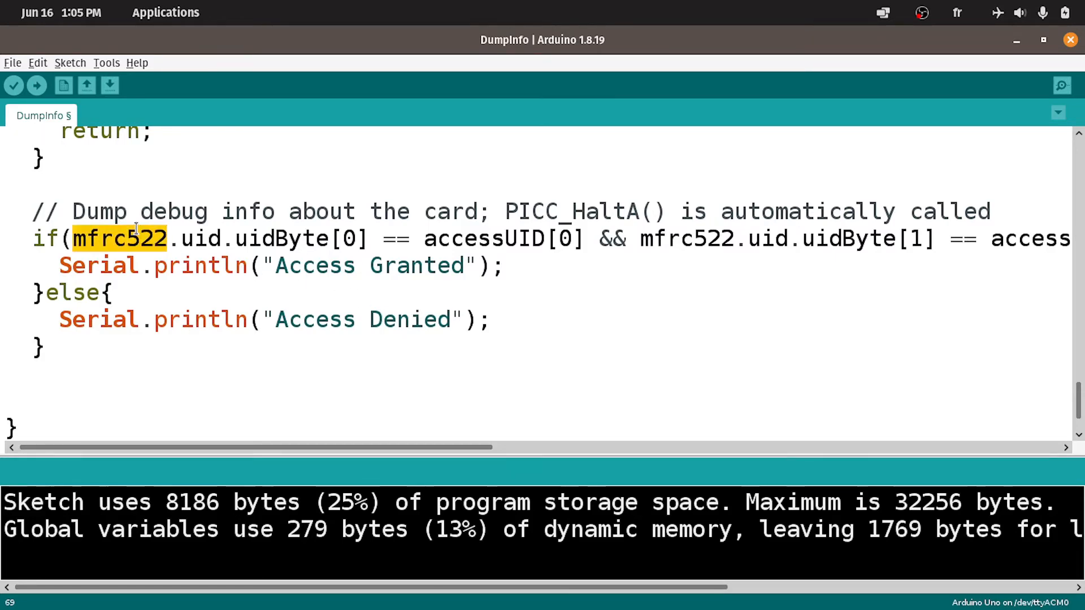
{"action": "type", "text": "mfrc522."}
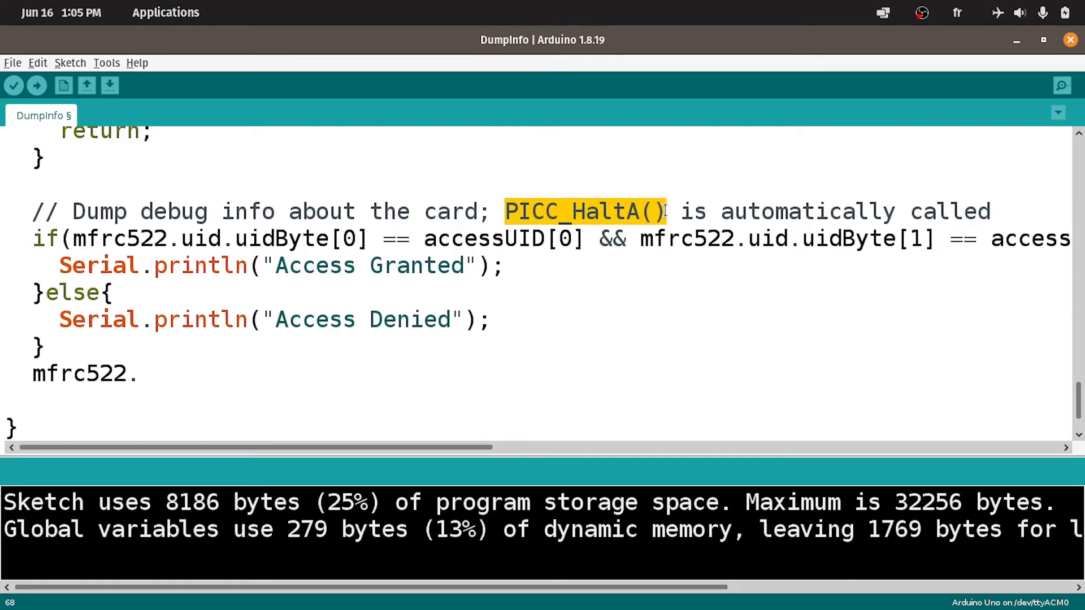
{"action": "type", "text": "PICC_HaltA();"}
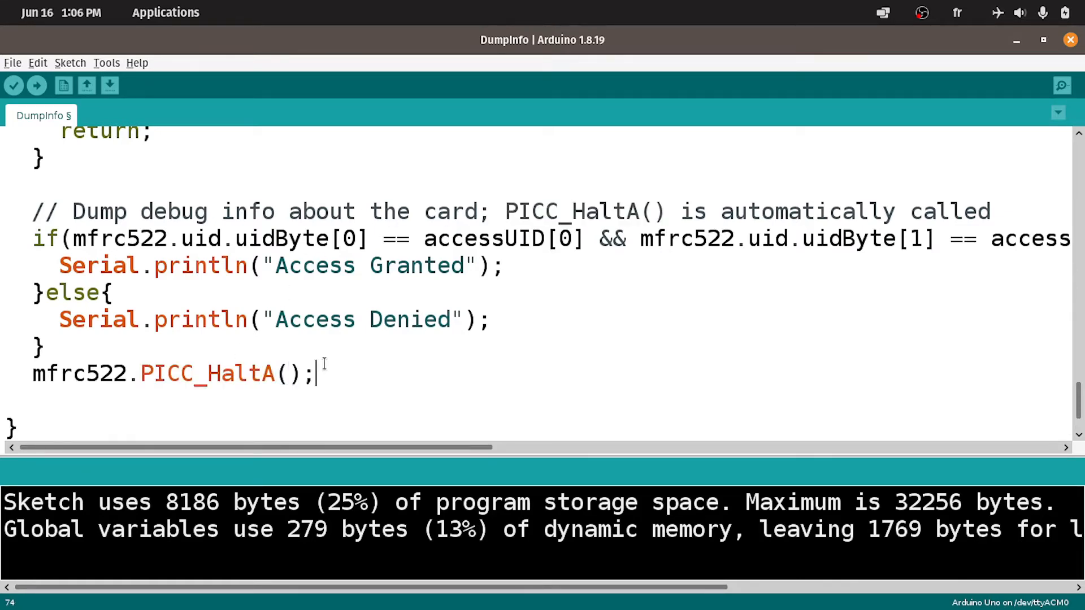
{"action": "scroll", "scroll_direction": "up", "scroll_amount": 3}
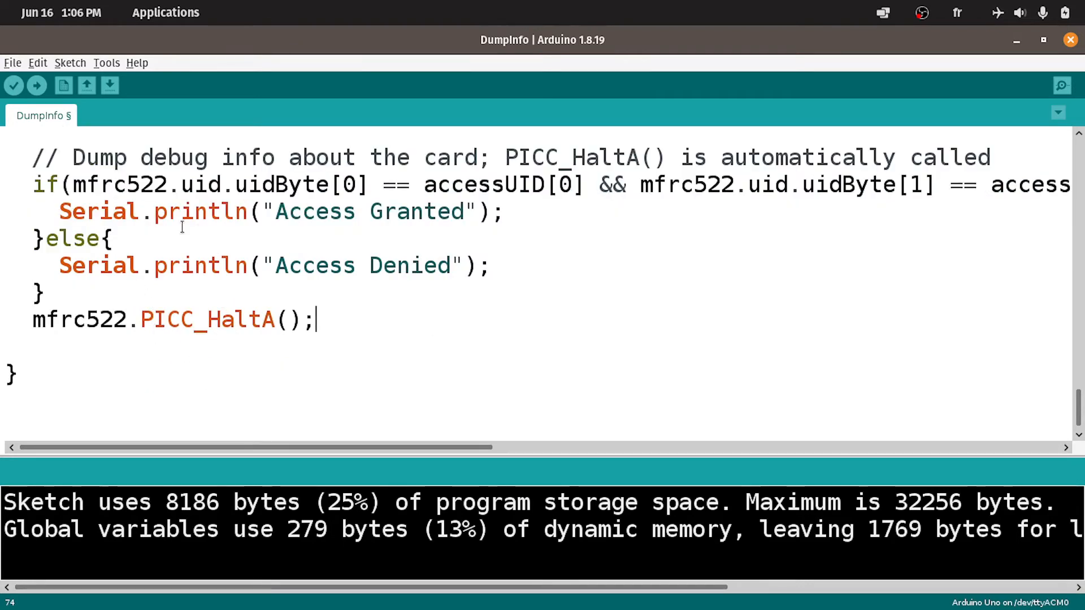
{"action": "left_click", "coordinate": [37, 86]}
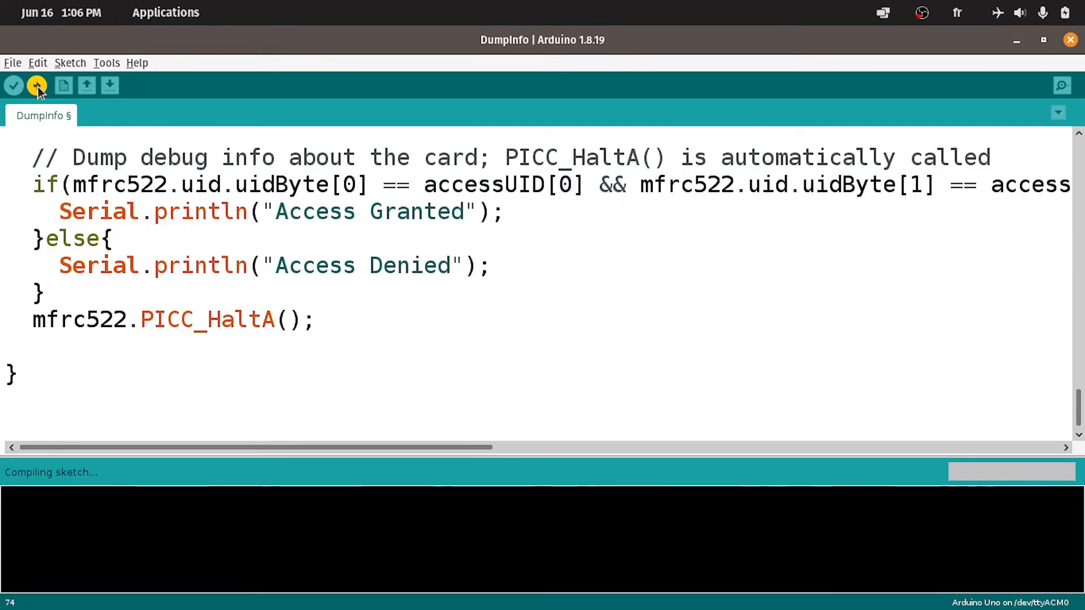
- Fix the 'FA' not declared error by prefixing the UID bytes as 0xFA, 0x42, 0xF3, 0x80 and upload
{"action": "left_click", "coordinate": [36, 84]}
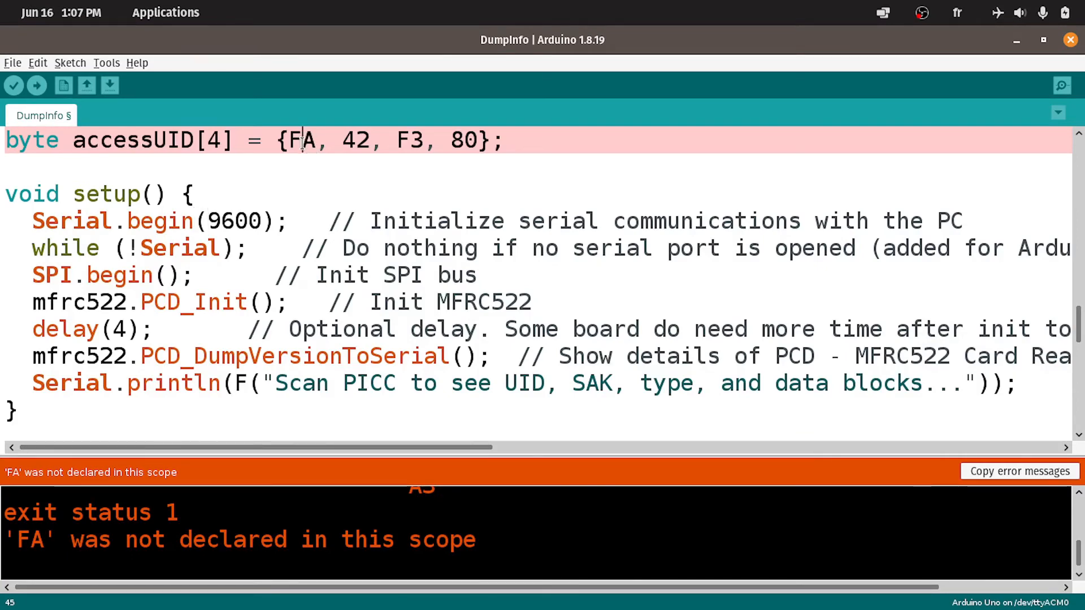
{"action": "double_click", "coordinate": [302, 140]}
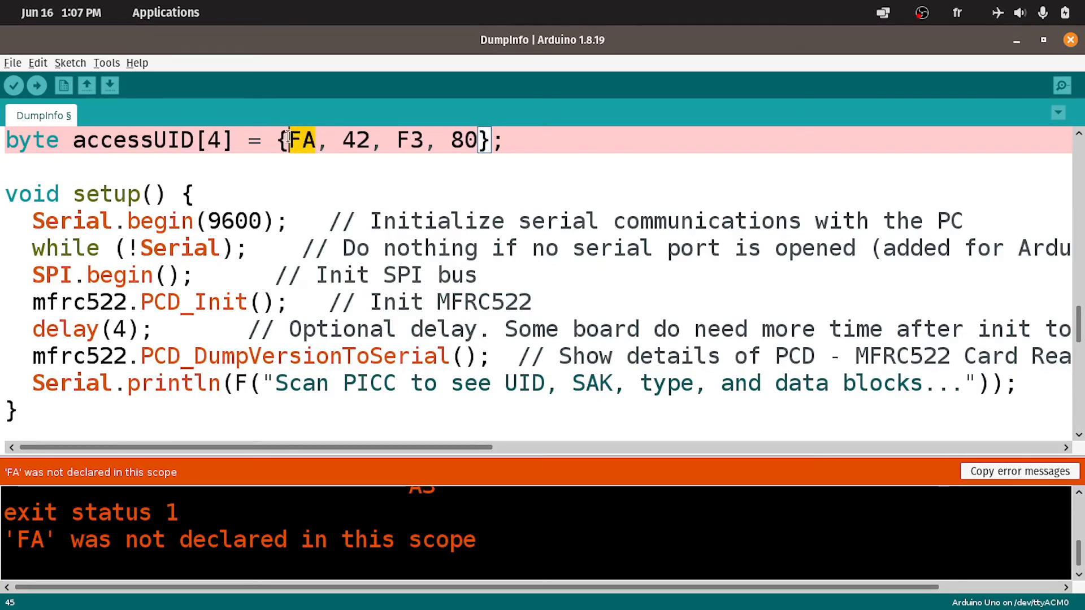
{"action": "type", "text": "0"}
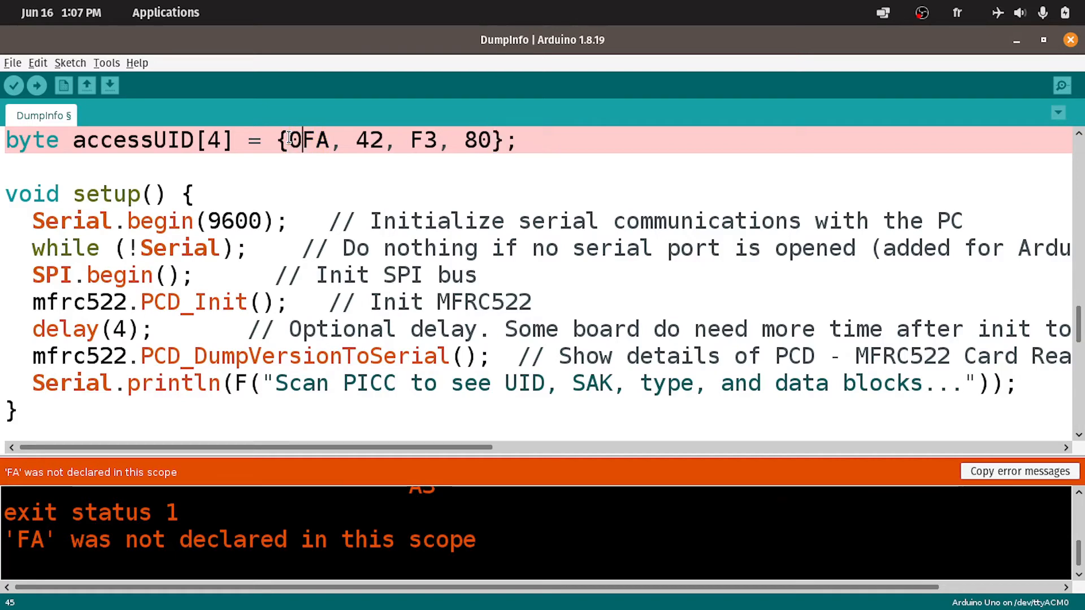
{"action": "type", "text": "x"}
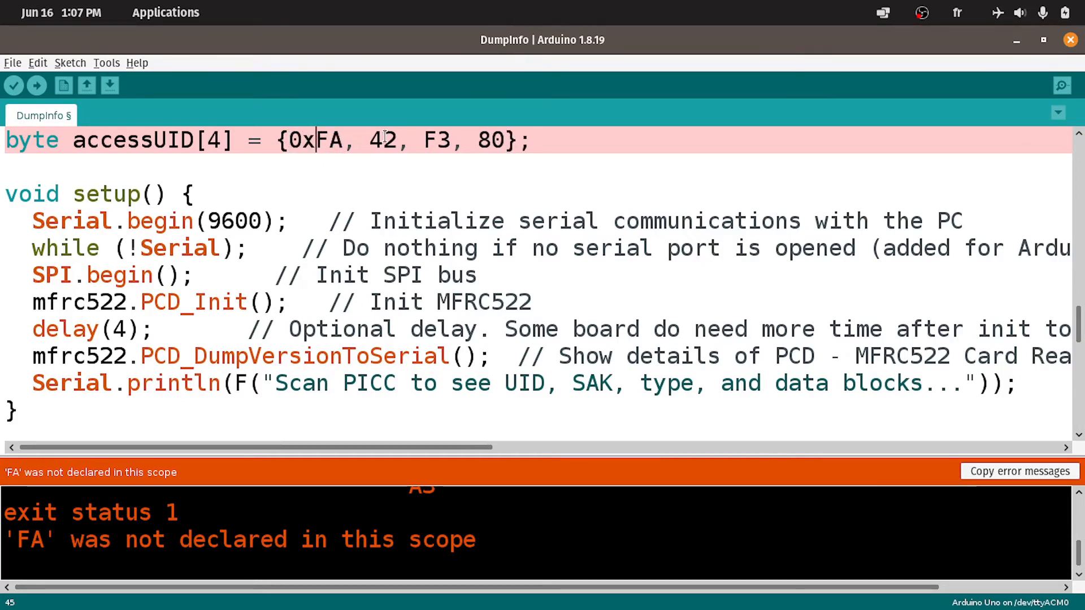
{"action": "type", "text": "0x"}
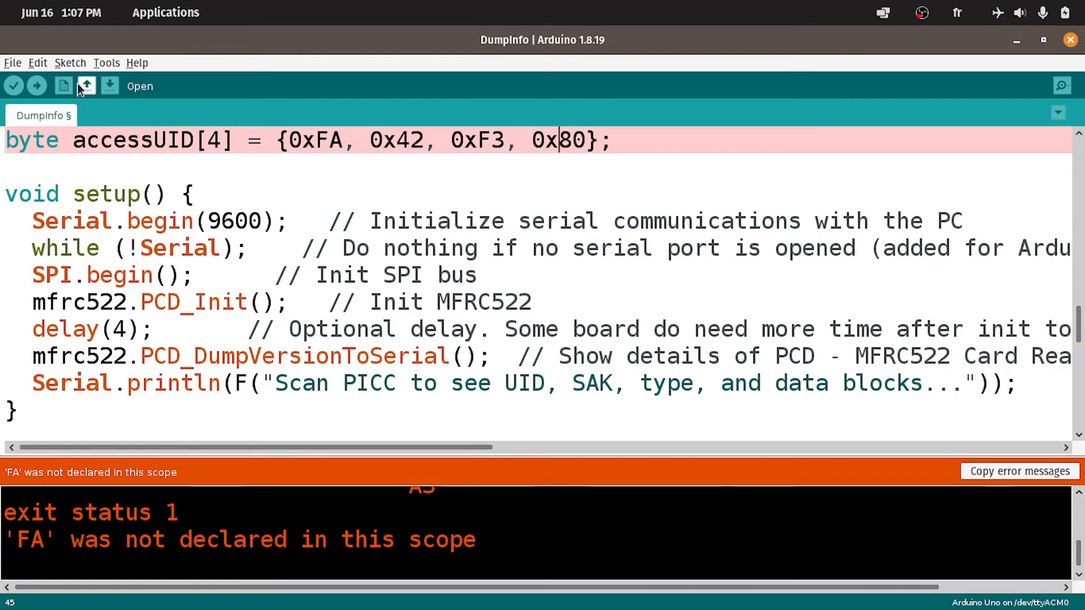
{"action": "left_click", "coordinate": [37, 85]}
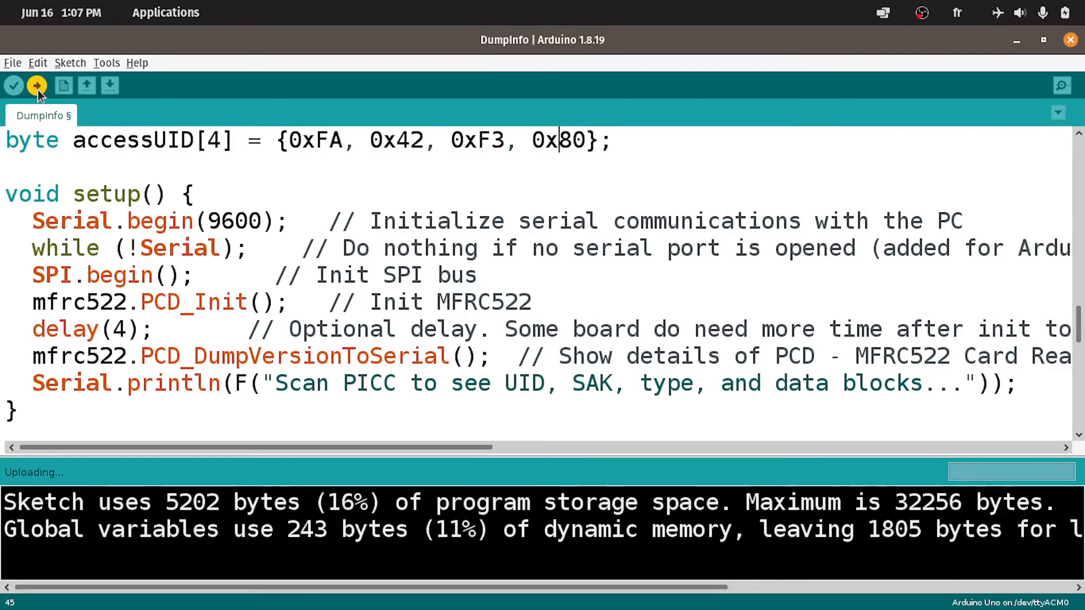
- View the serial monitor printing Access Granted and Access Denied for scanned cards, then return to the sketch
{"action": "left_click", "coordinate": [105, 63]}
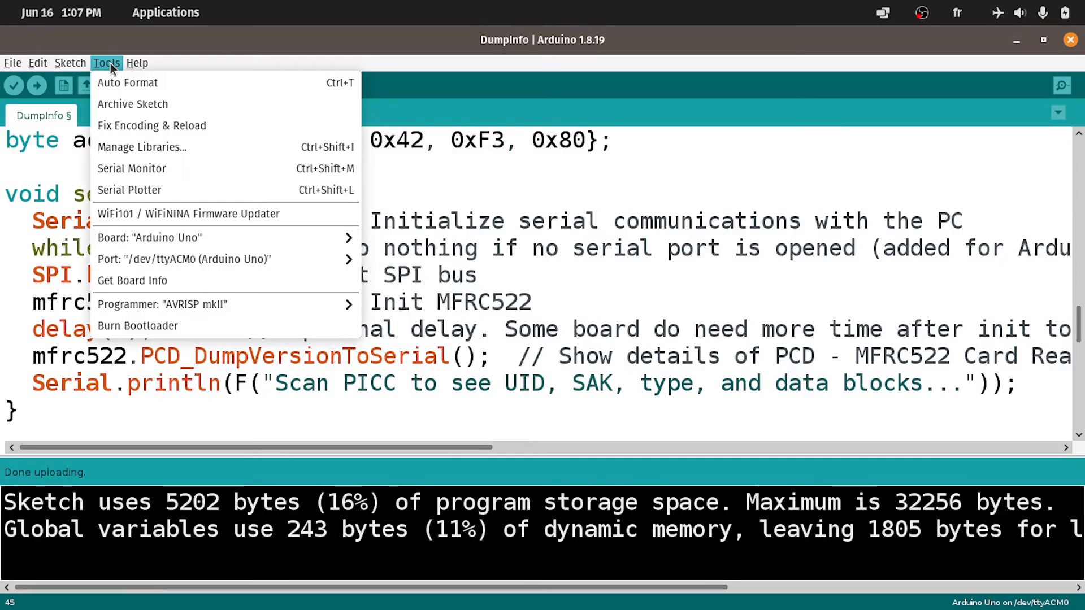
{"action": "mouse_move", "coordinate": [176, 172]}
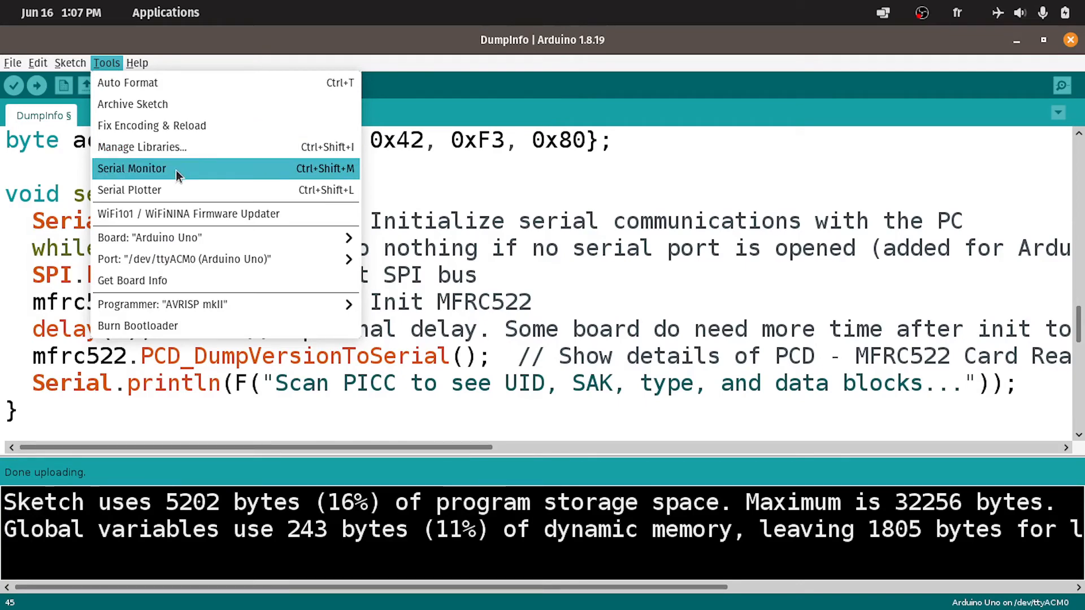
{"action": "left_click", "coordinate": [132, 168]}
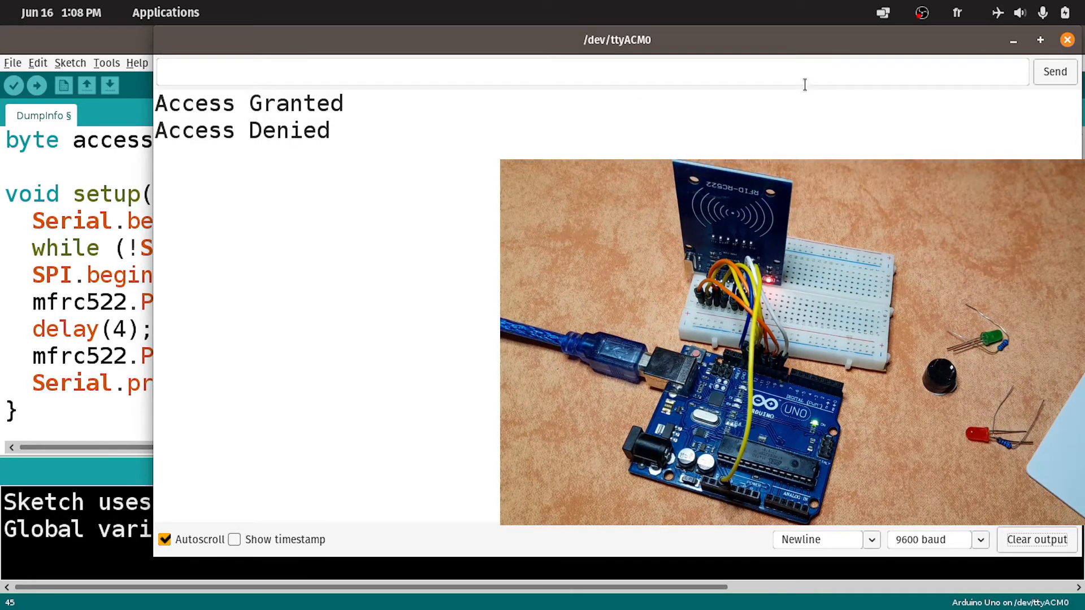
{"action": "left_click", "coordinate": [1067, 40]}
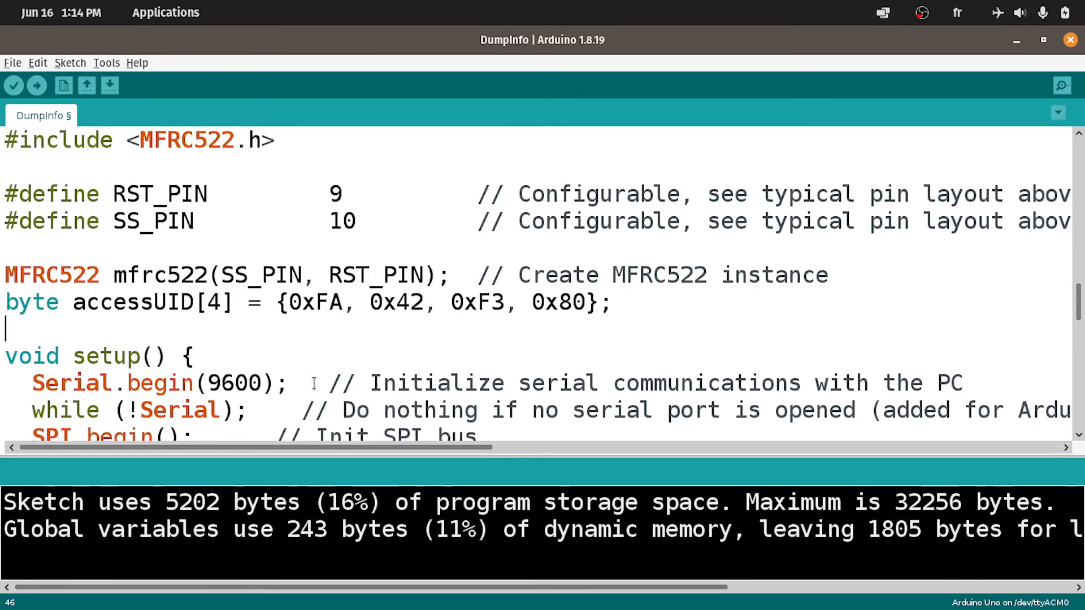
- Declare int greenPin = 2; int redPin = 3; and begin int buzzerPin below the accessUID array
{"action": "type", "text": "int"}
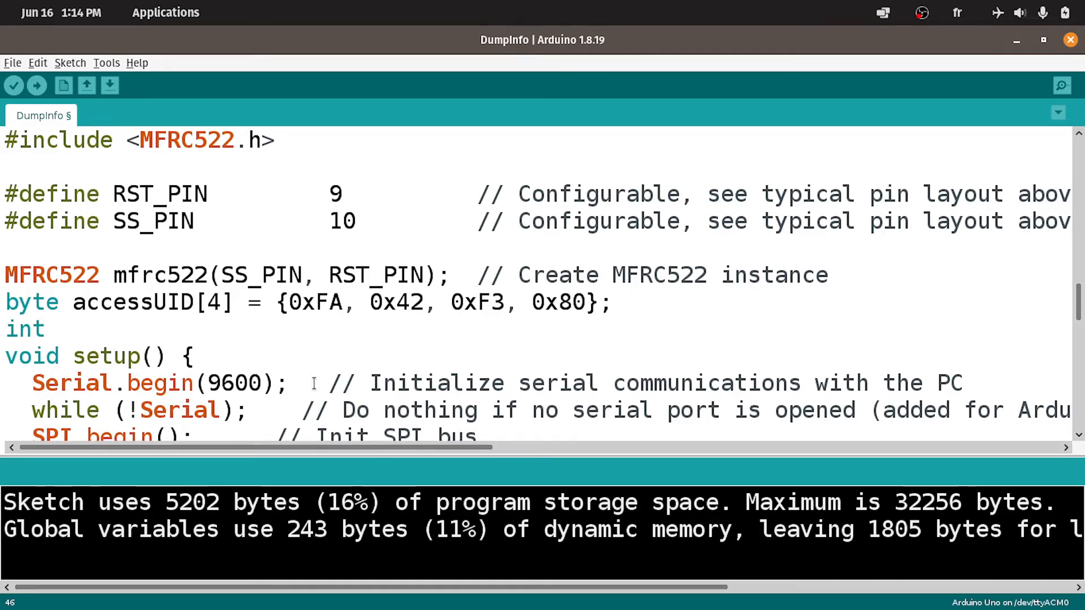
{"action": "type", "text": "greenPin"}
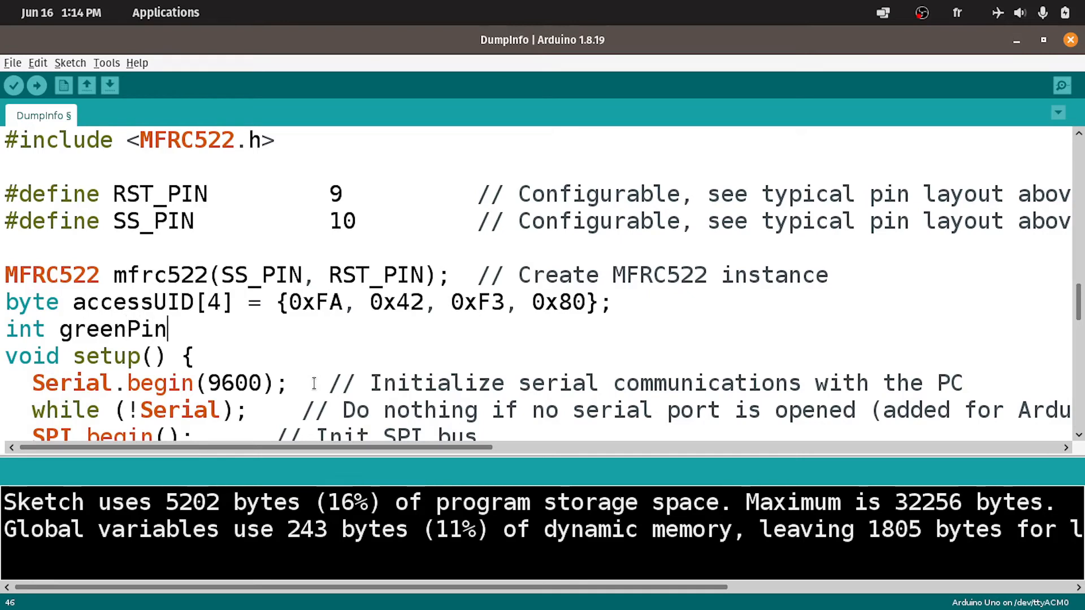
{"action": "type", "text": "= 2;"}
{"action": "type", "text": "int"}
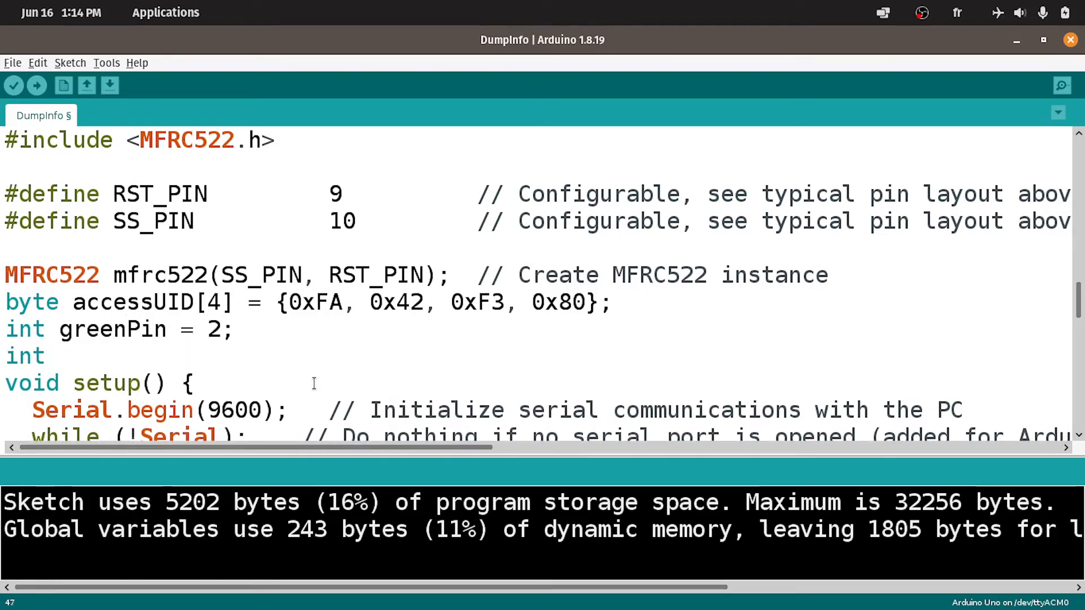
{"action": "type", "text": "red"}
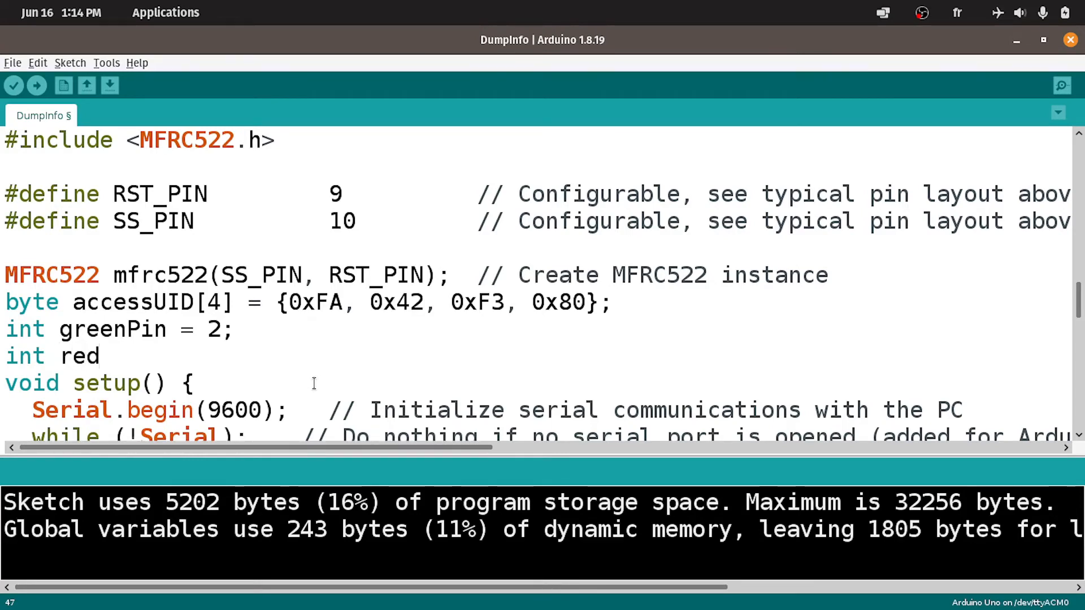
{"action": "type", "text": "Pin ="}
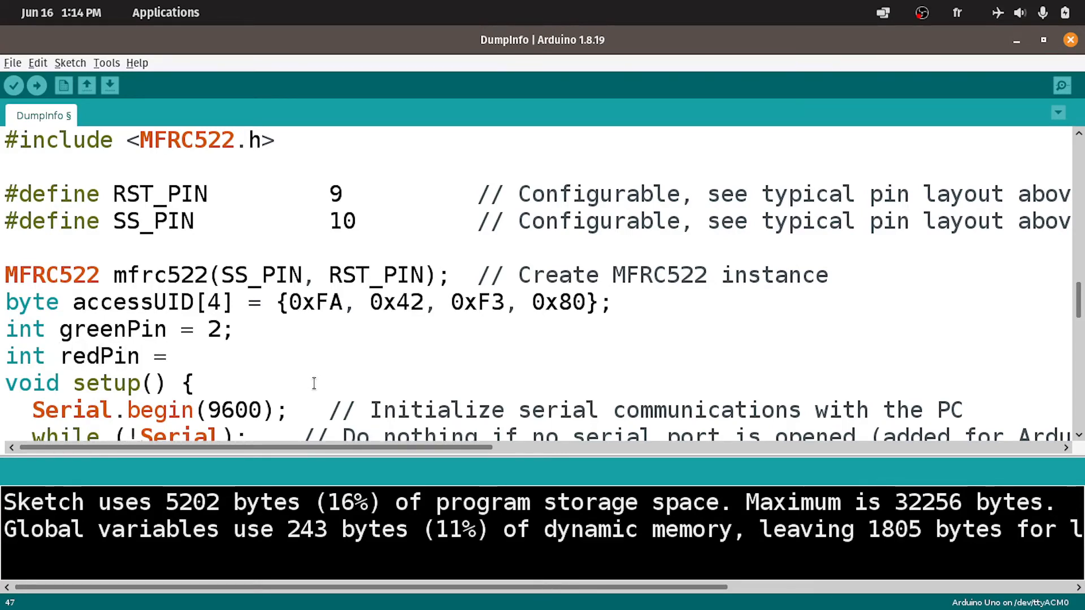
{"action": "type", "text": "3;"}
{"action": "type", "text": "int"}
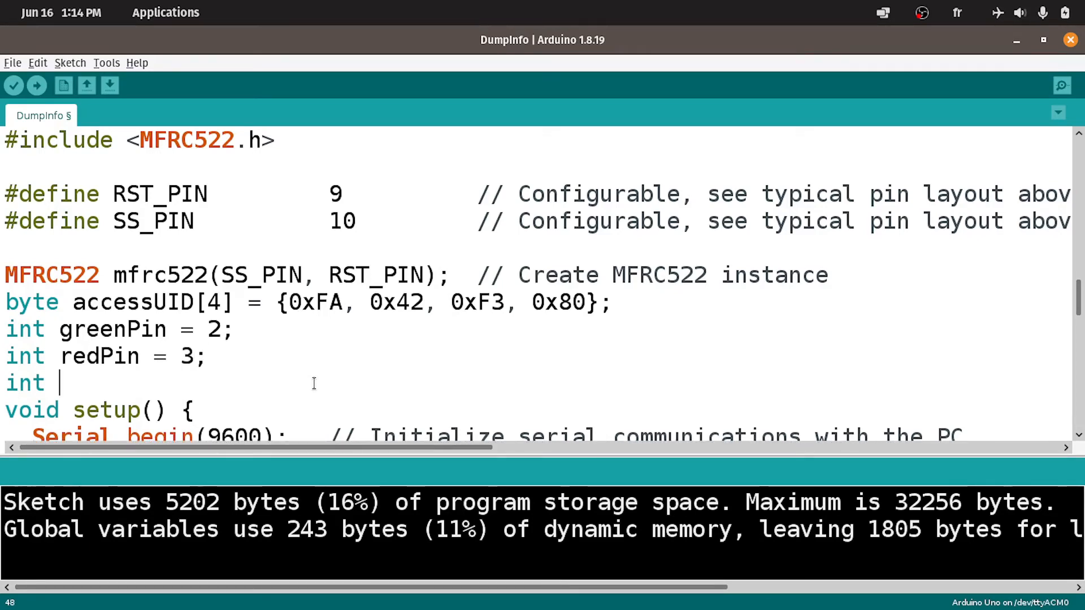
{"action": "type", "text": "buzzerPin"}
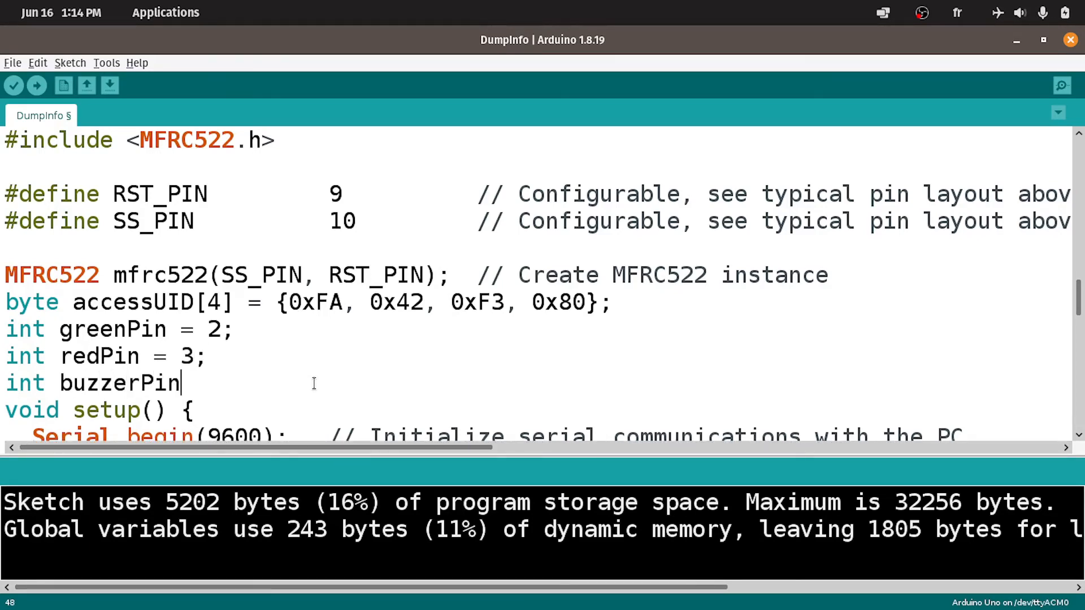
- Finish buzzerPin = 4; and add pinMode(greenPin, OUTPUT), redPin and buzzerPin lines at the top of setup()
{"action": "type", "text": "= 4;"}
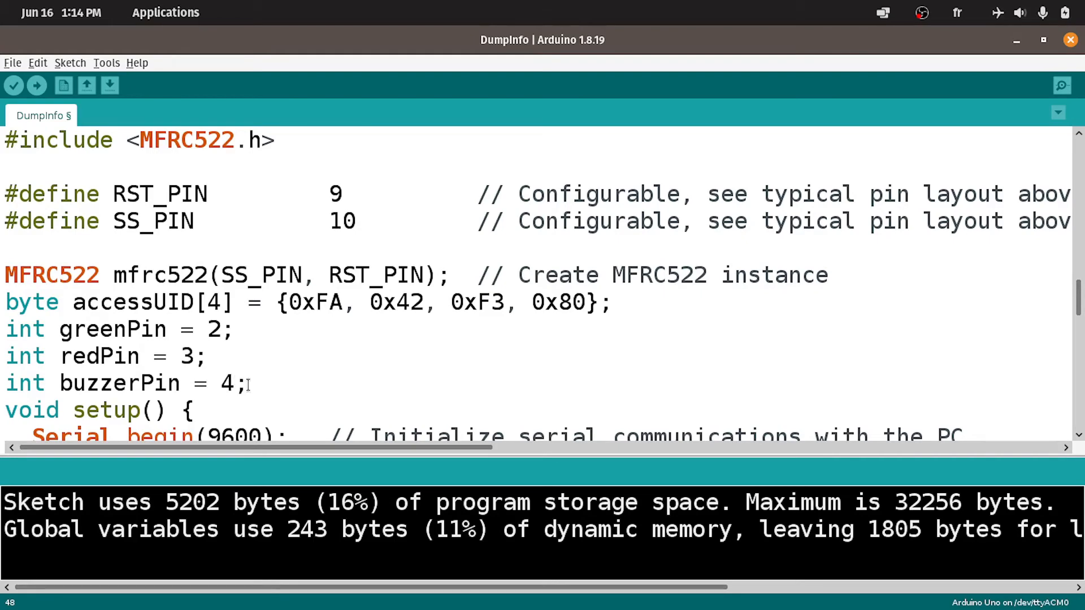
{"action": "scroll", "scroll_direction": "down", "scroll_amount": 3}
{"action": "type", "text": "pi"}
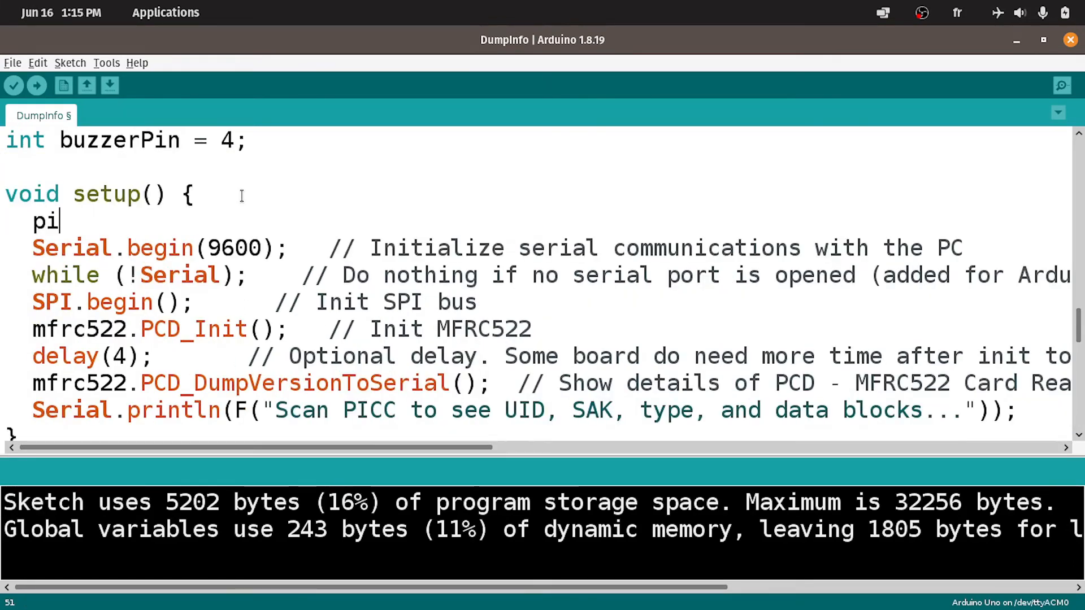
{"action": "type", "text": "nMode("}
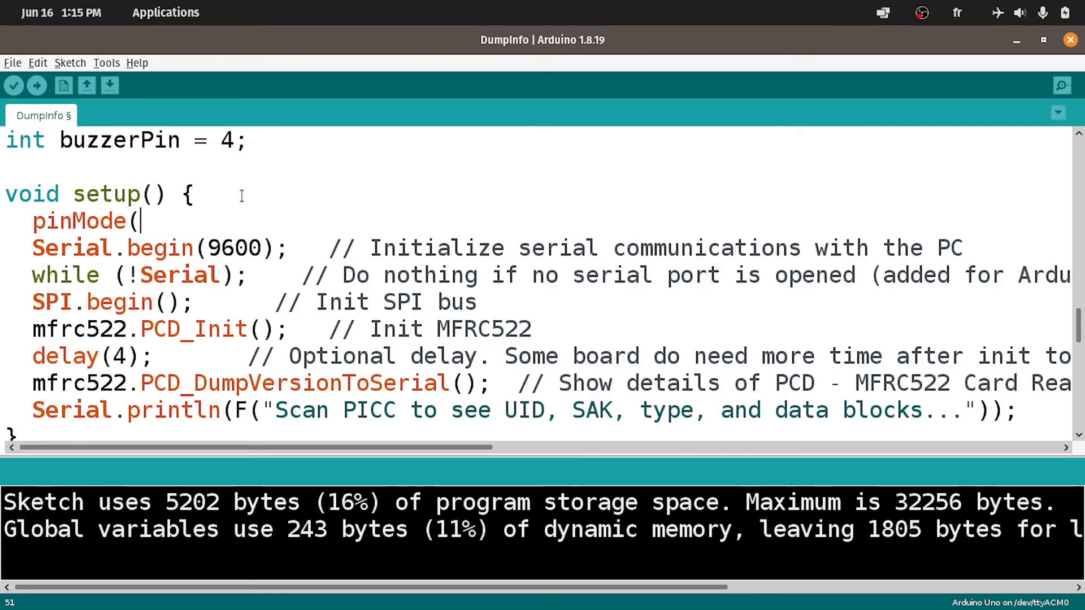
{"action": "type", "text": "greenPin,"}
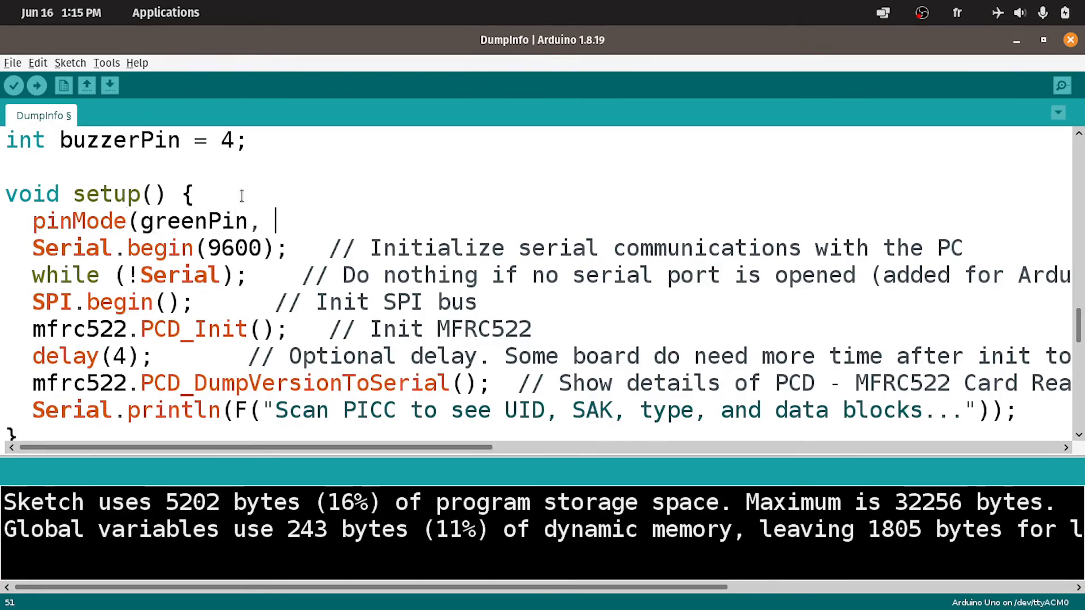
{"action": "type", "text": "OUTPUT);"}
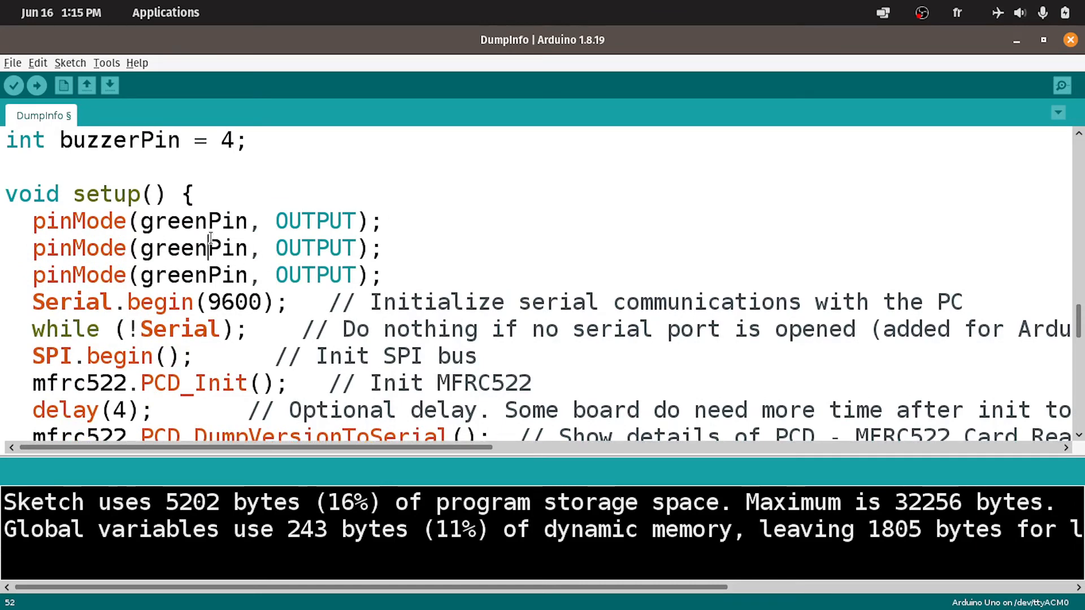
{"action": "type", "text": "redPin"}
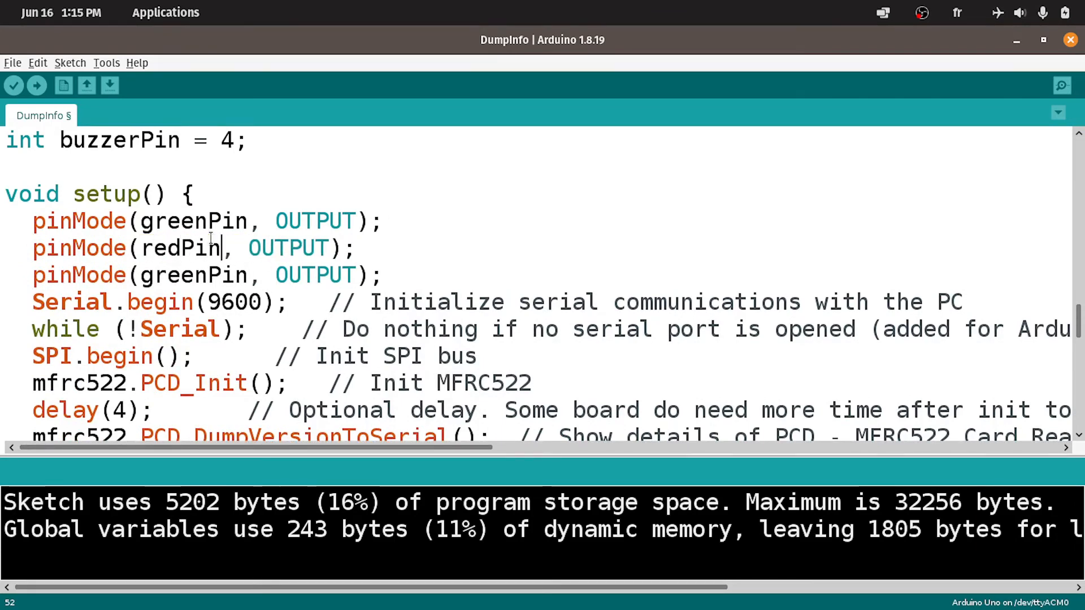
{"action": "type", "text": "bu"}
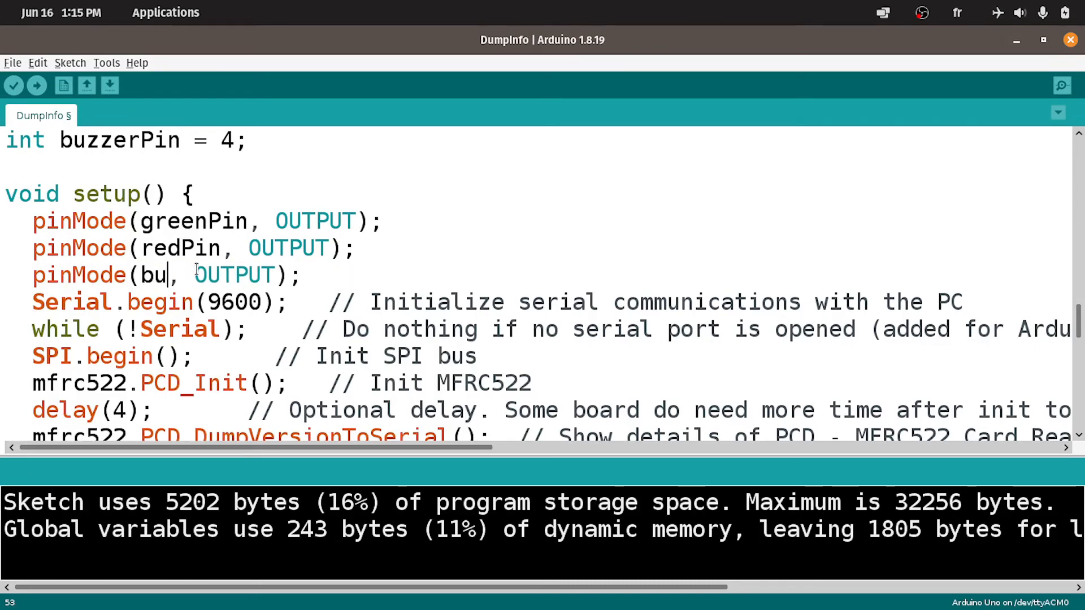
- In the Access Granted branch add digitalWrite(greenPin, HIGH); and delay(2000);
{"action": "type", "text": "zzerPin"}
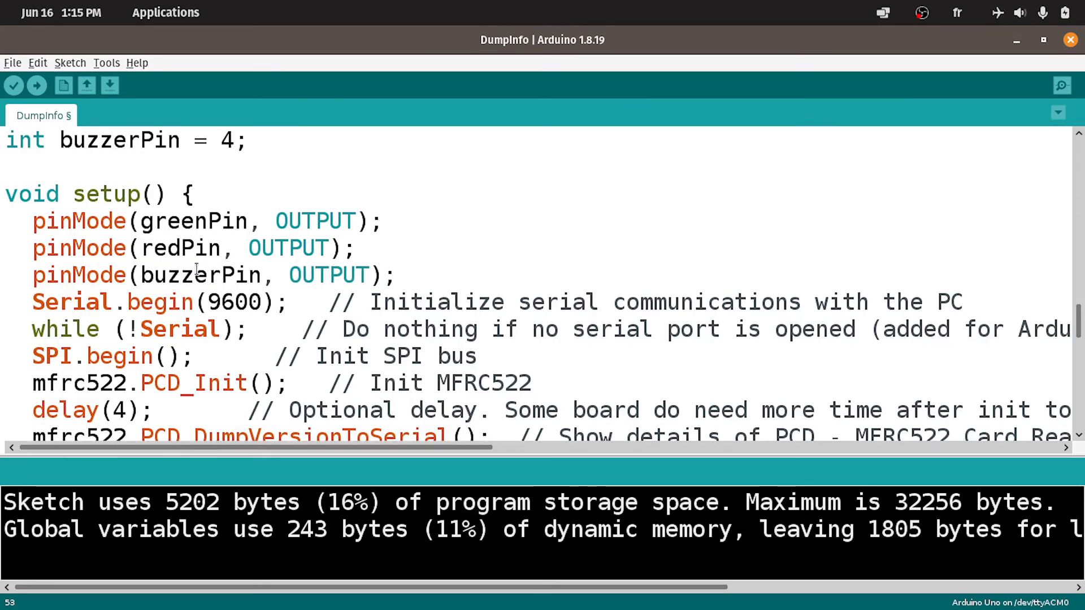
{"action": "scroll", "scroll_direction": "down", "scroll_amount": 3}
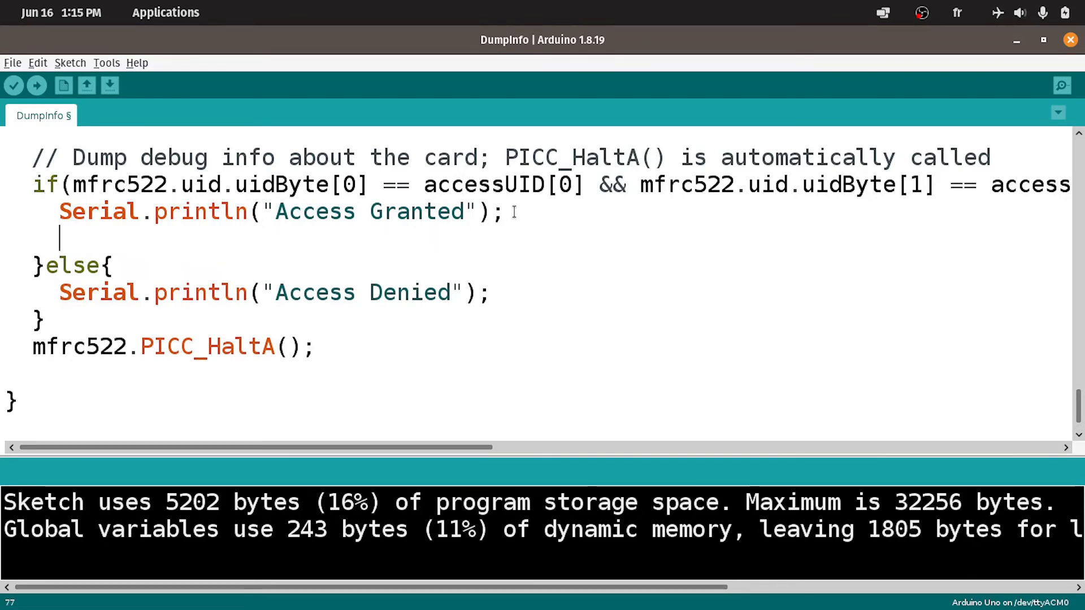
{"action": "type", "text": "digit"}
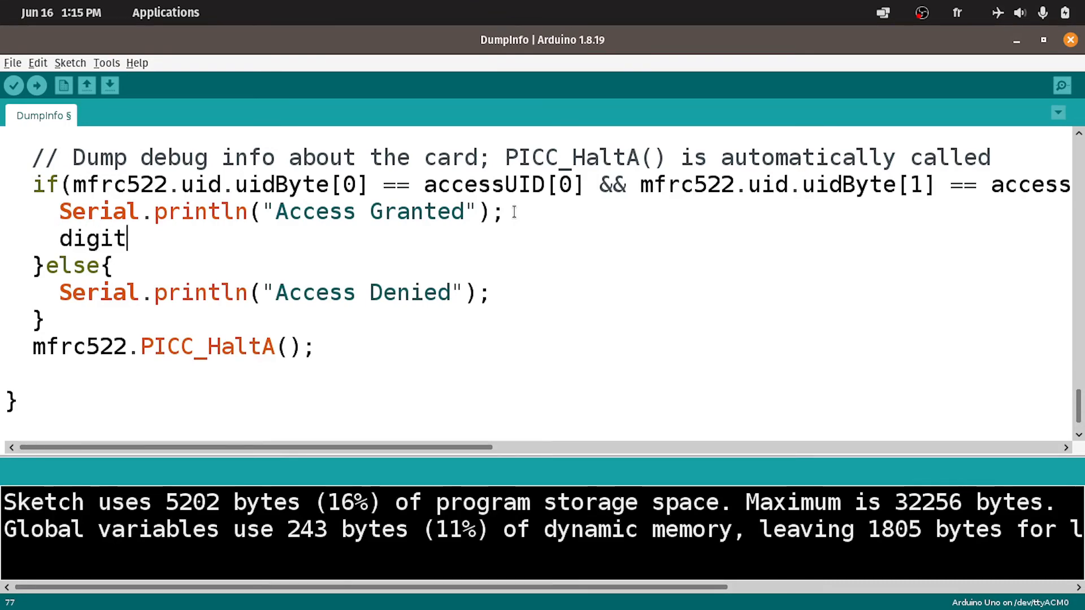
{"action": "type", "text": "alWrite("}
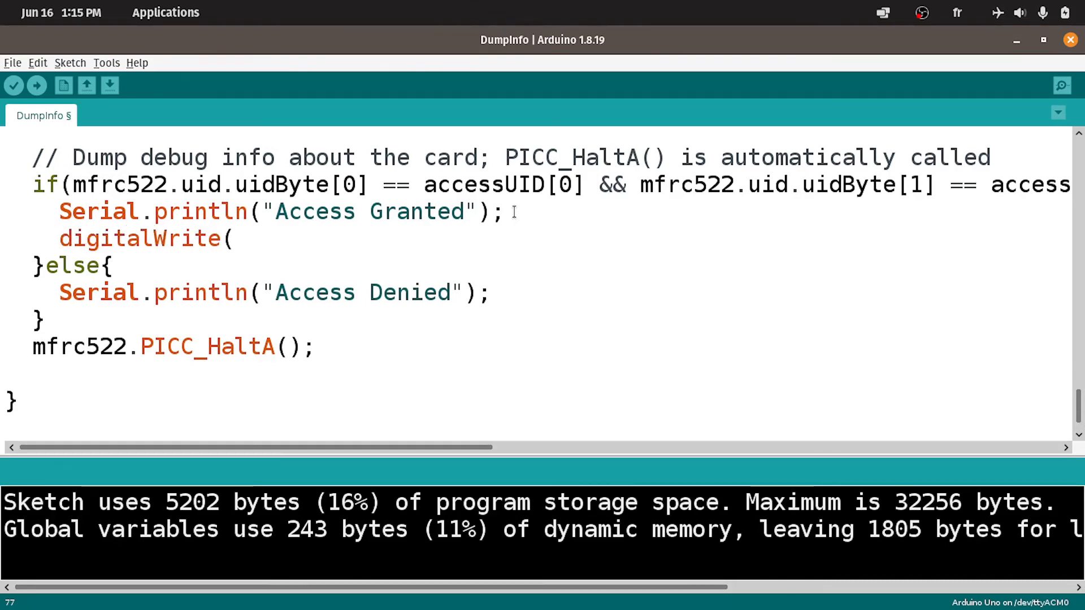
{"action": "type", "text": "greenP"}
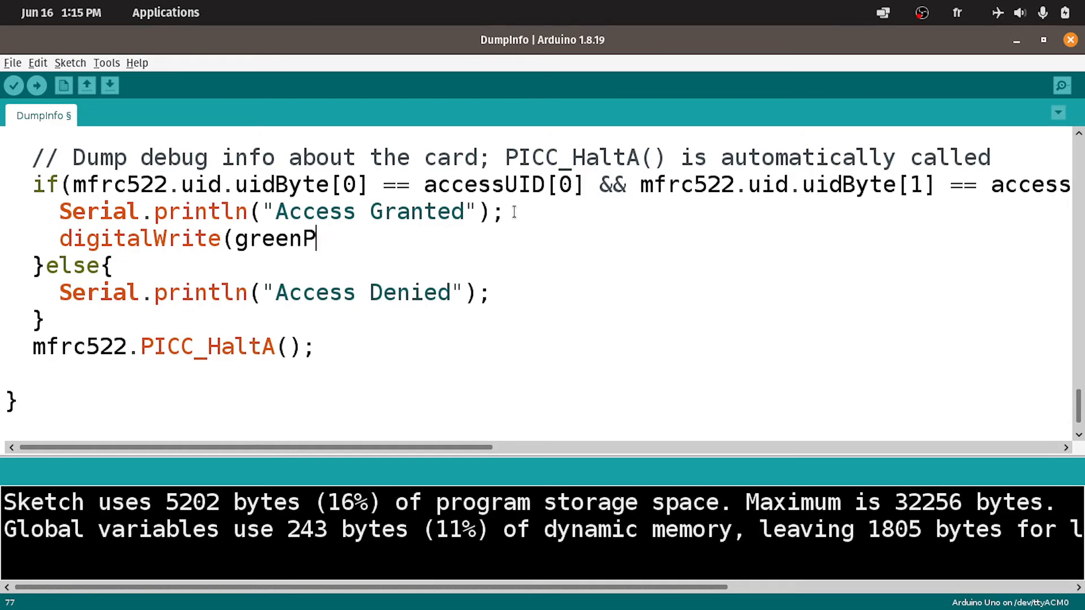
{"action": "type", "text": "in, HIGH);"}
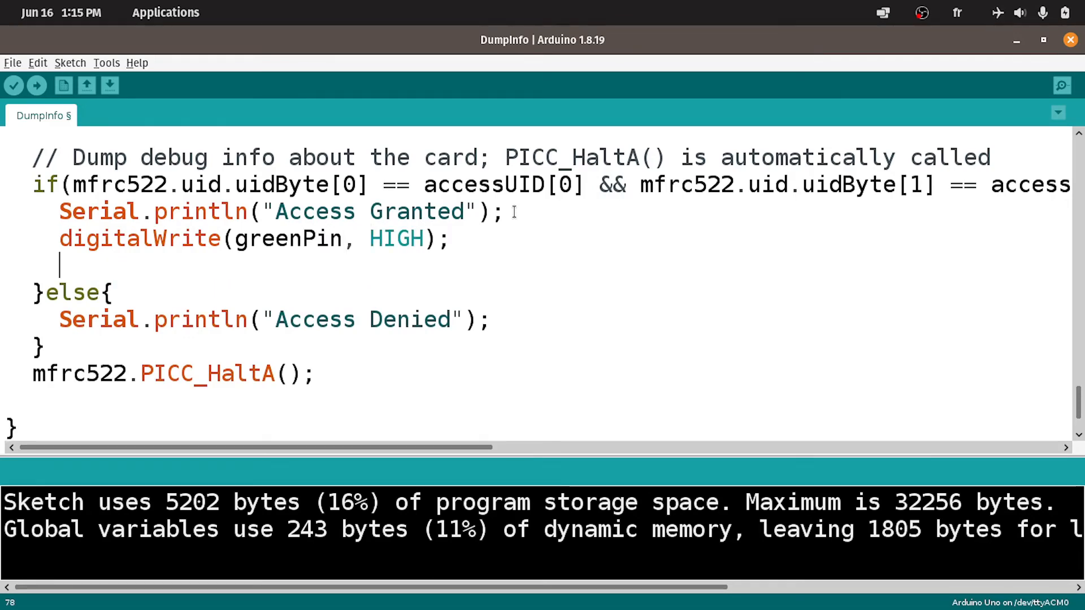
{"action": "type", "text": "del"}
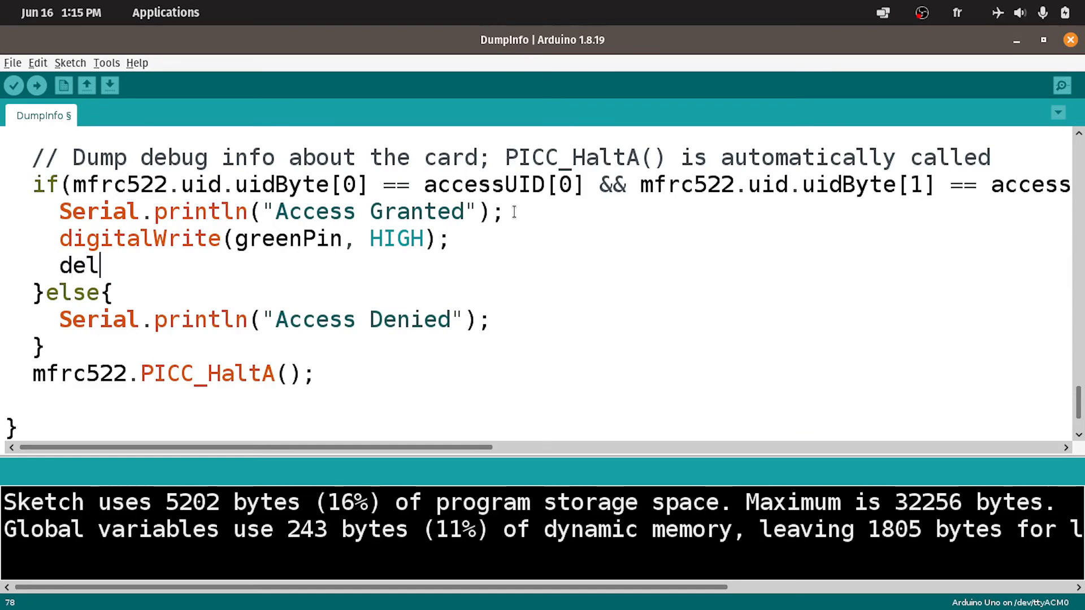
{"action": "type", "text": "ay("}
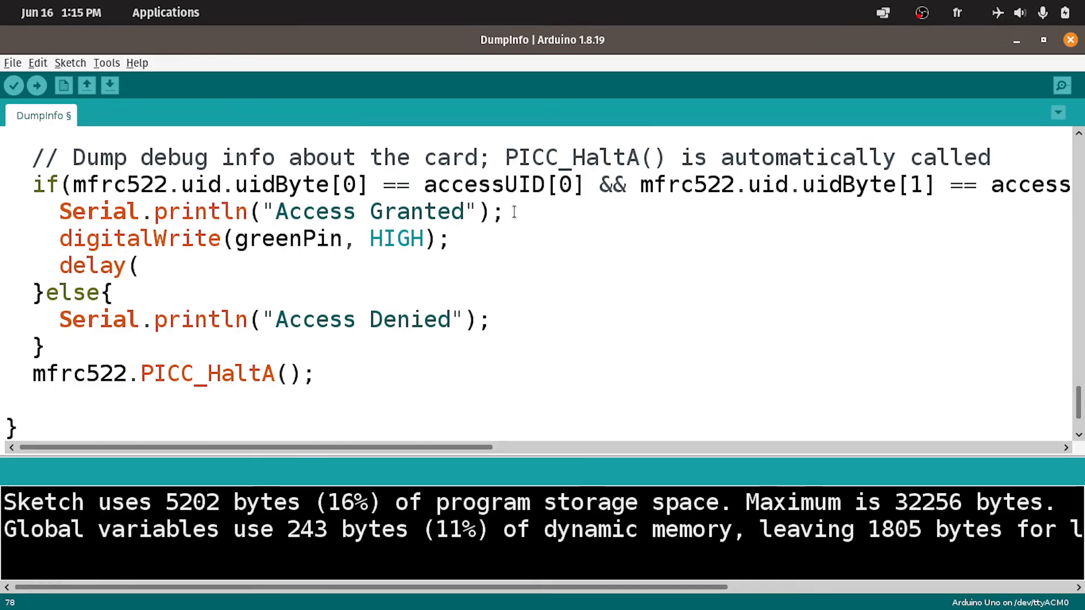
{"action": "type", "text": "200"}
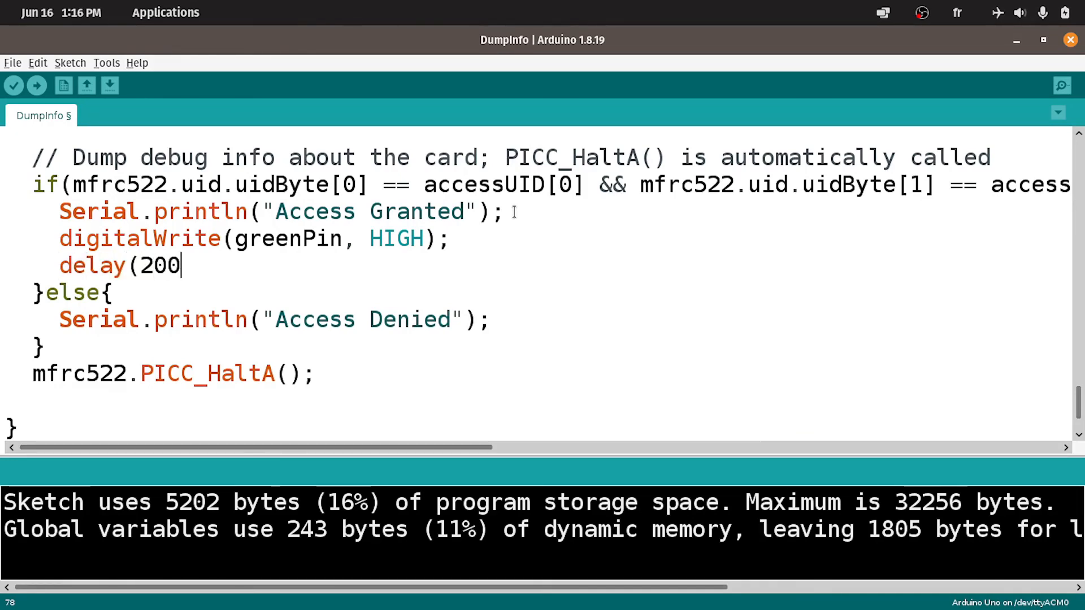
{"action": "type", "text": "0);"}
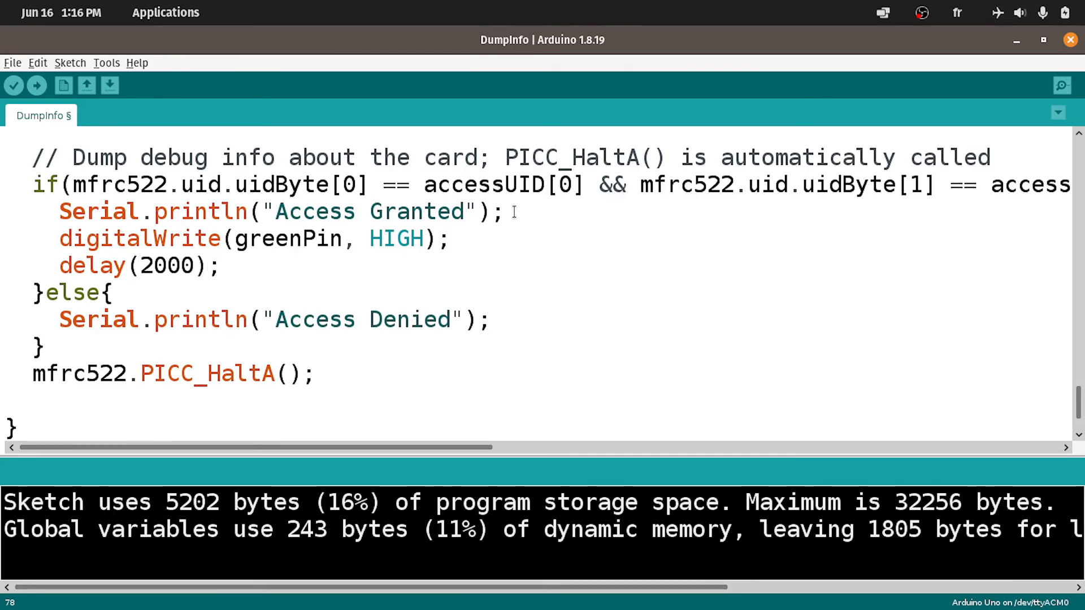
- Add digitalWrite(greenPin, LOW); on a new line after the delay
{"action": "key", "text": "Return"}
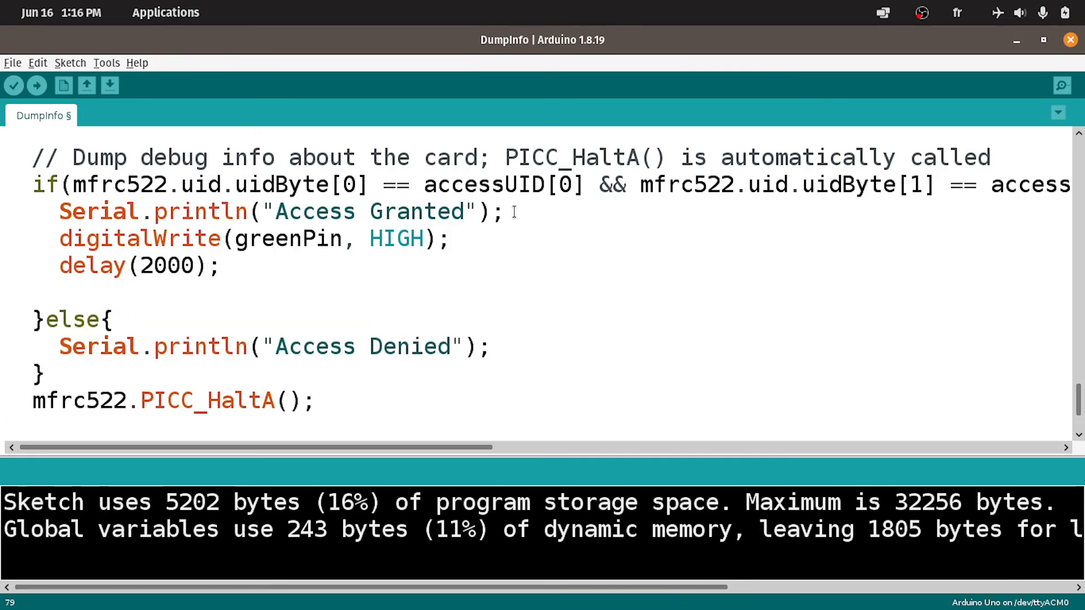
{"action": "type", "text": "digital"}
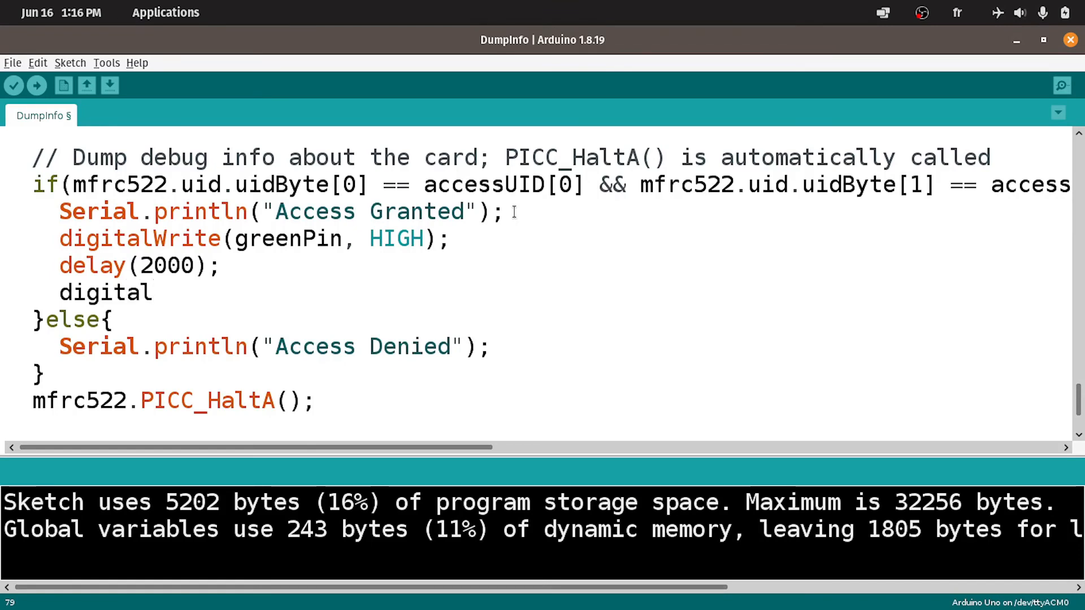
{"action": "type", "text": "Write(green"}
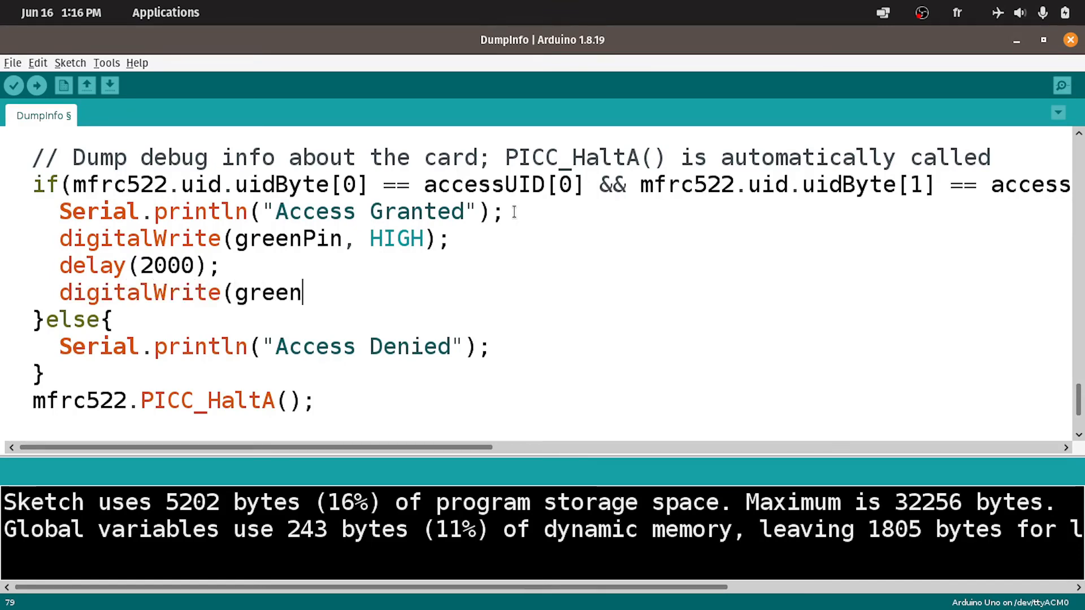
{"action": "type", "text": "Pin, LOW);"}
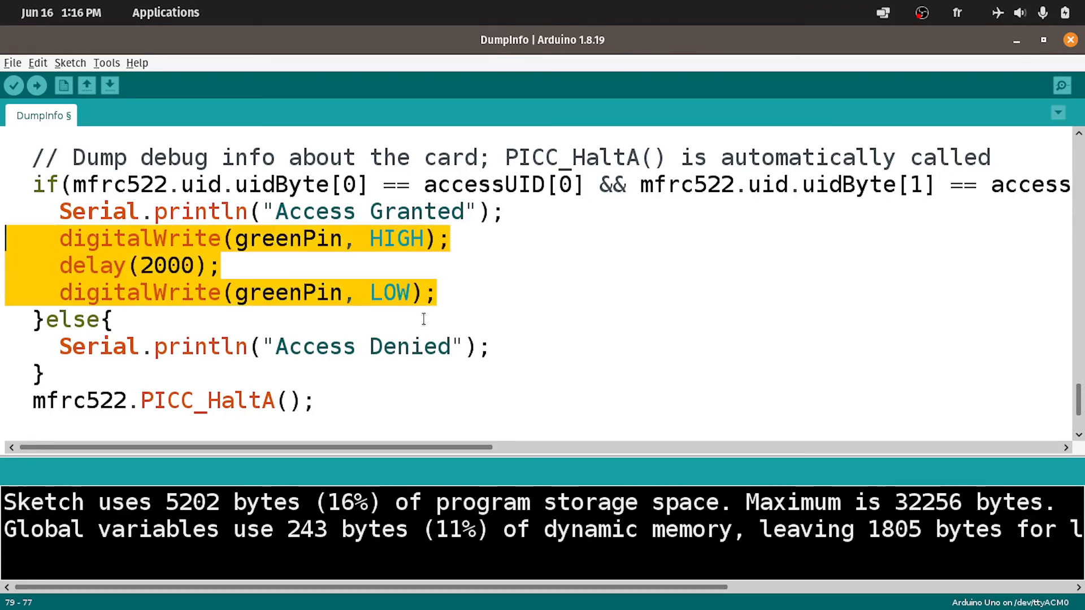
{"action": "mouse_move", "coordinate": [523, 346]}
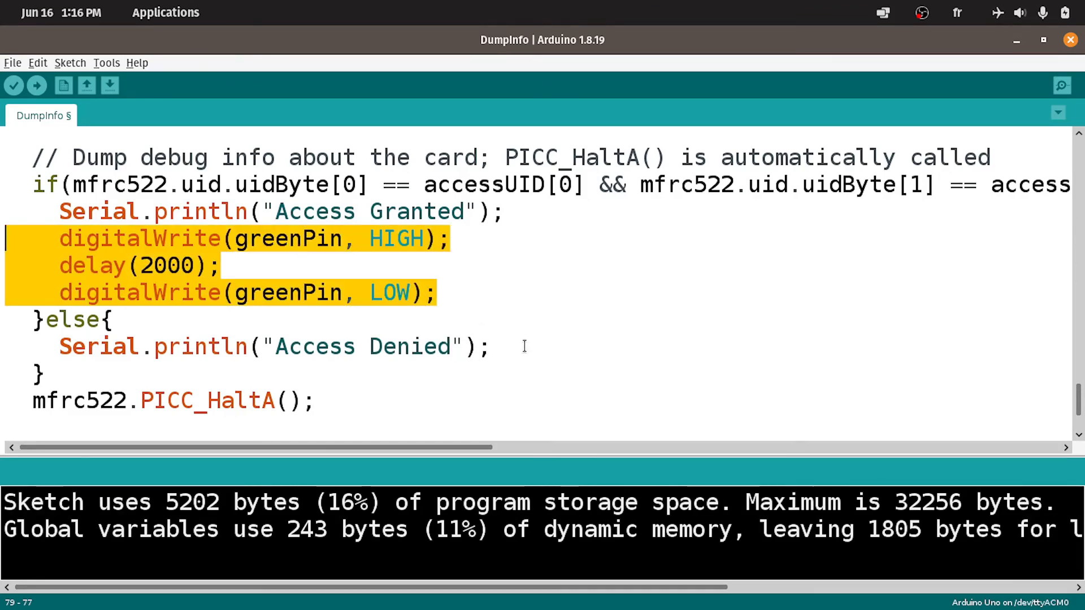
- In the Access Denied branch set delay to 1000 and add digitalWrite(buzzerPin, HIGH); after the red LED on line
{"action": "left_click", "coordinate": [491, 346]}
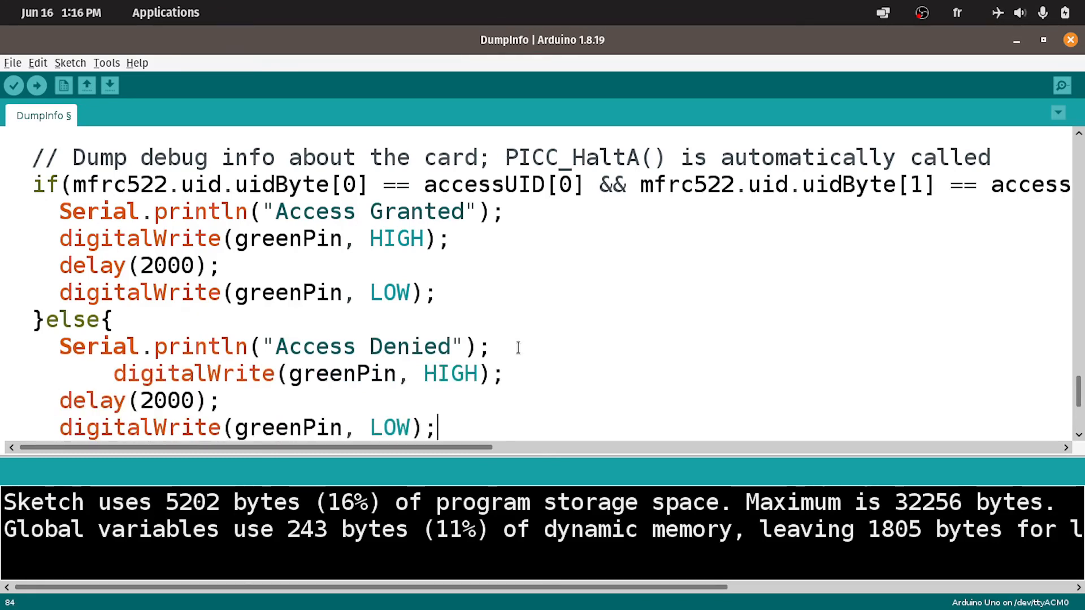
{"action": "scroll", "scroll_direction": "down", "scroll_amount": 3}
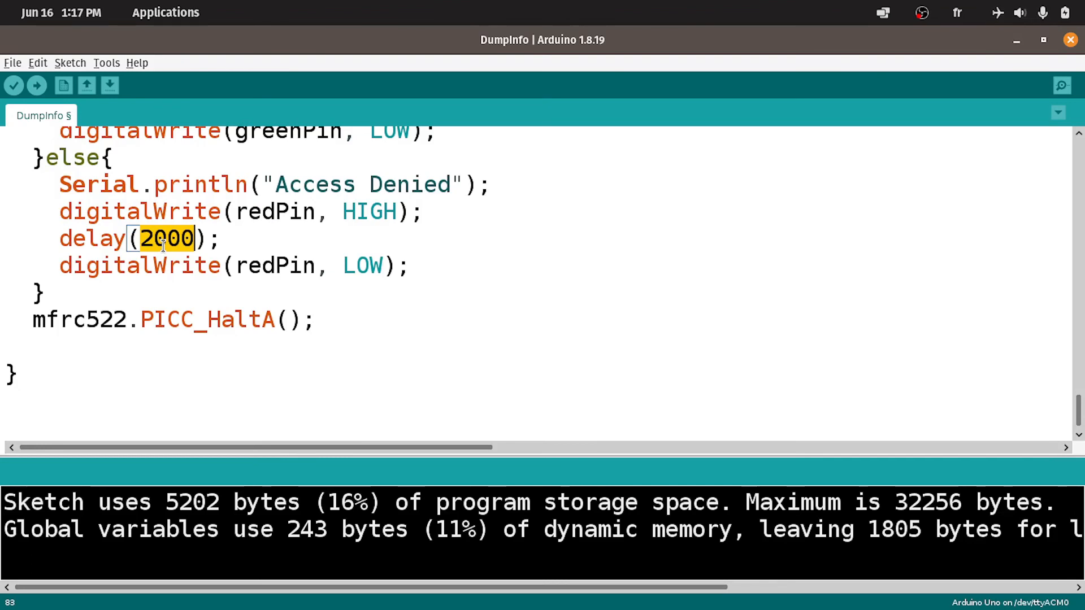
{"action": "type", "text": "1"}
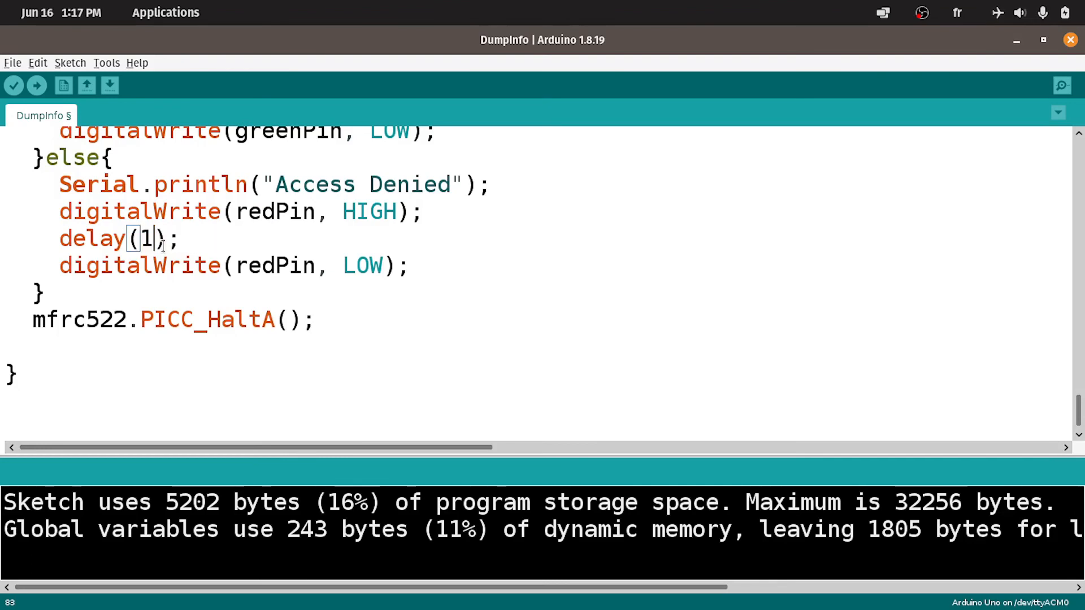
{"action": "type", "text": "000"}
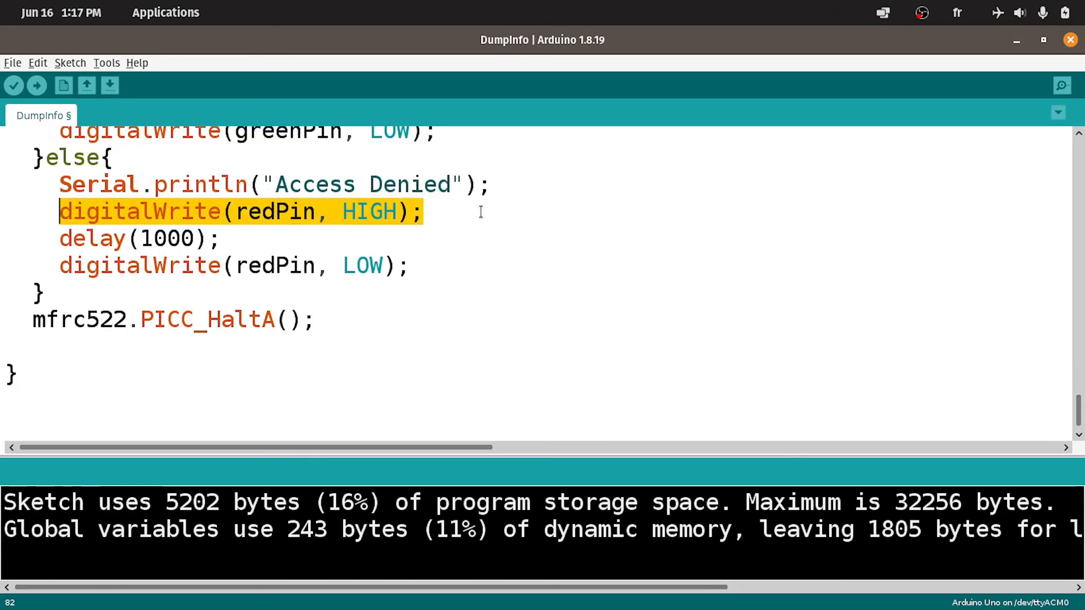
{"action": "key", "text": "Return"}
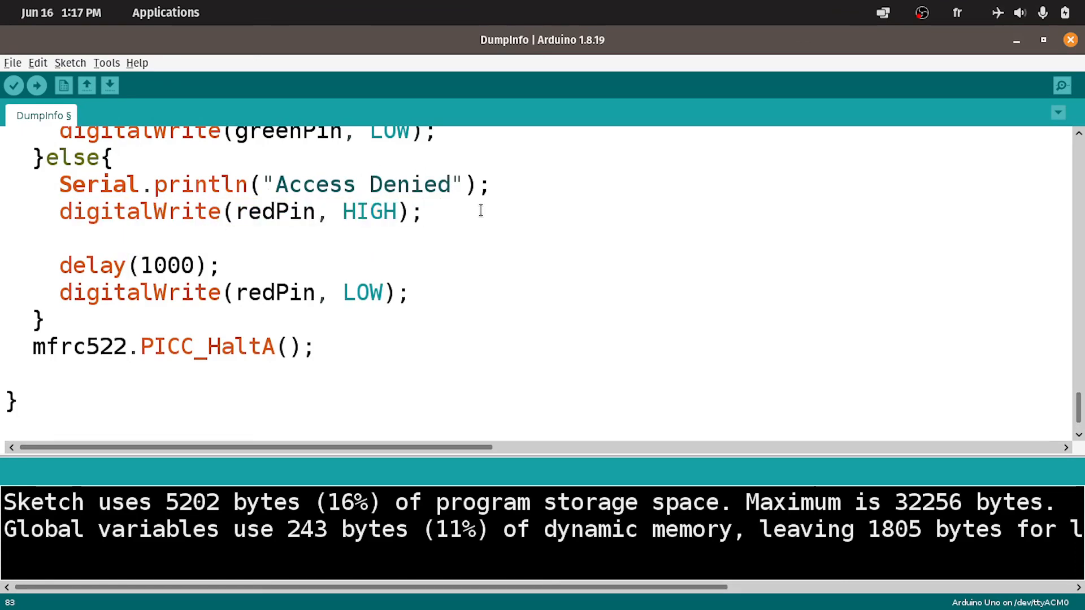
{"action": "type", "text": "digitalWrite(buzzer, HIGH);"}
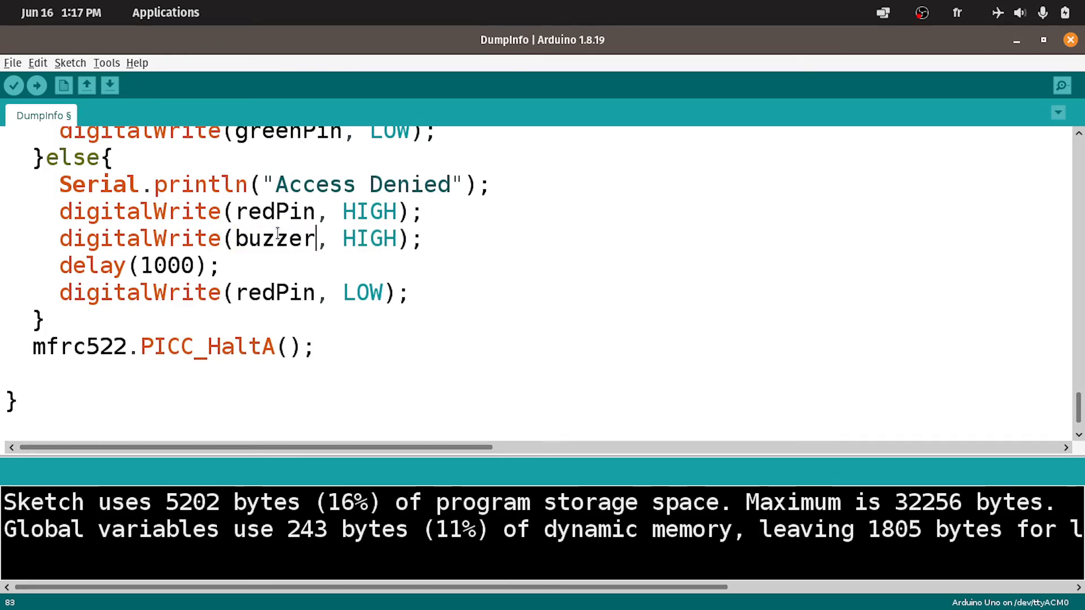
{"action": "type", "text": "Pin"}
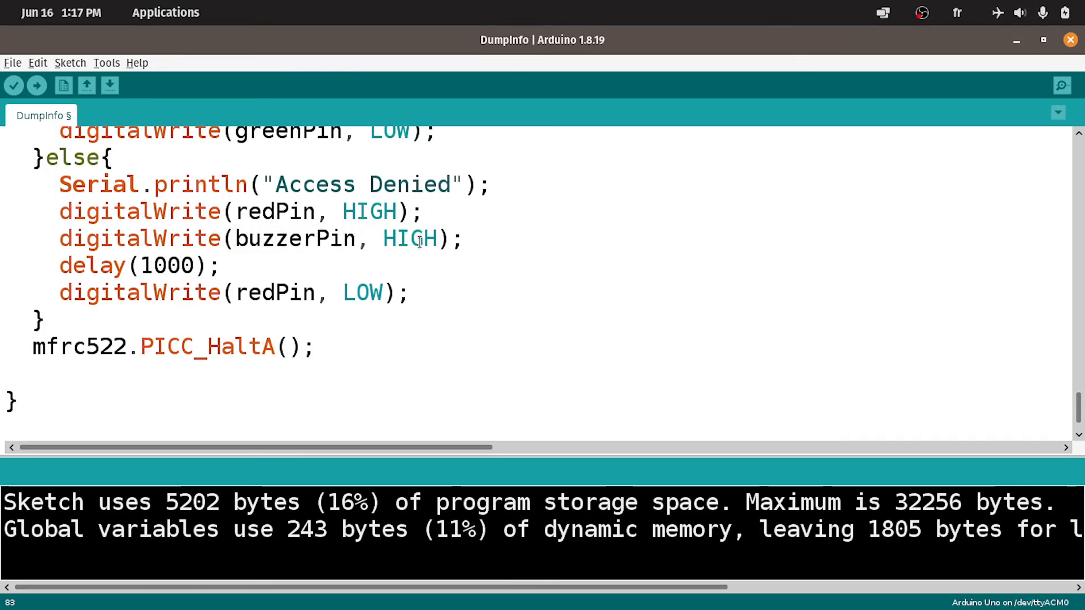
- Add digitalWrite(buzzerPin, LOW); after the red LED off line and upload the sketch to the board
{"action": "double_click", "coordinate": [409, 238]}
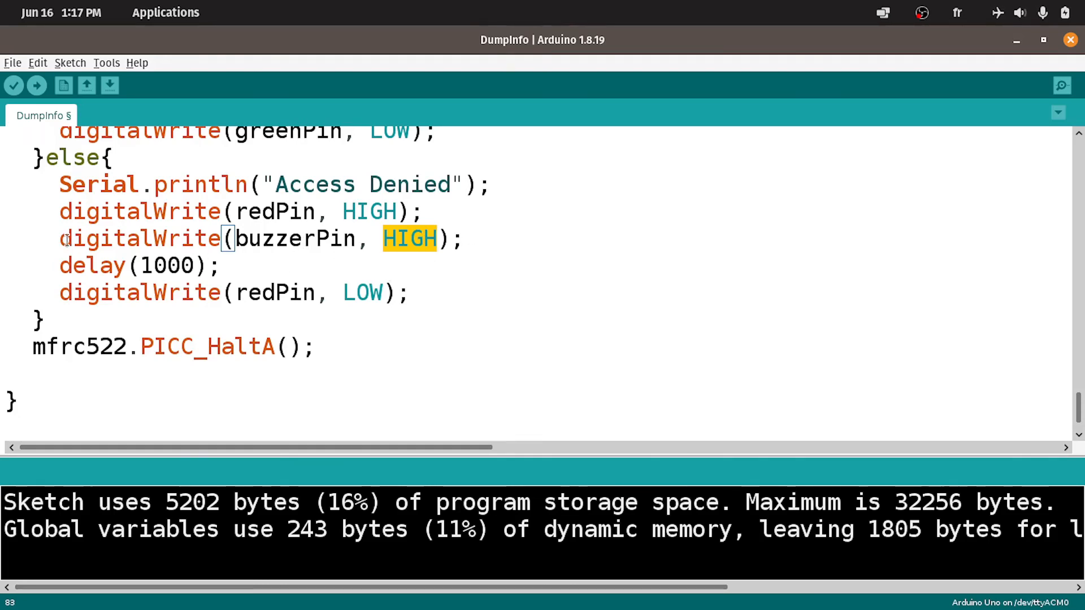
{"action": "left_click", "coordinate": [441, 284]}
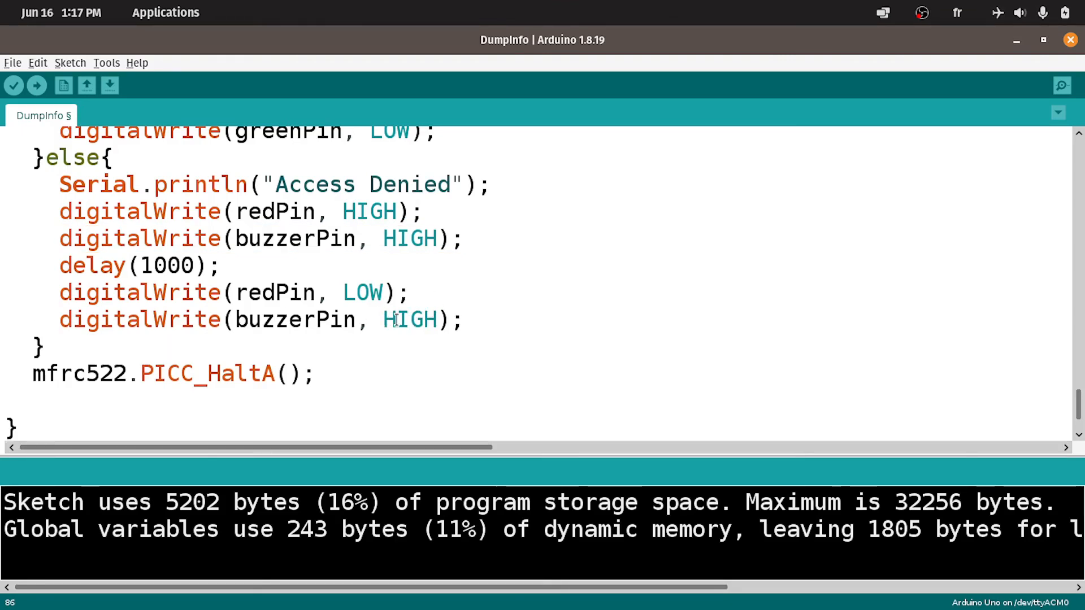
{"action": "type", "text": "LOW"}
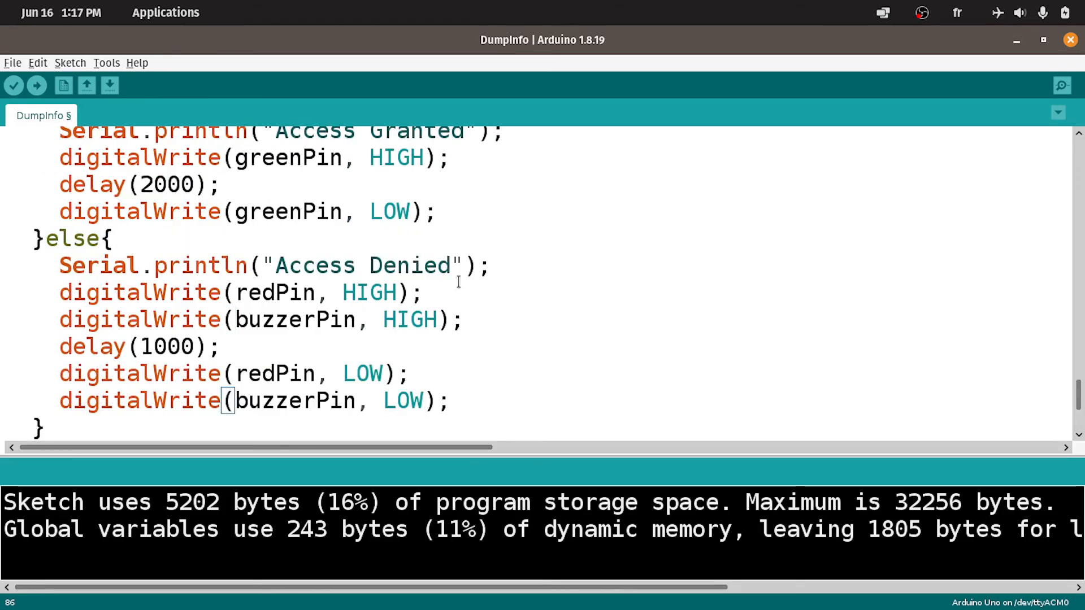
{"action": "mouse_move", "coordinate": [478, 239]}
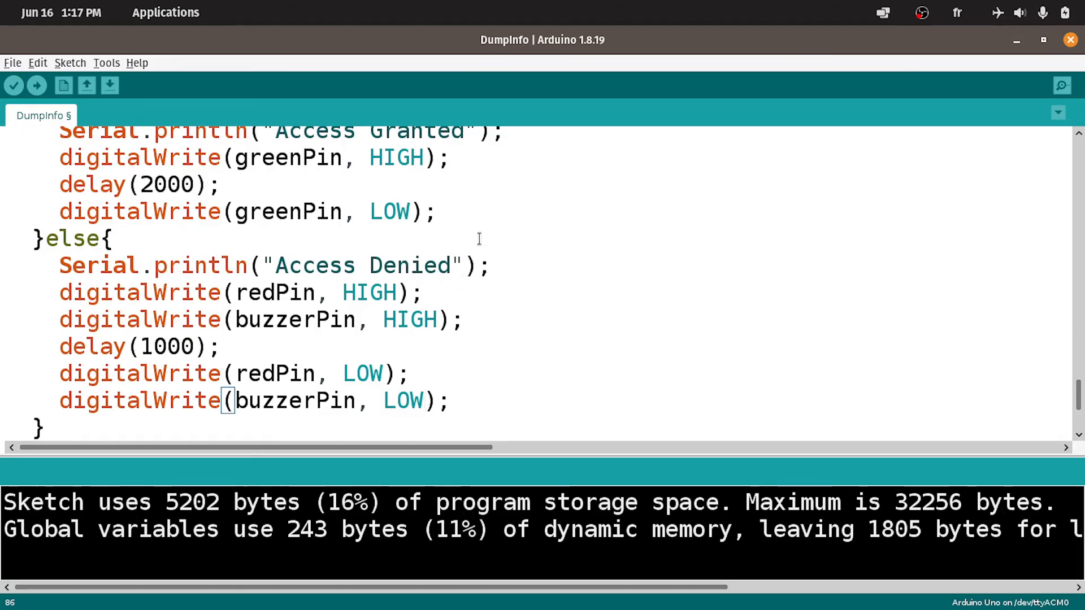
{"action": "left_click", "coordinate": [37, 84]}
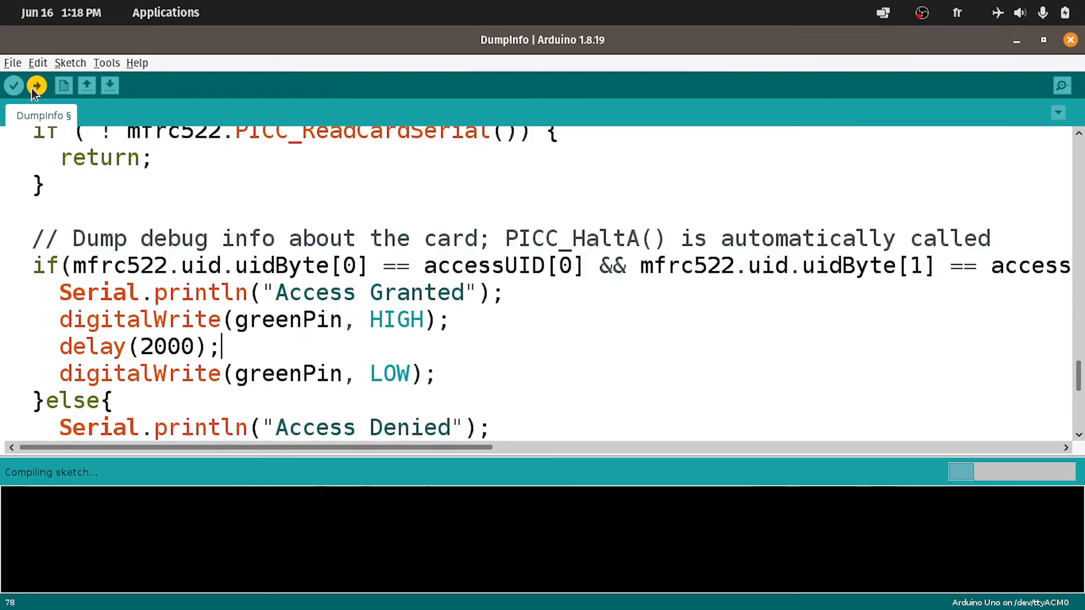